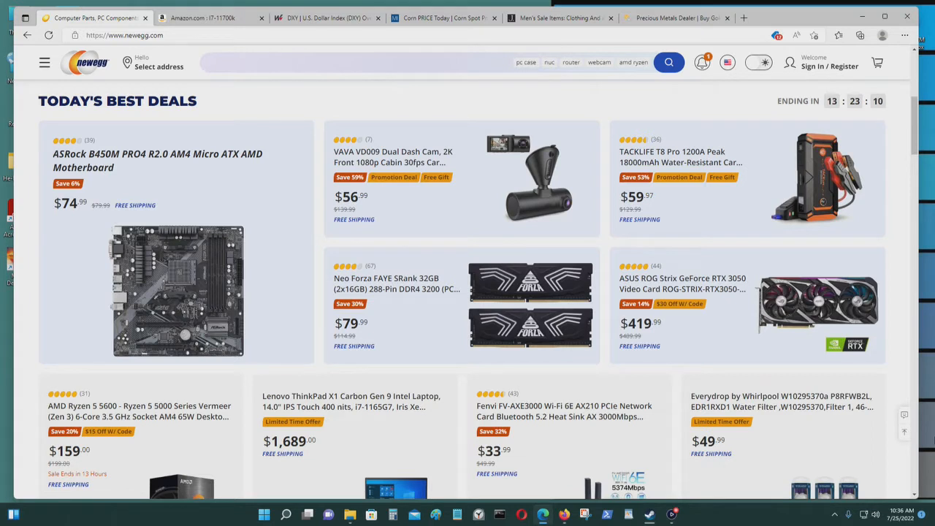
pyautogui.moveTo(814, 298)
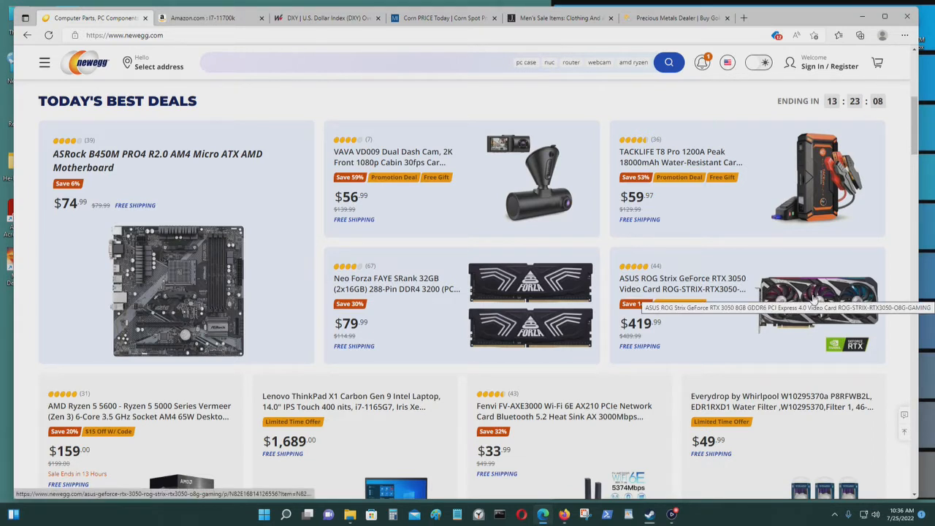
pyautogui.moveTo(819, 278)
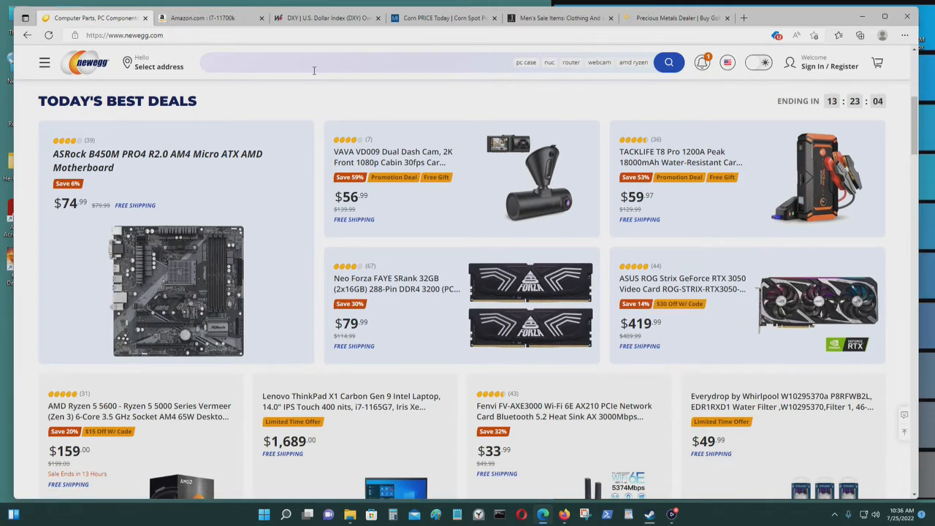
# Step: Search Newegg for 'GeForce RTX 3070' and dismiss the sign-up popup
pyautogui.click(314, 70)
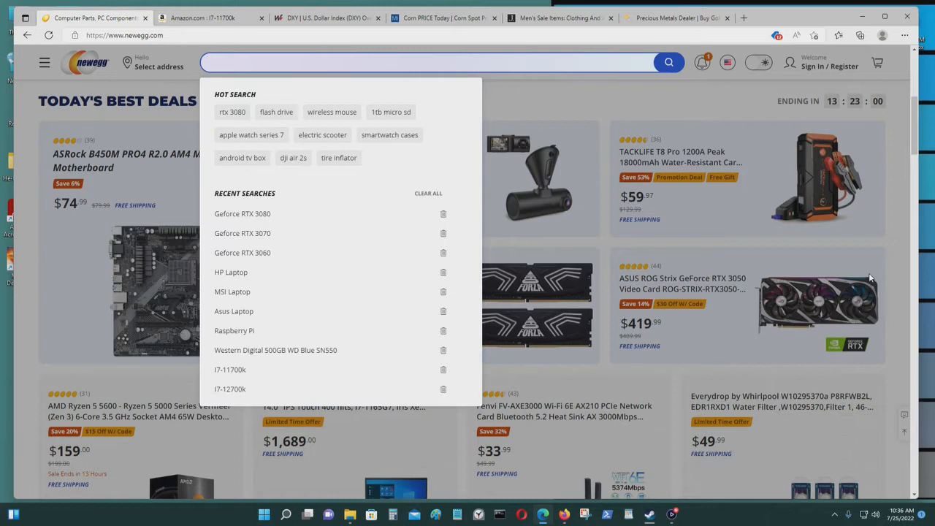
pyautogui.write('Geforce RTX 3070')
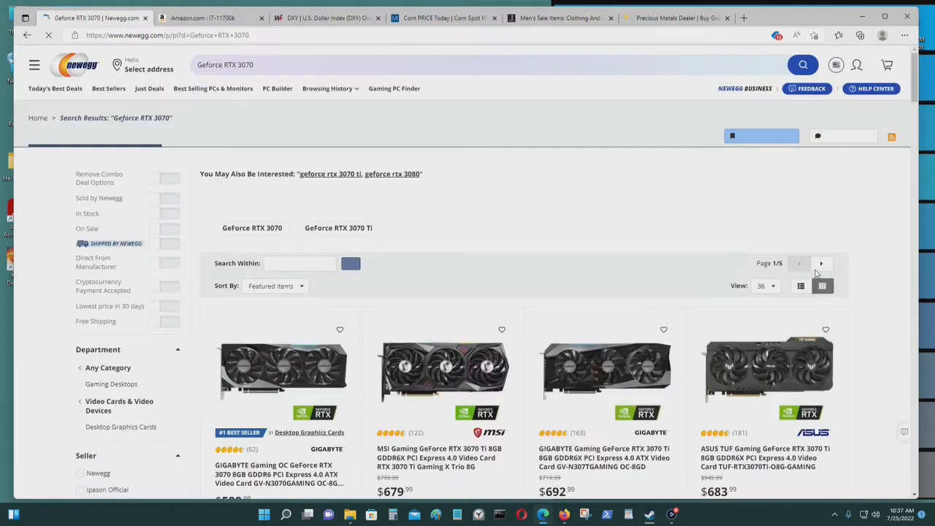
pyautogui.scroll(-3)
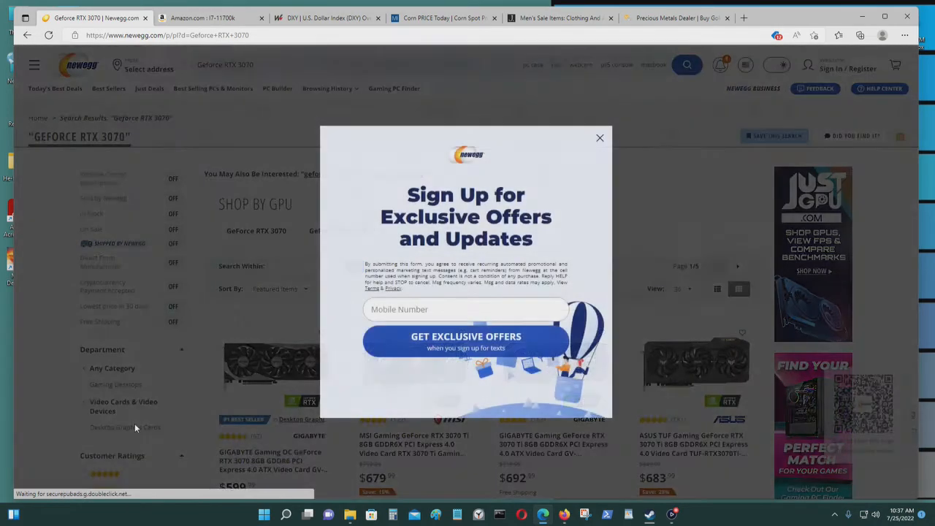
pyautogui.click(599, 137)
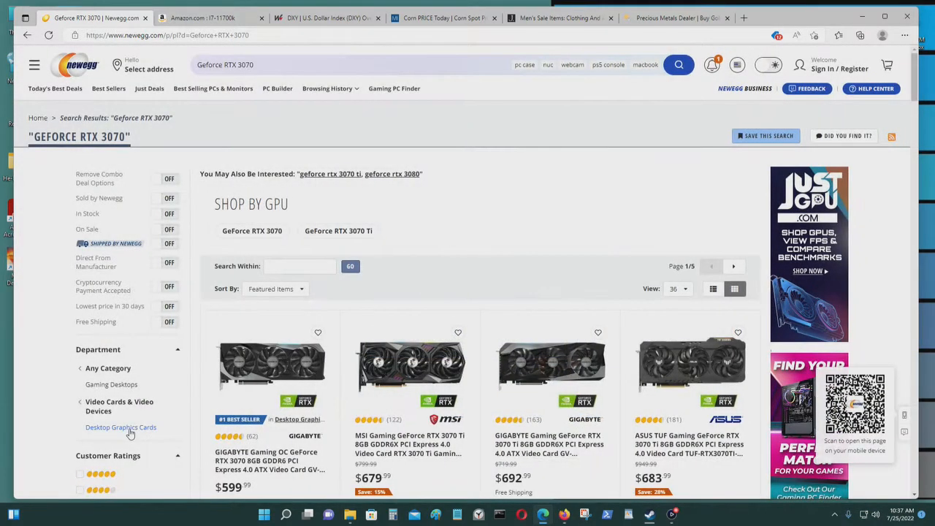
# Step: Limit results to Desktop Graphics Cards and sort them by Lowest Price
pyautogui.click(120, 427)
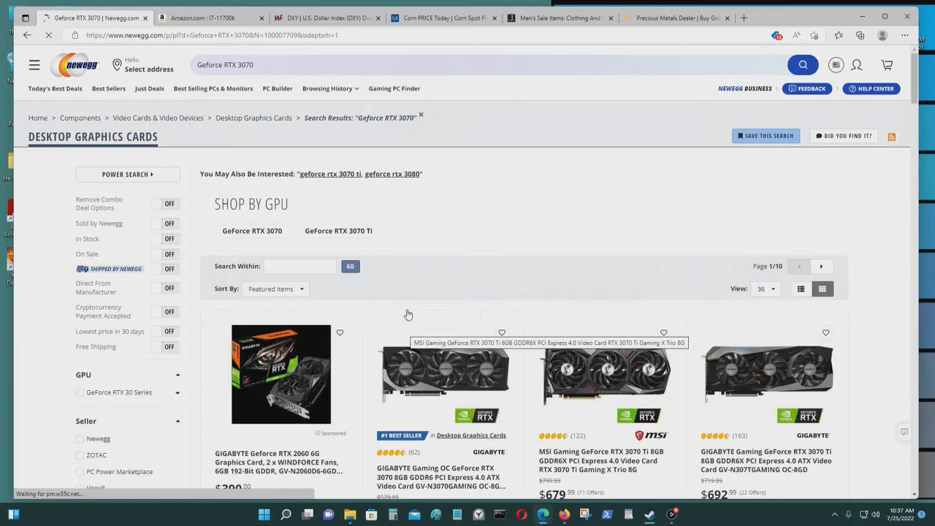
pyautogui.click(275, 289)
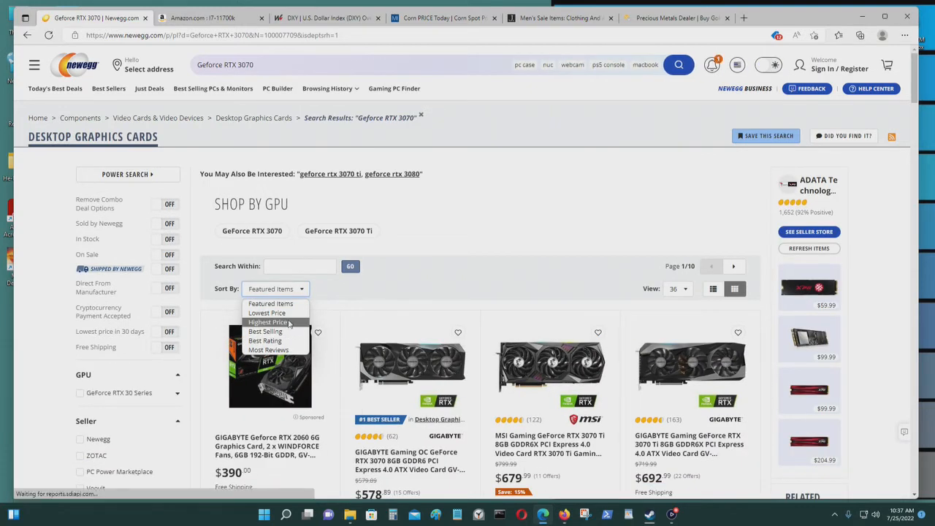
pyautogui.click(265, 313)
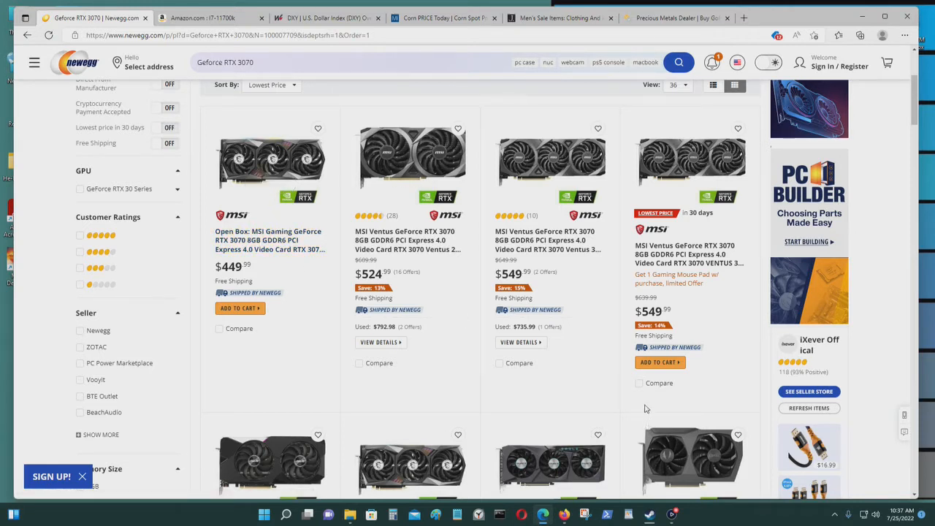
pyautogui.moveTo(654, 406)
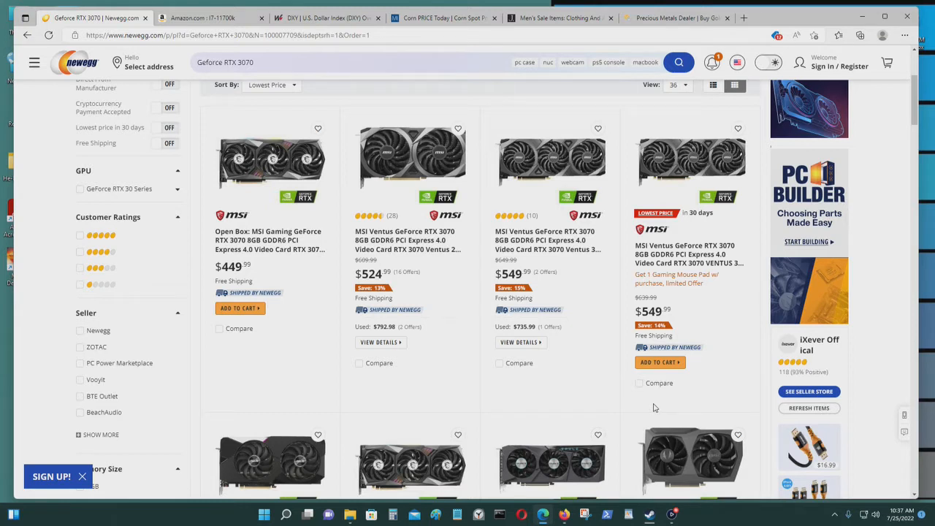
pyautogui.moveTo(549, 168)
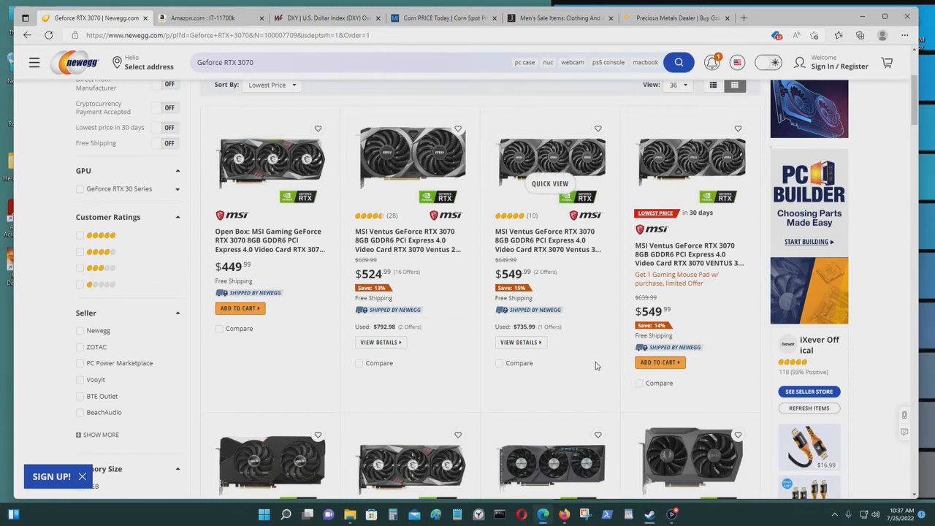
pyautogui.moveTo(479, 219)
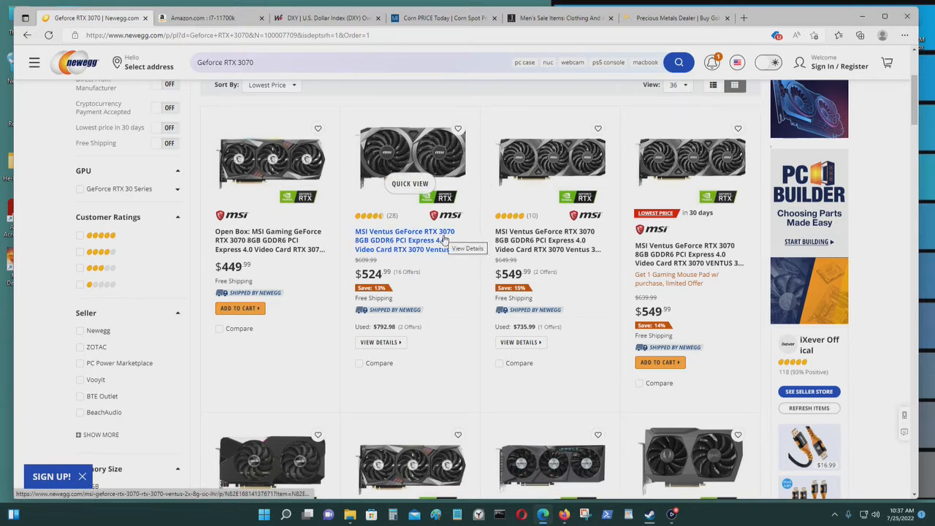
pyautogui.moveTo(462, 292)
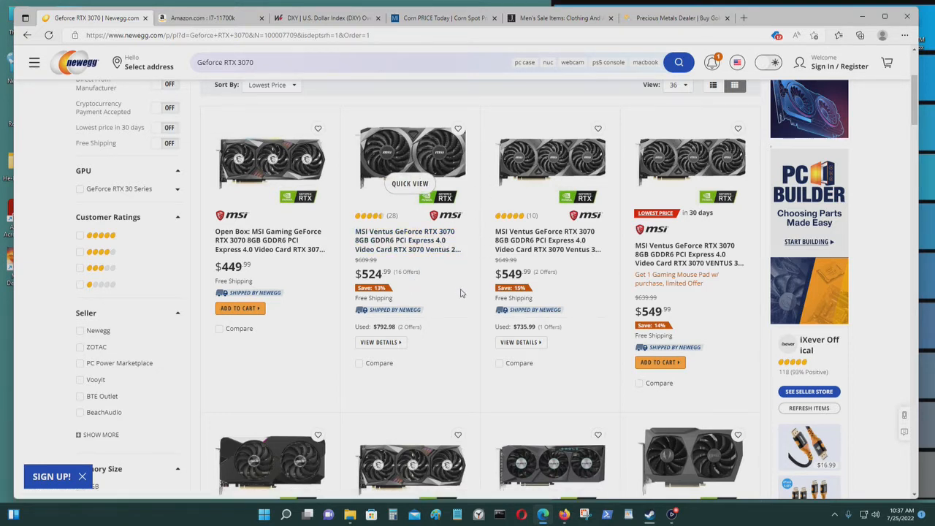
pyautogui.moveTo(813, 272)
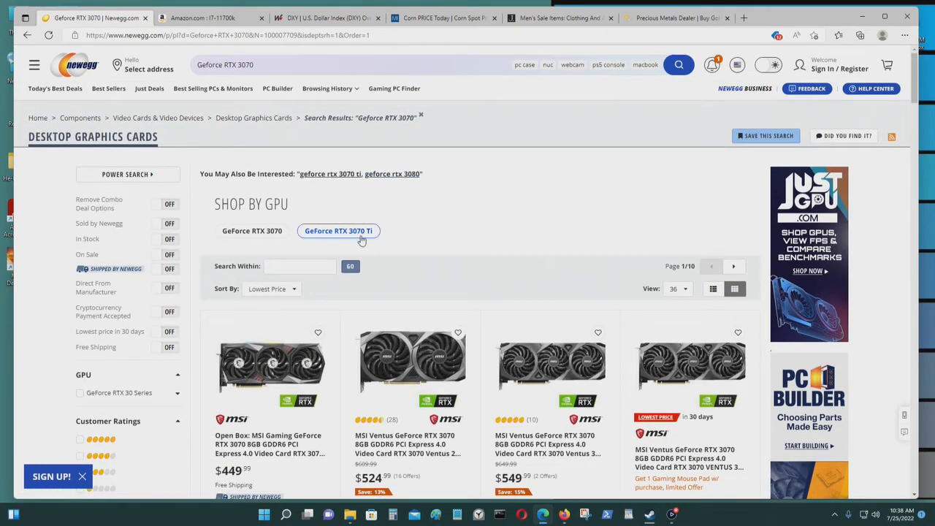
pyautogui.scroll(-3)
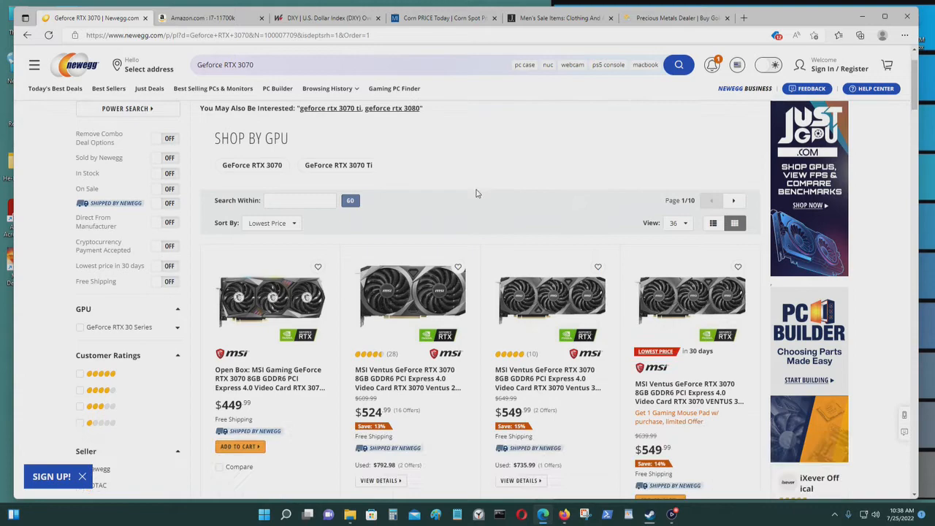
pyautogui.scroll(-3)
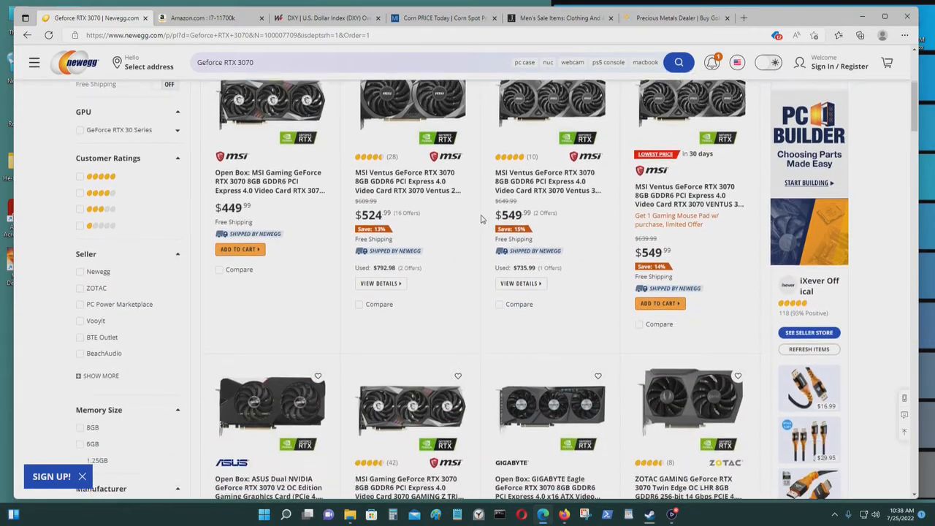
pyautogui.scroll(3)
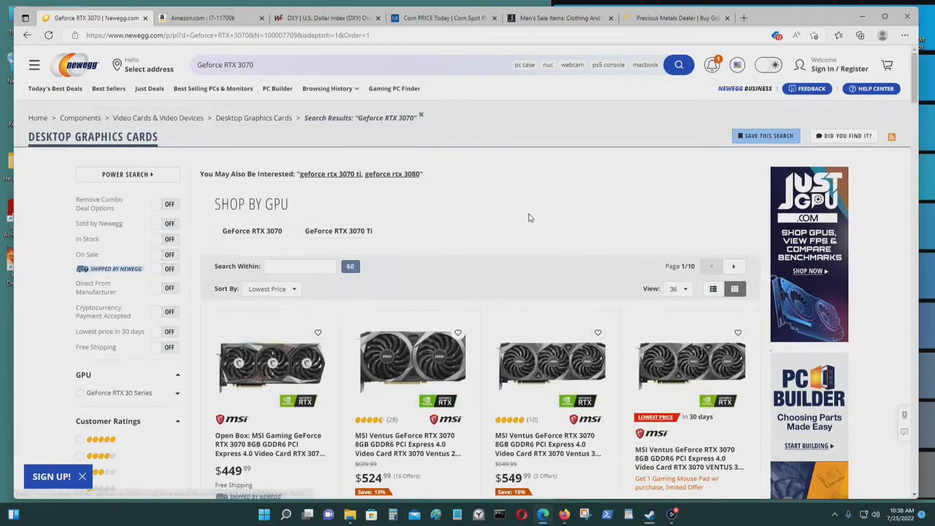
# Step: Search for GeForce RTX 3060, limit to Desktop Graphics Cards, sorted by Lowest Price
pyautogui.click(285, 64)
pyautogui.write('6')
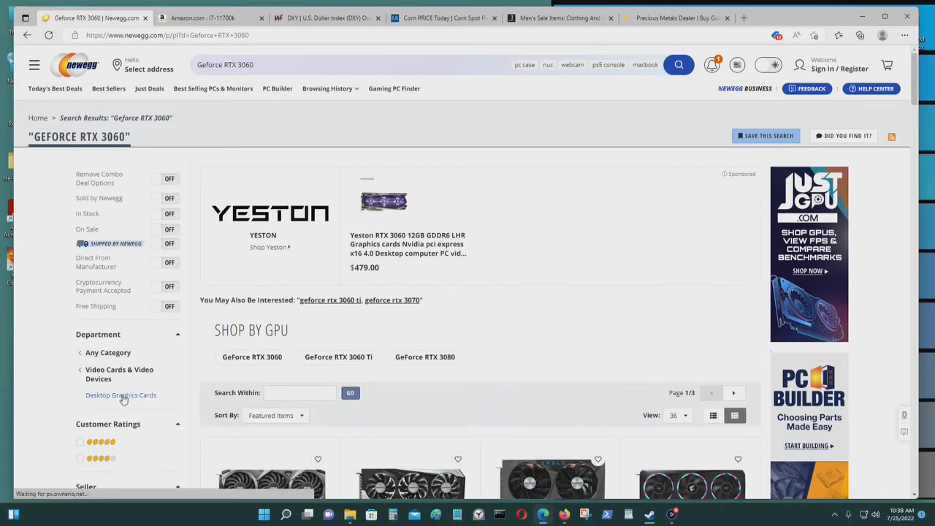
pyautogui.click(120, 395)
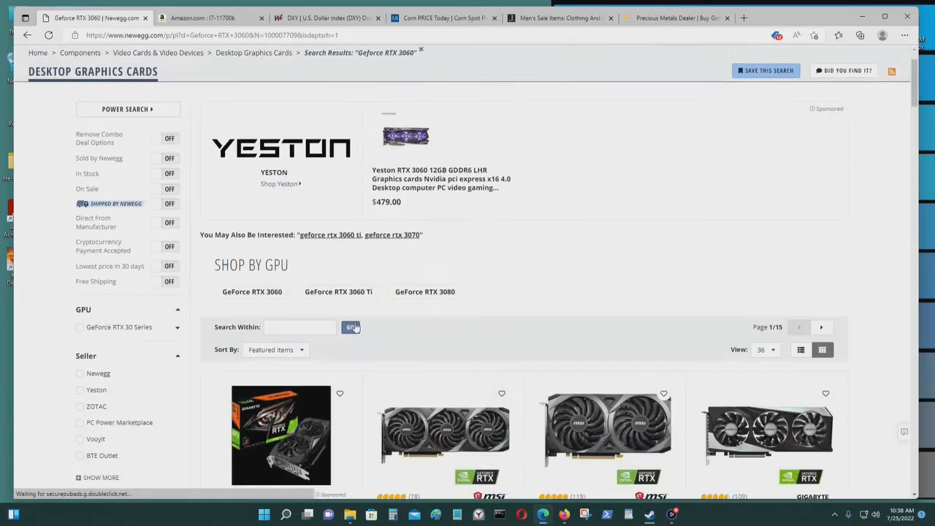
pyautogui.click(275, 210)
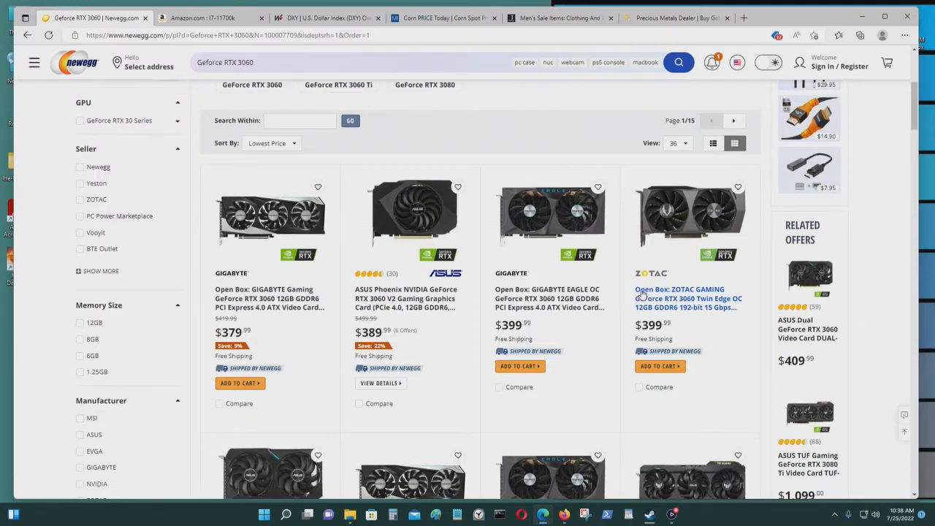
# Step: Browse down the RTX 3060 listings to the roughly $409 cards
pyautogui.scroll(-3)
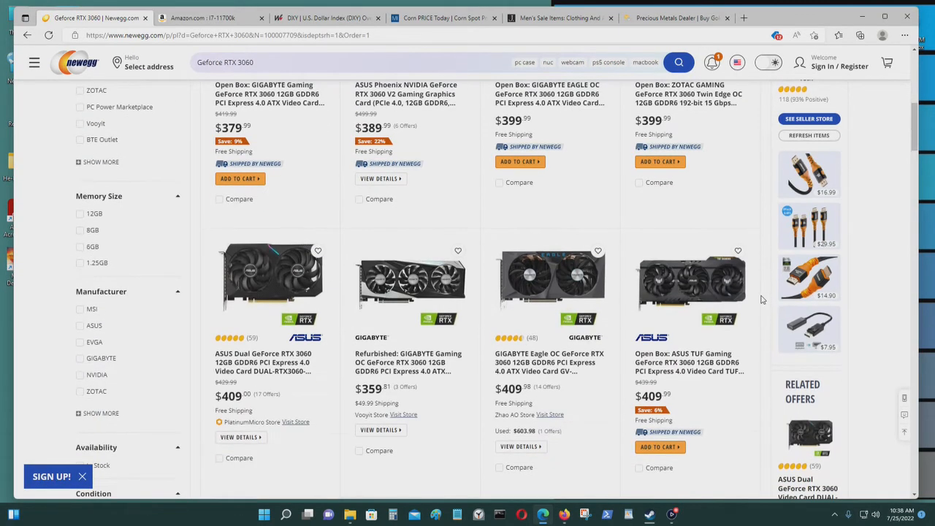
pyautogui.scroll(-3)
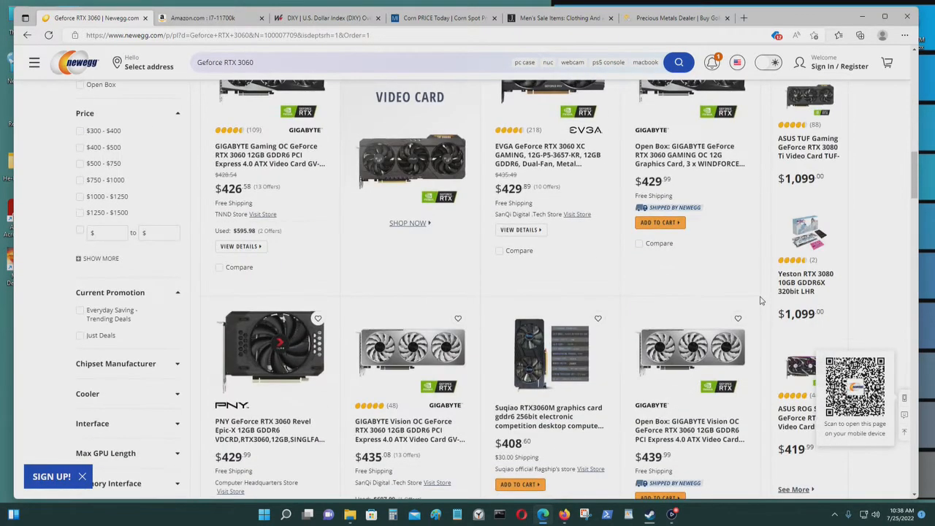
pyautogui.scroll(3)
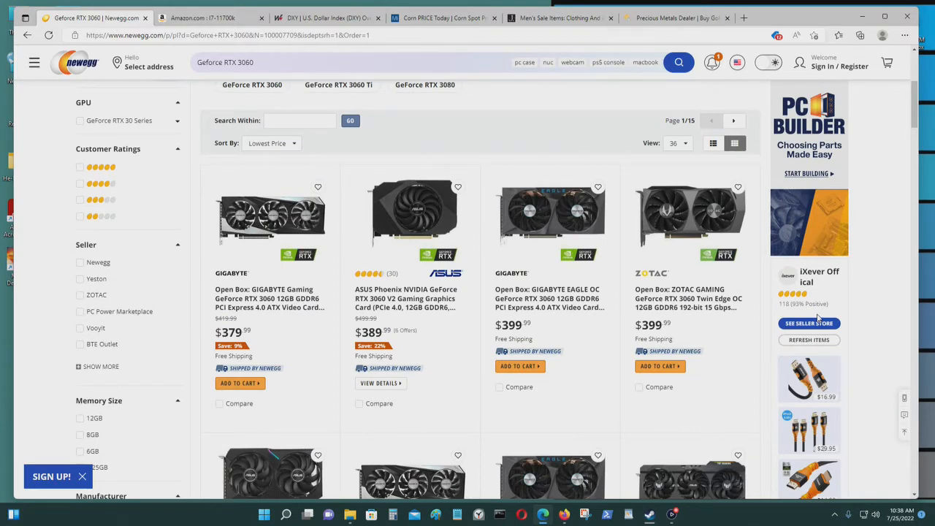
pyautogui.scroll(-3)
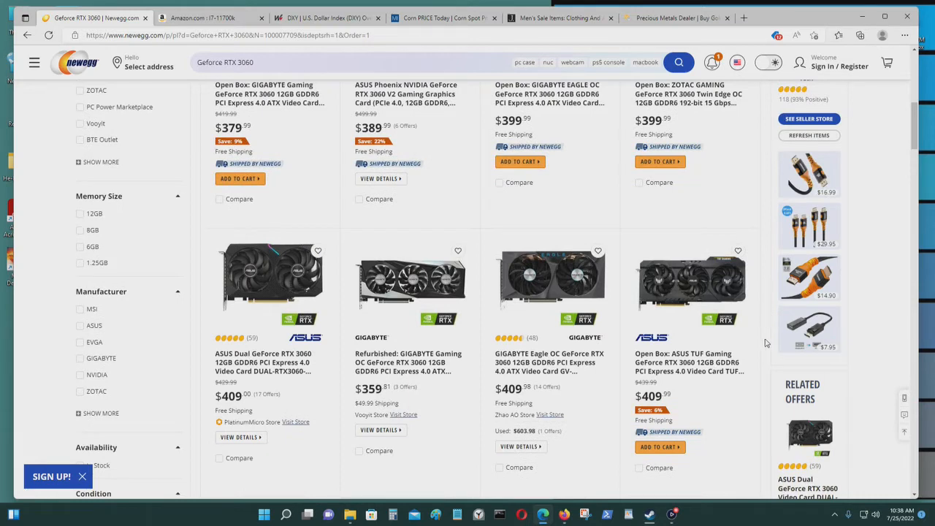
pyautogui.scroll(-3)
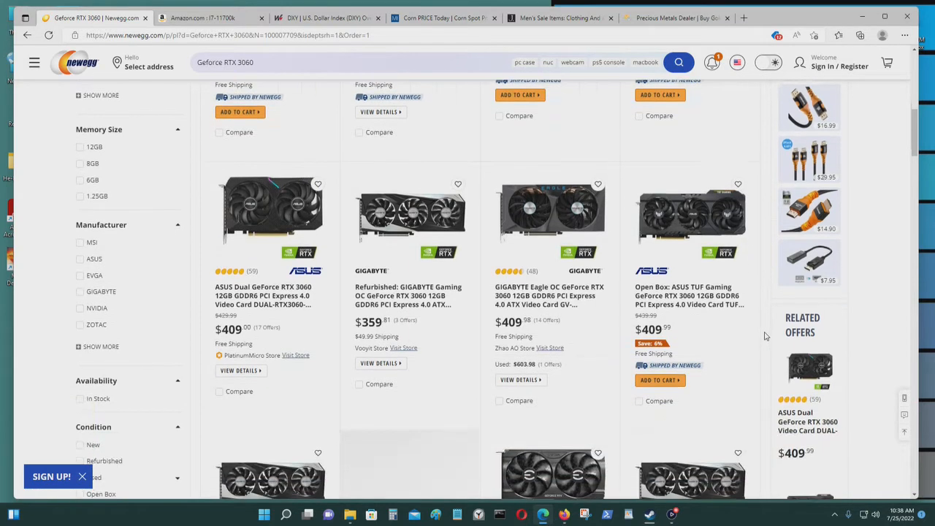
pyautogui.moveTo(690, 231)
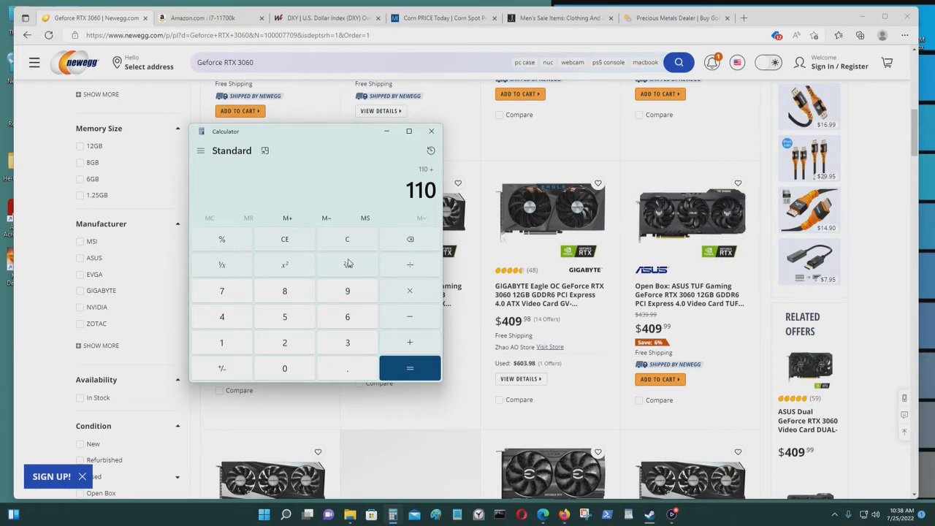
pyautogui.moveTo(889, 123)
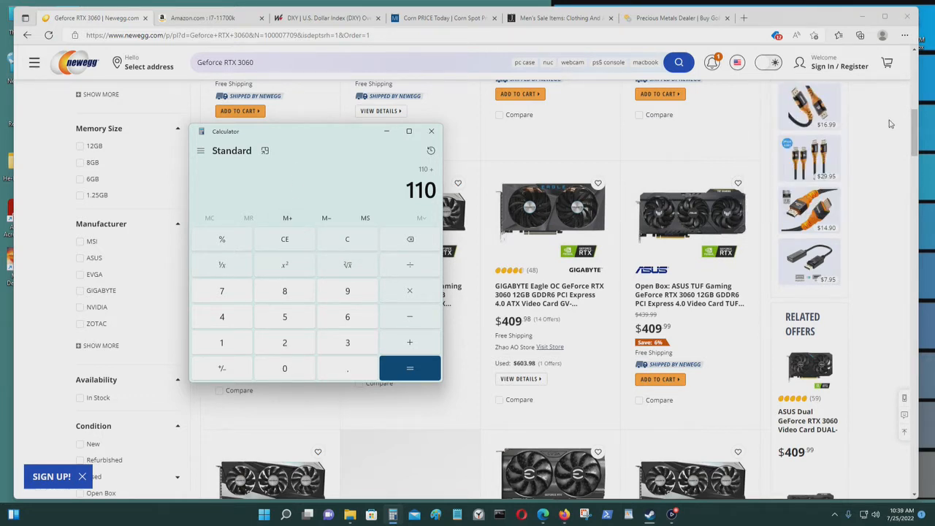
# Step: Return to the Amazon i7-11700K search results after getting 110 in Calculator
pyautogui.click(202, 18)
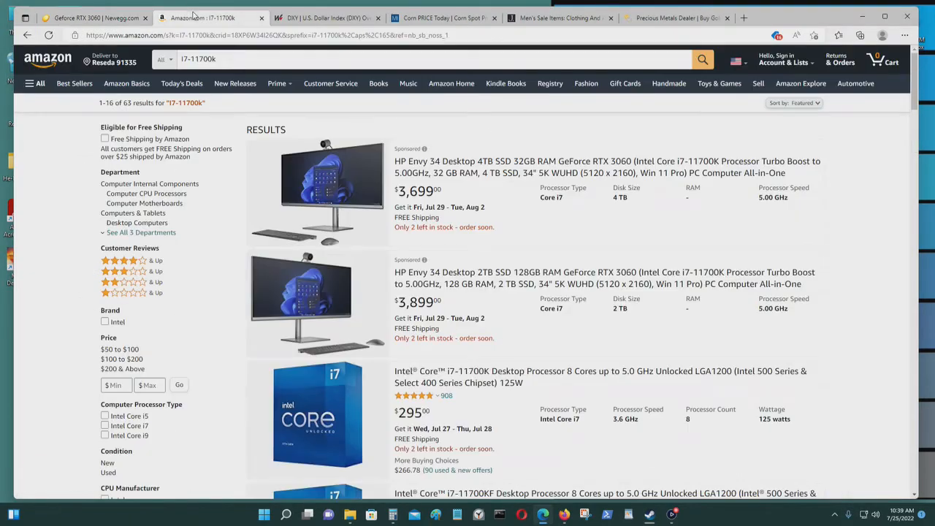
pyautogui.scroll(-3)
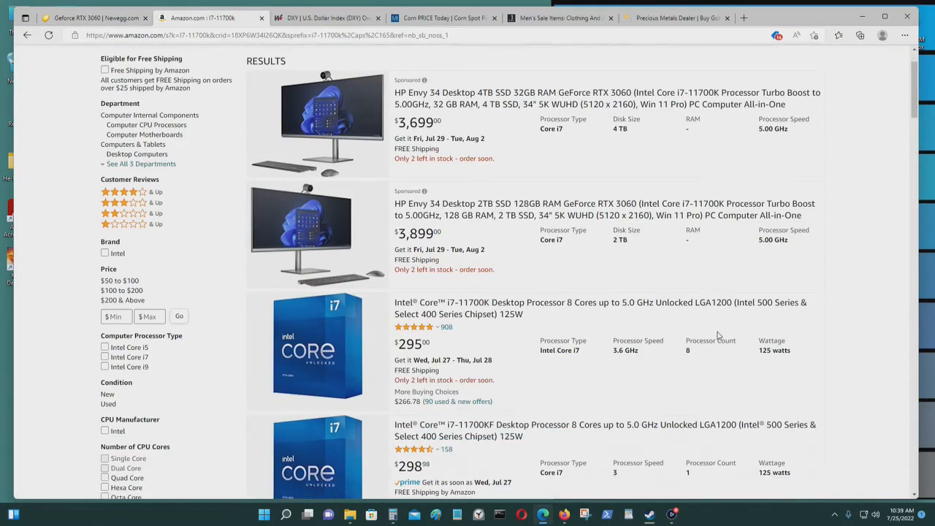
pyautogui.scroll(-3)
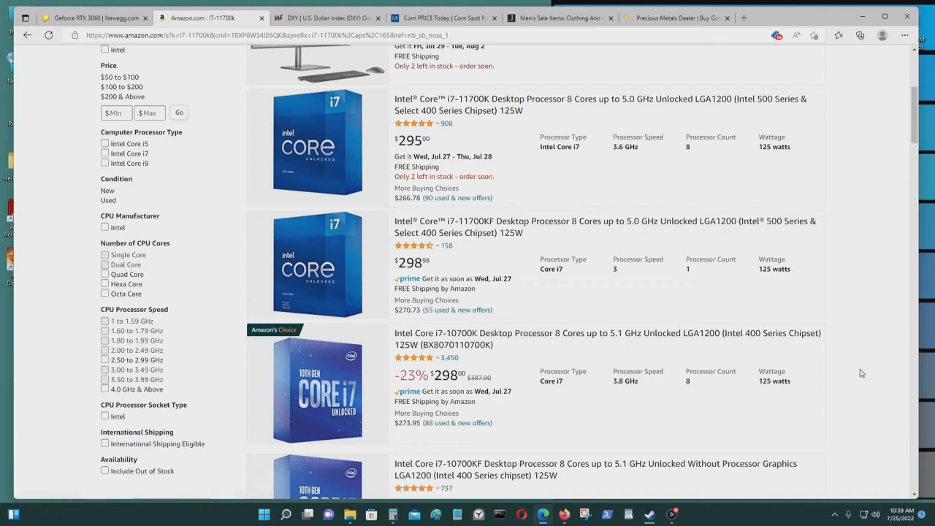
pyautogui.scroll(-3)
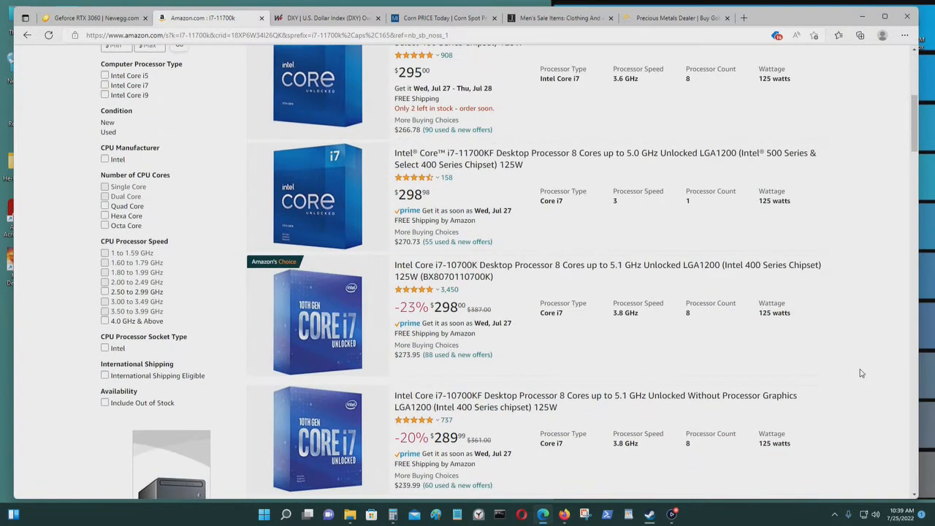
pyautogui.scroll(-3)
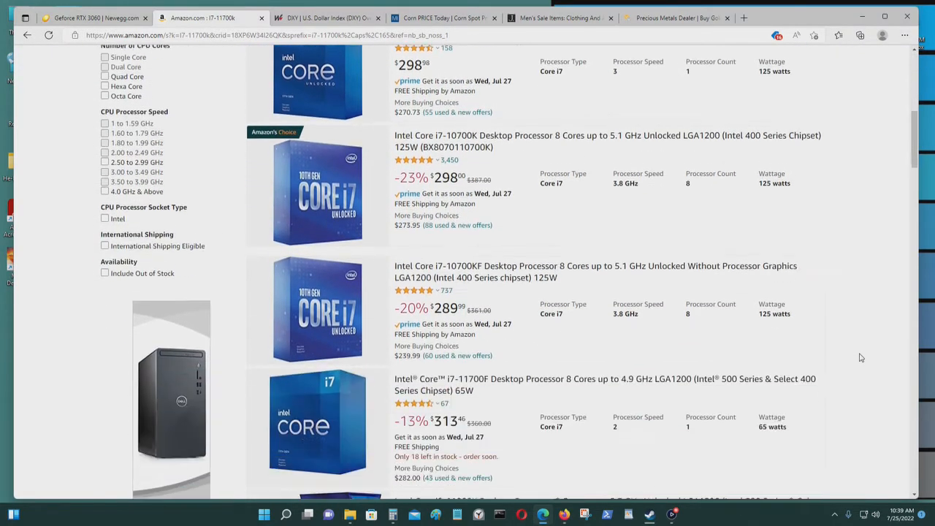
pyautogui.scroll(-3)
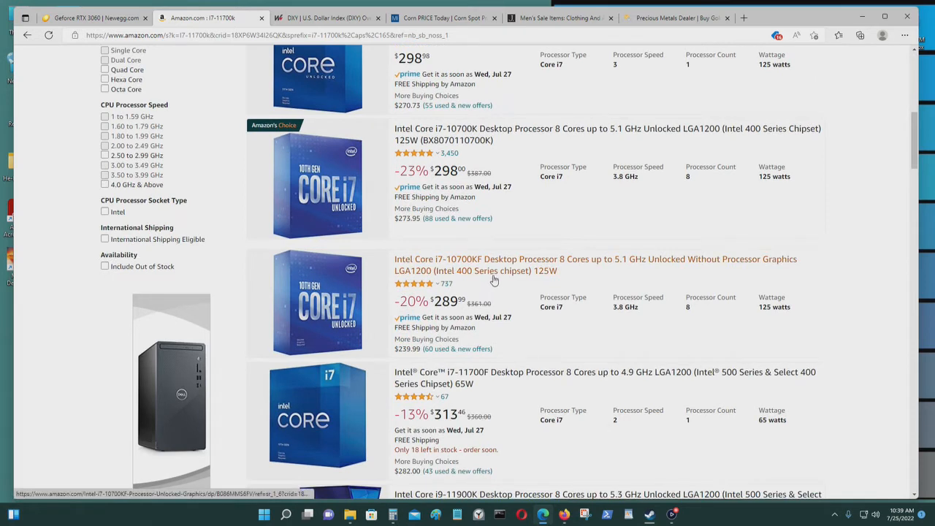
pyautogui.moveTo(816, 274)
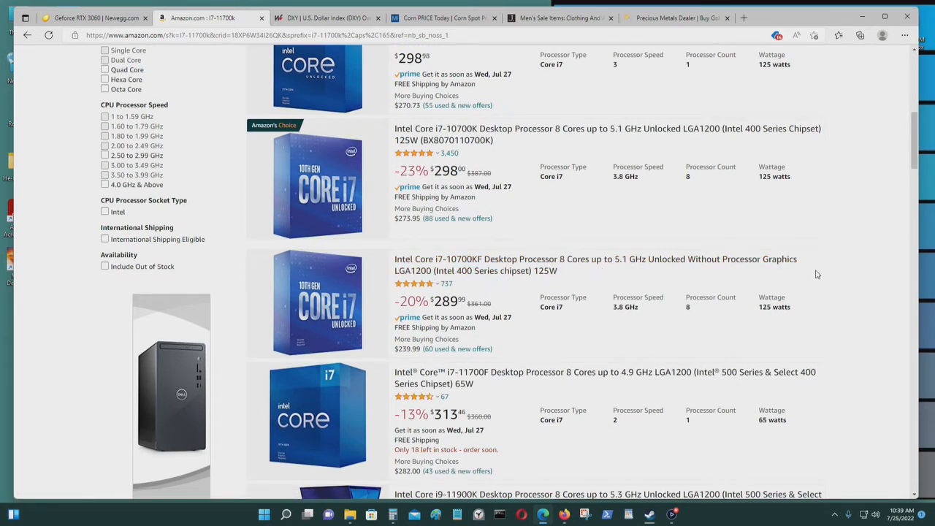
pyautogui.moveTo(827, 274)
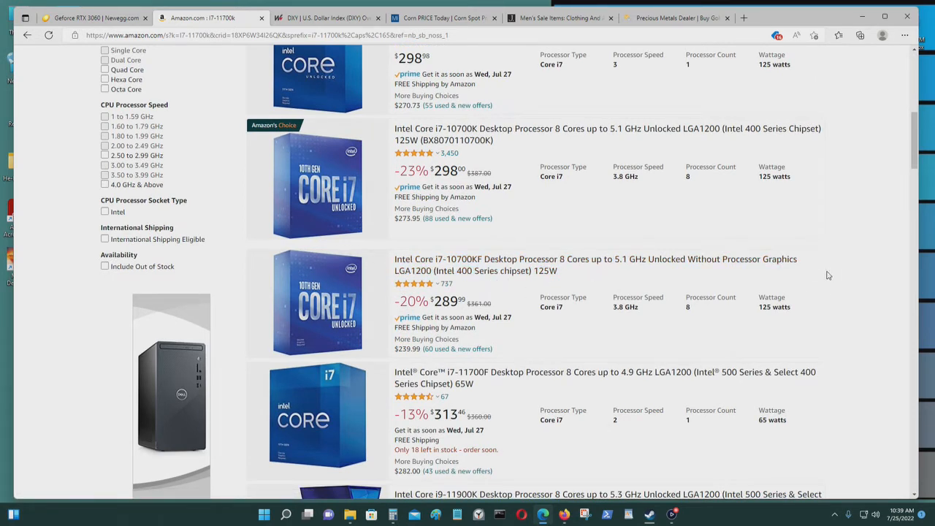
pyautogui.moveTo(845, 263)
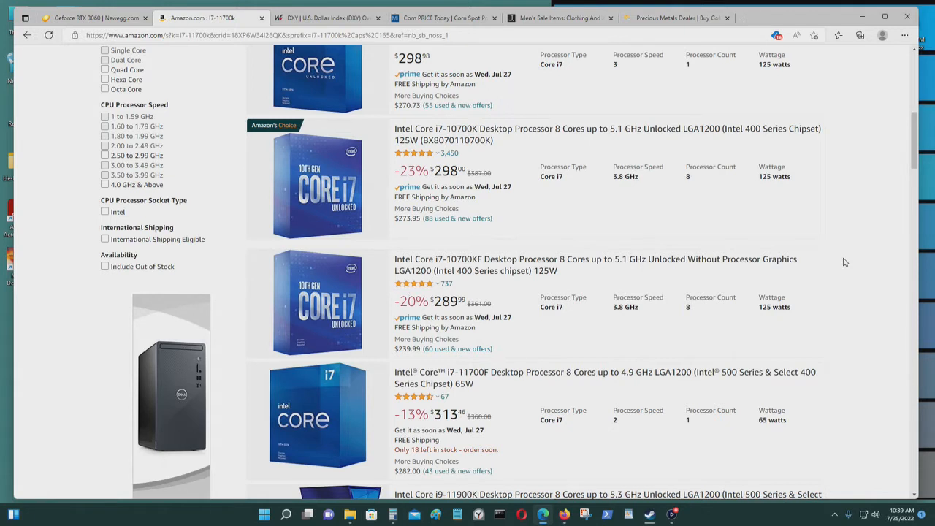
pyautogui.moveTo(504, 317)
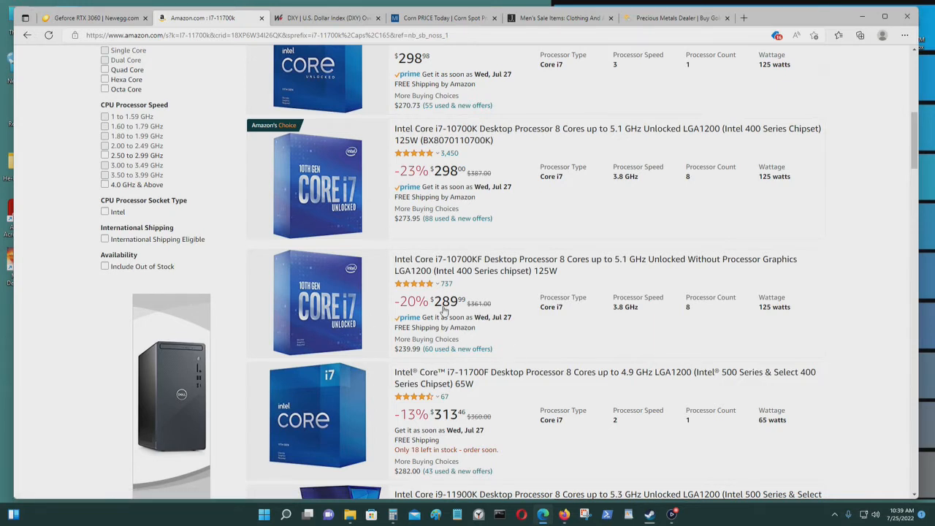
pyautogui.moveTo(802, 332)
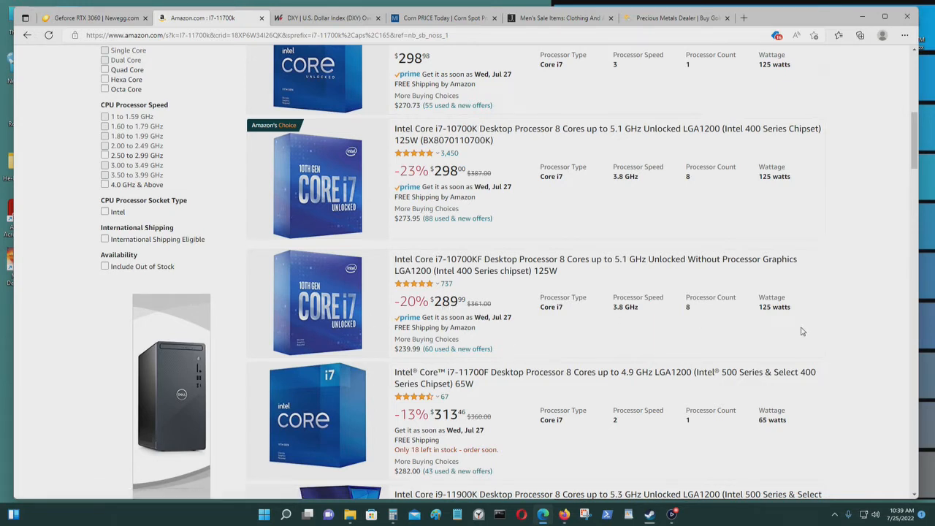
pyautogui.moveTo(673, 444)
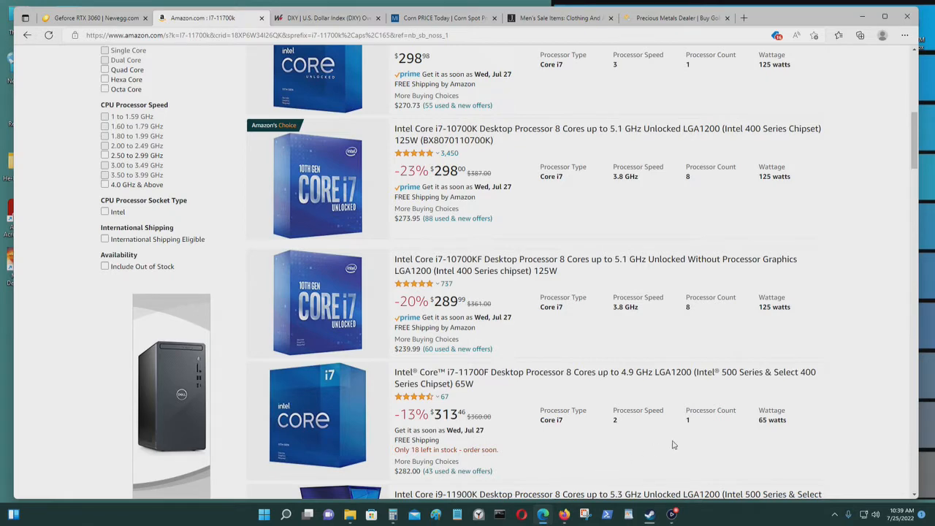
pyautogui.moveTo(704, 459)
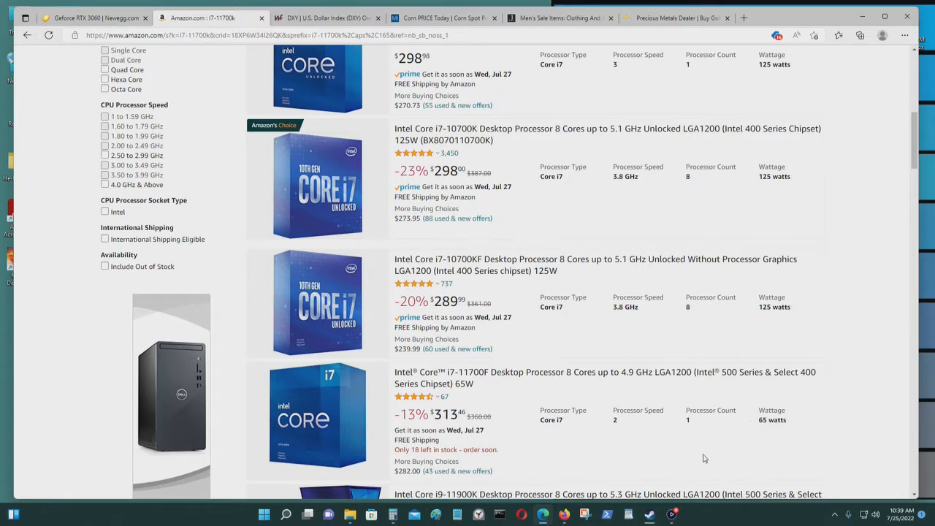
pyautogui.moveTo(766, 333)
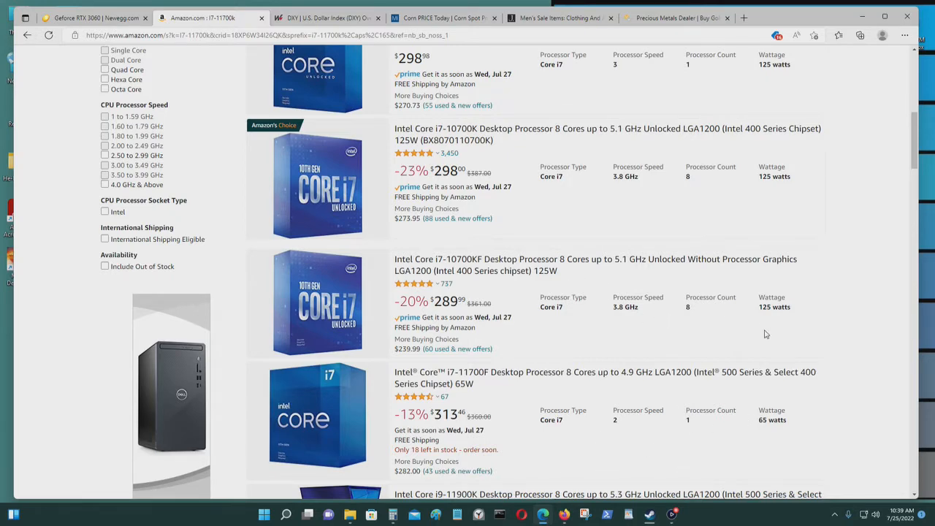
pyautogui.scroll(-3)
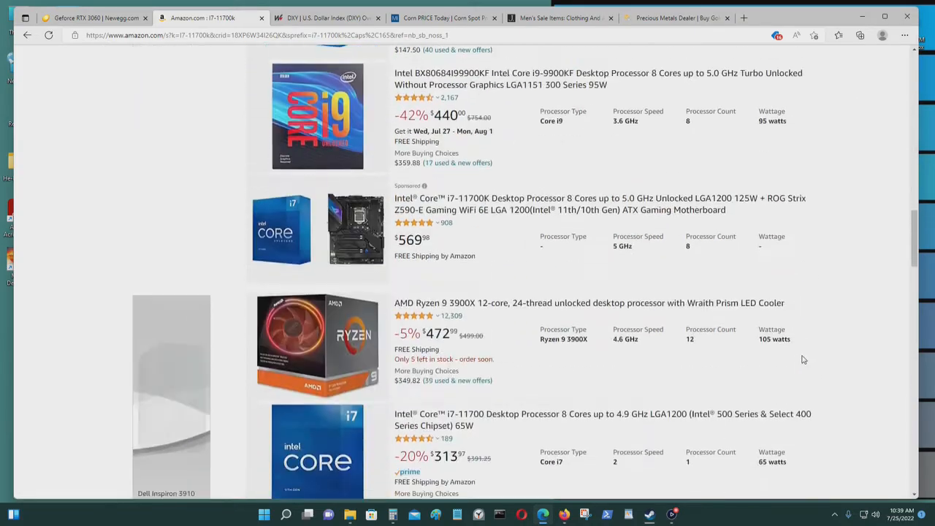
pyautogui.scroll(-3)
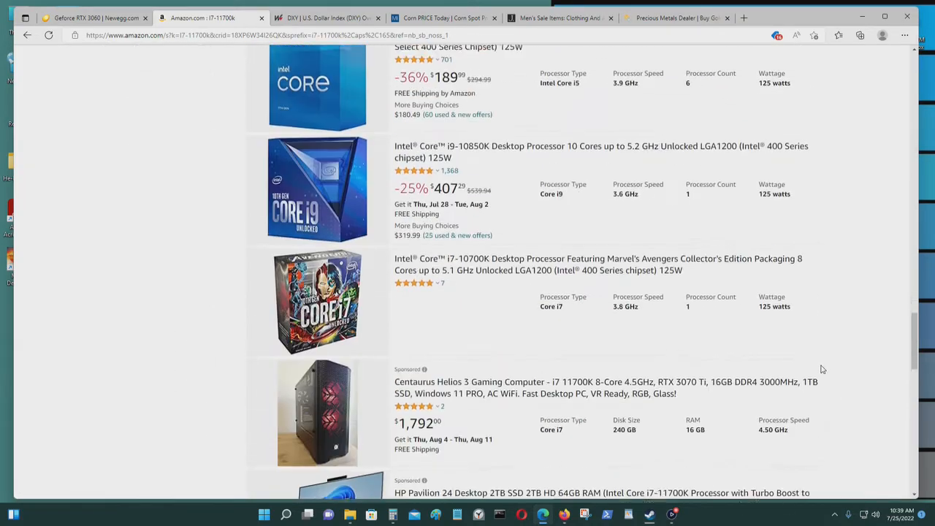
pyautogui.scroll(-3)
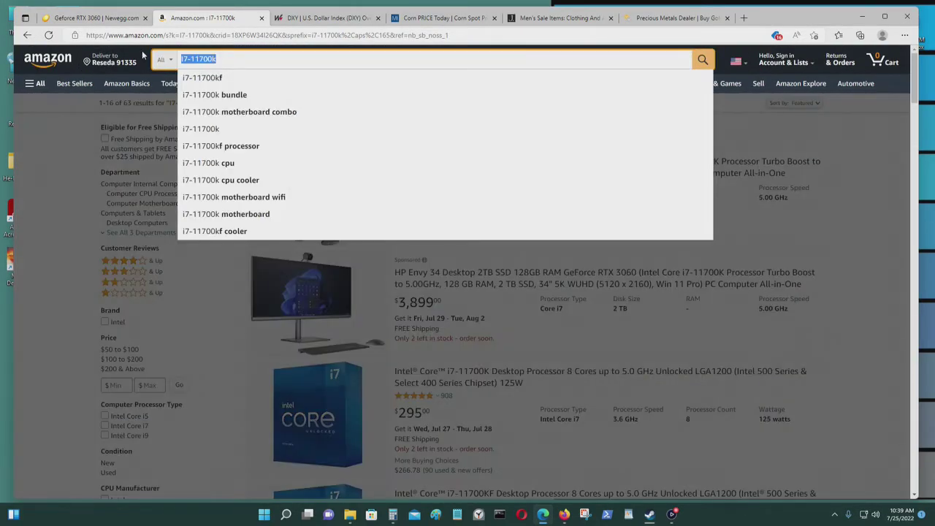
# Step: Search Amazon for 'Western Digital 4TB hdd' and browse the drive prices (WD Black $129.97, Purple $88.99)
pyautogui.write('Western Digital 4 TB hdd')
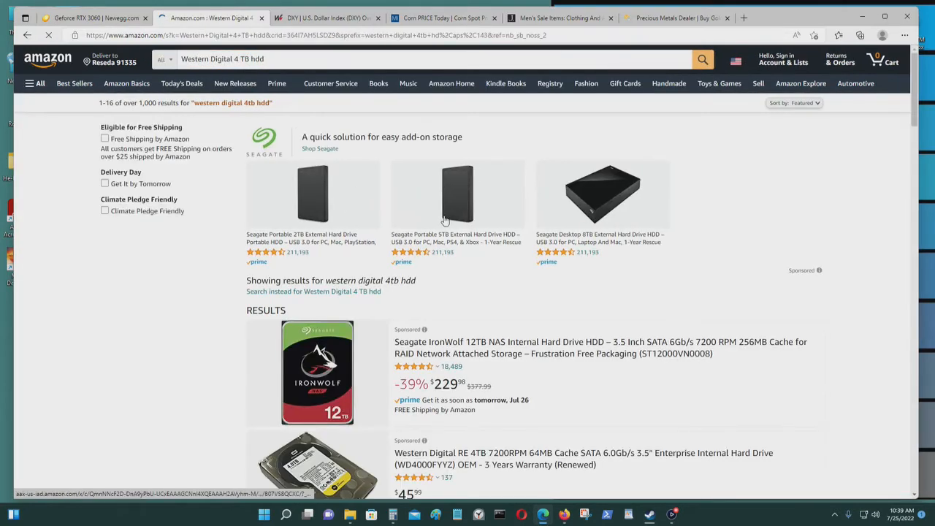
pyautogui.scroll(-3)
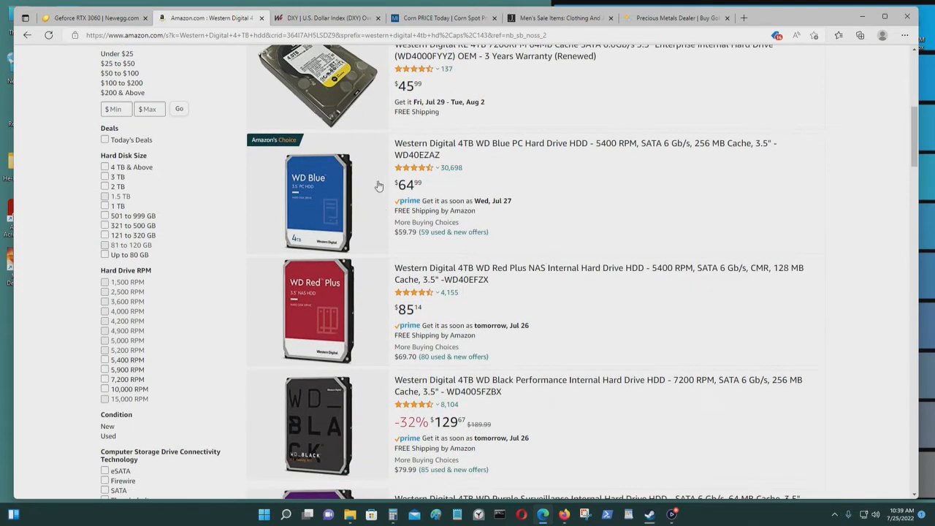
pyautogui.moveTo(675, 214)
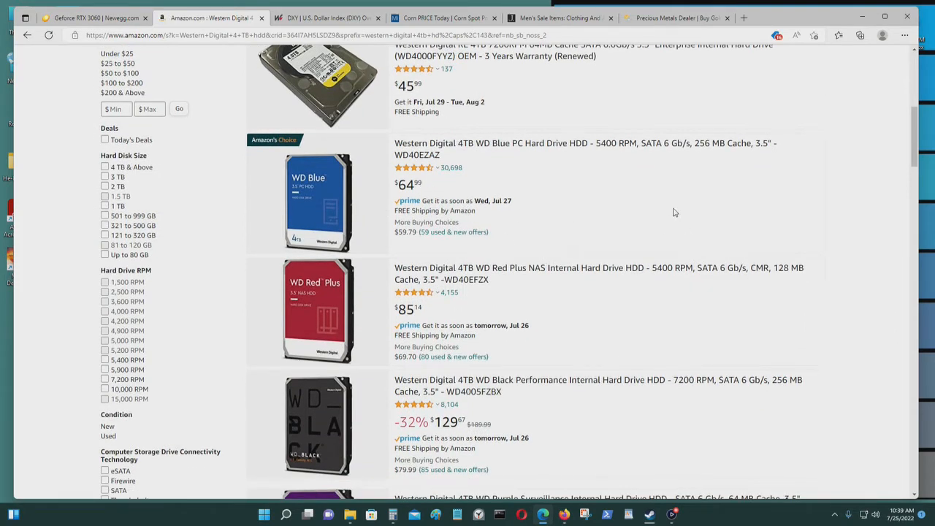
pyautogui.moveTo(783, 269)
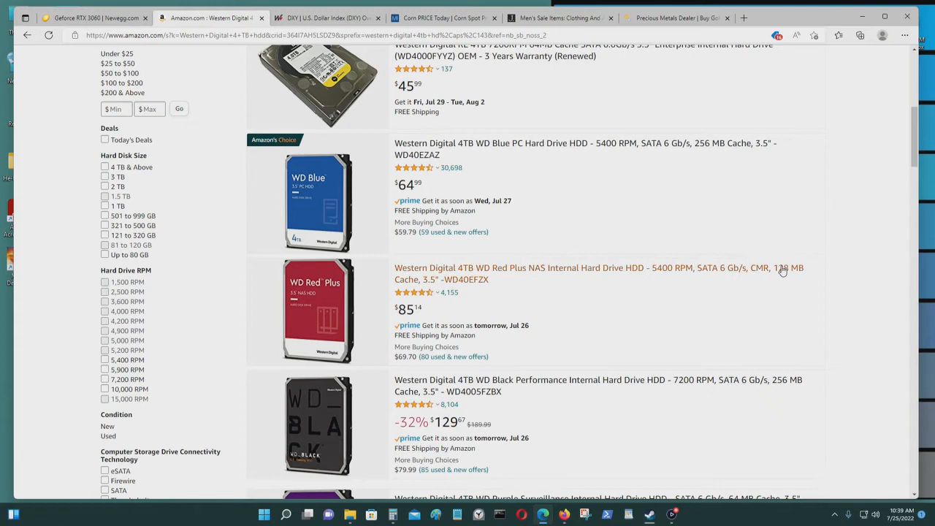
pyautogui.scroll(-3)
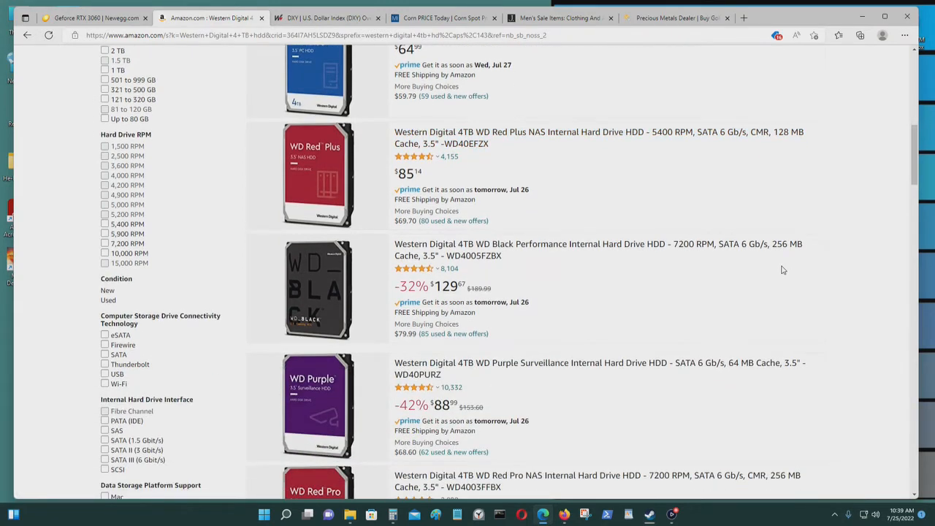
pyautogui.scroll(-3)
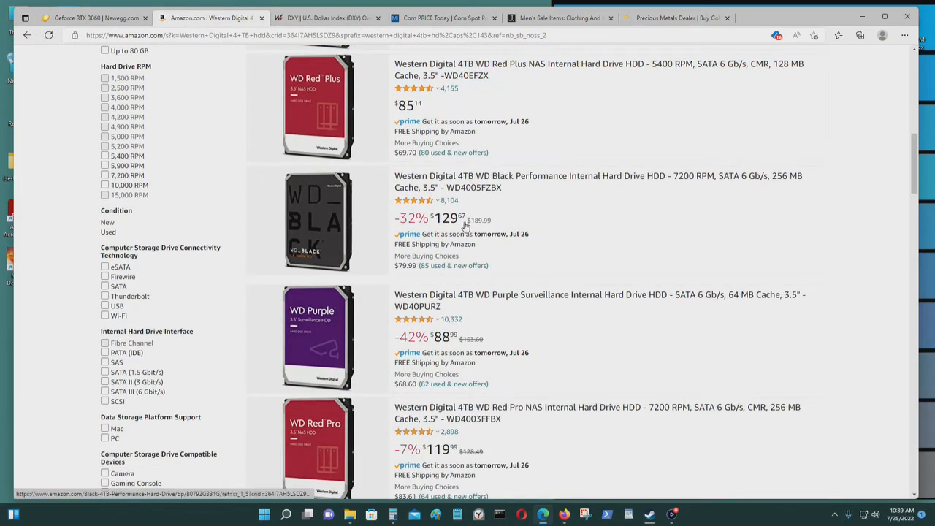
pyautogui.moveTo(489, 187)
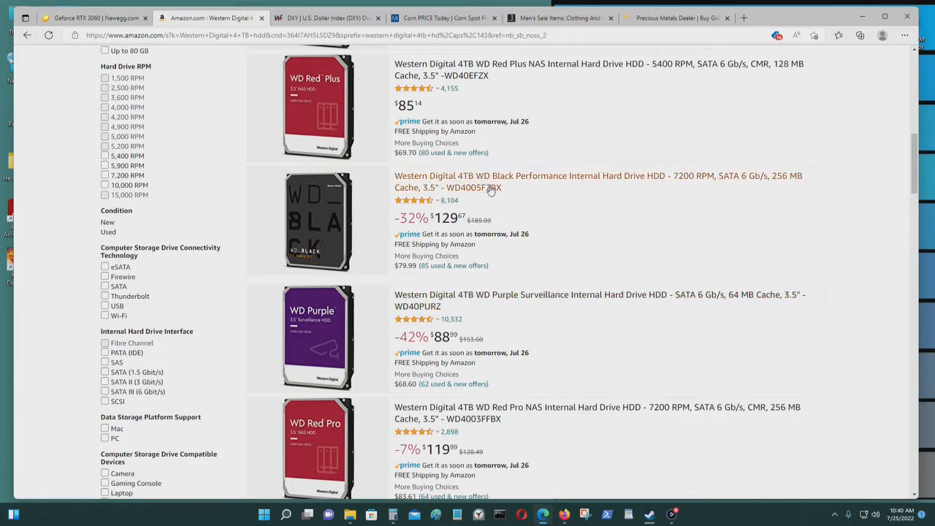
pyautogui.moveTo(653, 365)
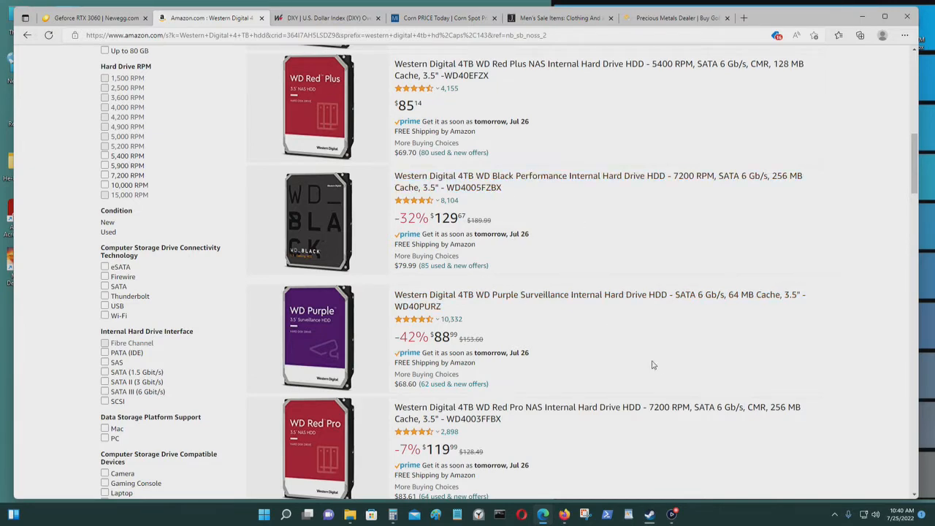
pyautogui.moveTo(607, 251)
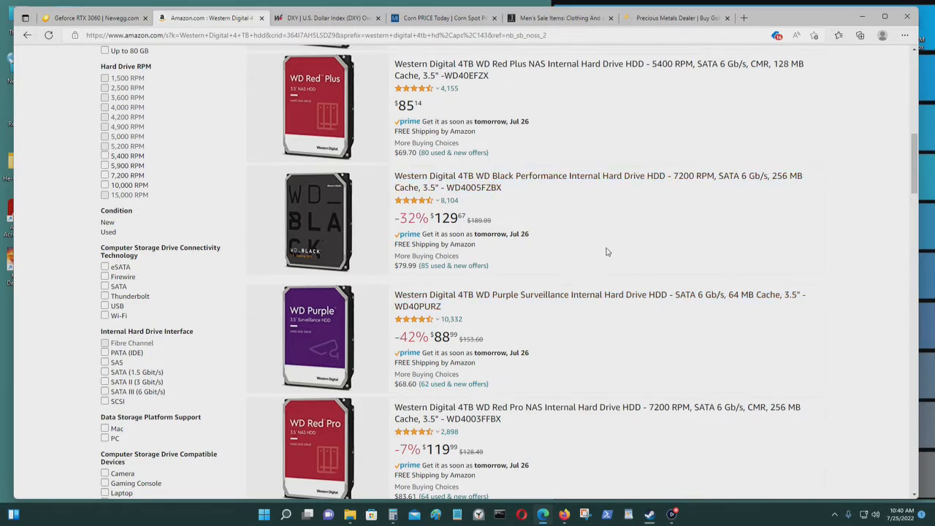
pyautogui.scroll(-3)
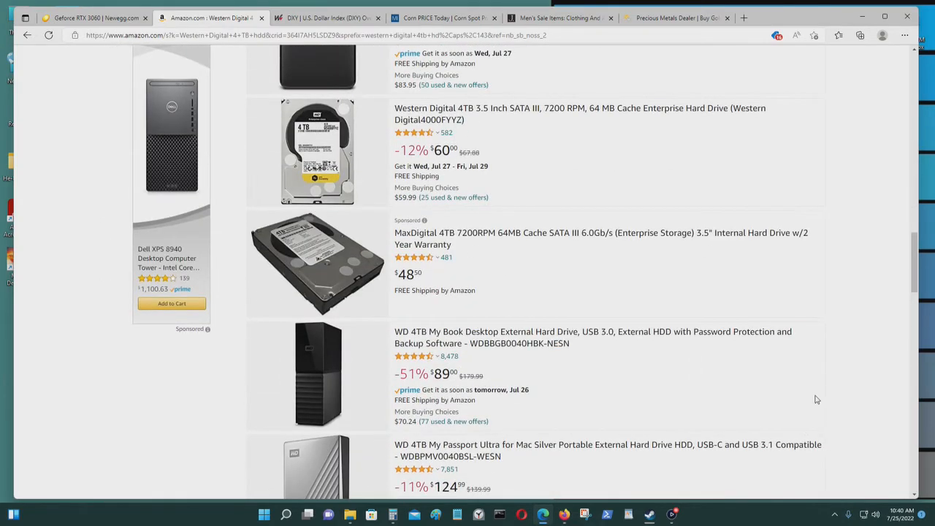
pyautogui.scroll(-3)
pyautogui.write('Western Digital NVMe SSD')
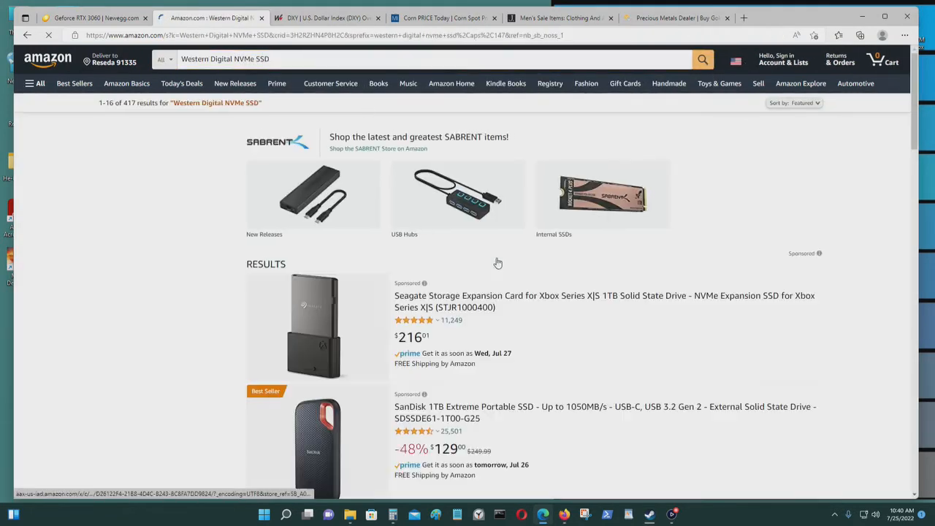
pyautogui.scroll(-3)
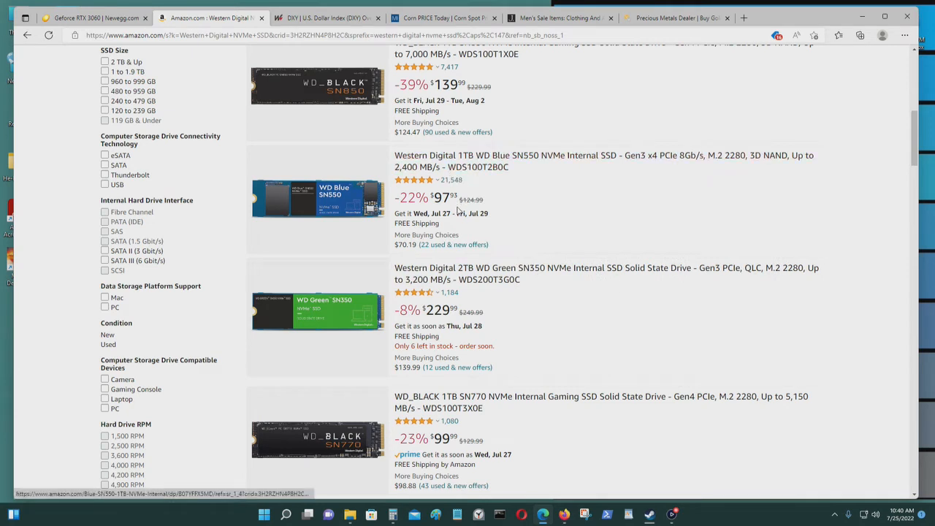
pyautogui.moveTo(824, 268)
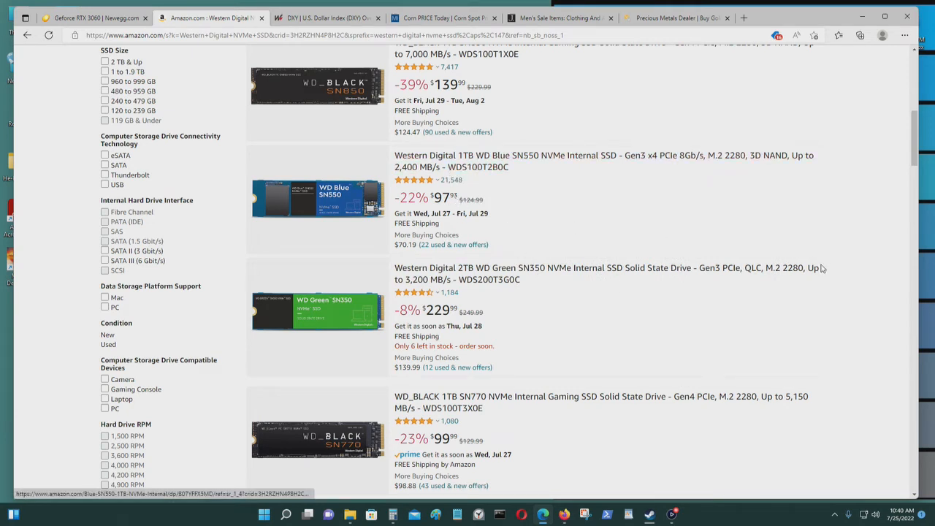
pyautogui.moveTo(737, 213)
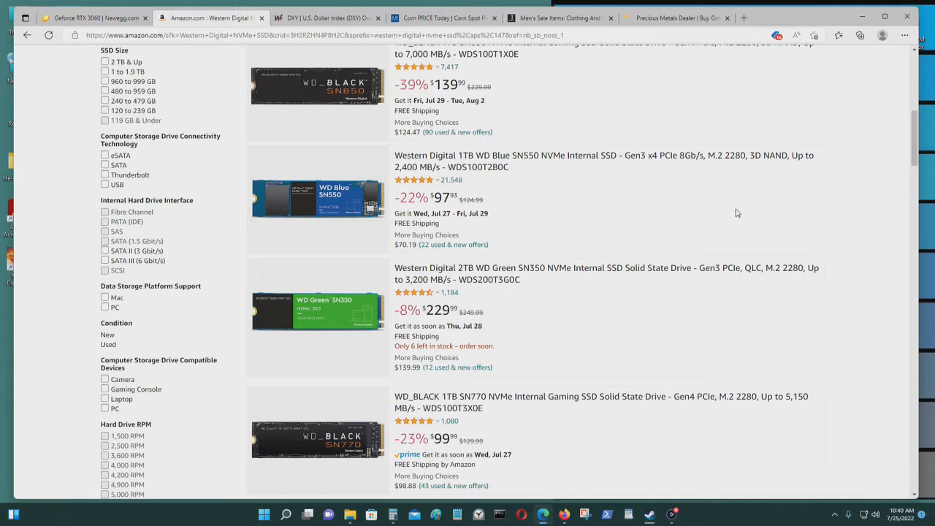
pyautogui.moveTo(441, 208)
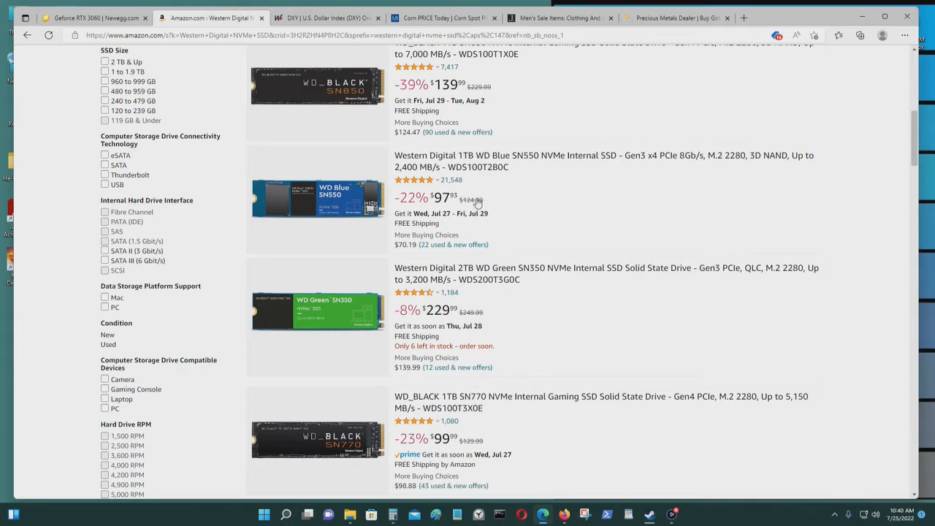
pyautogui.moveTo(640, 172)
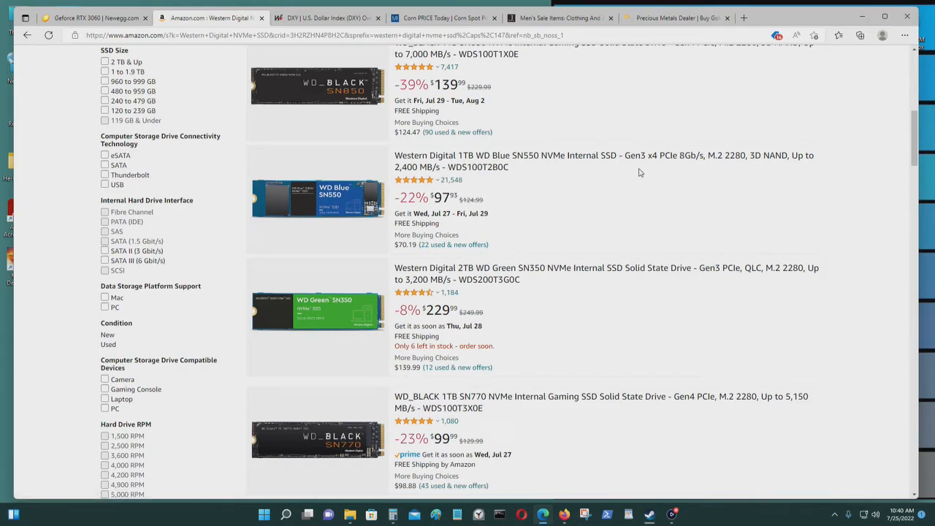
pyautogui.moveTo(661, 181)
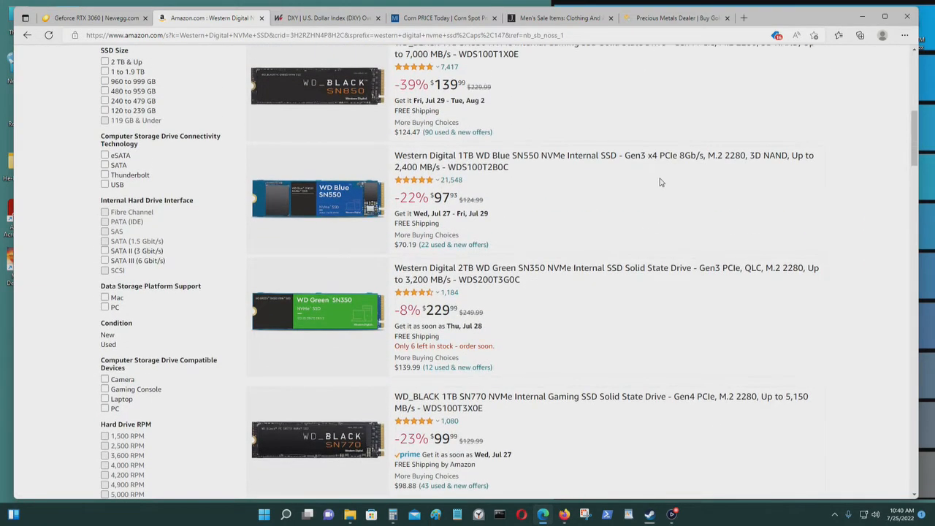
pyautogui.scroll(-3)
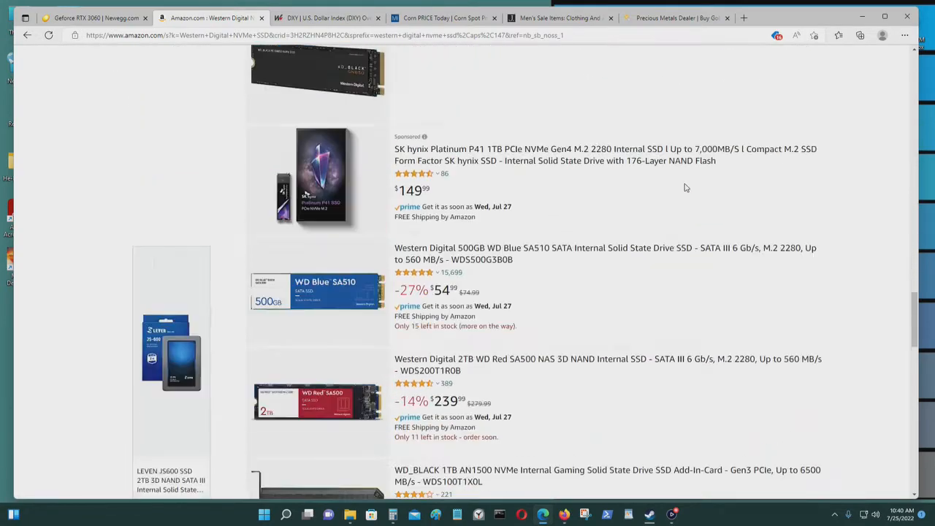
pyautogui.scroll(-3)
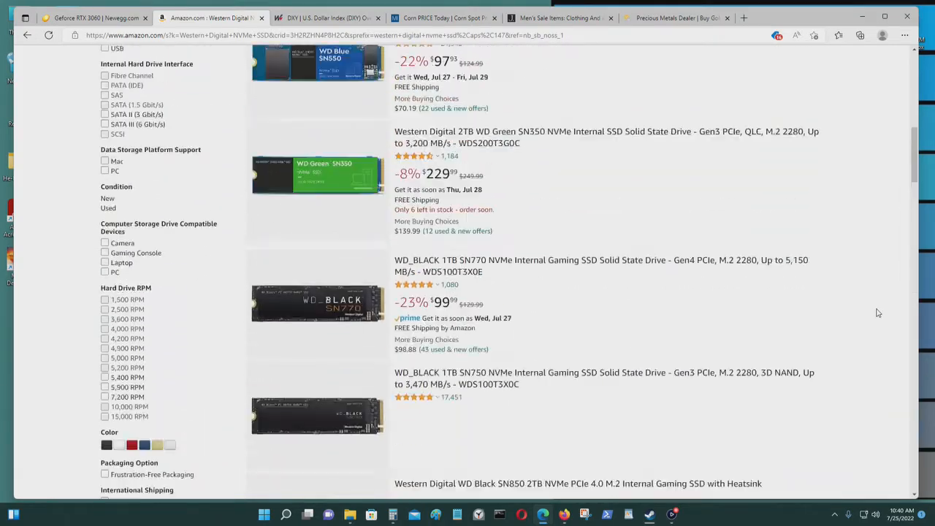
pyautogui.scroll(3)
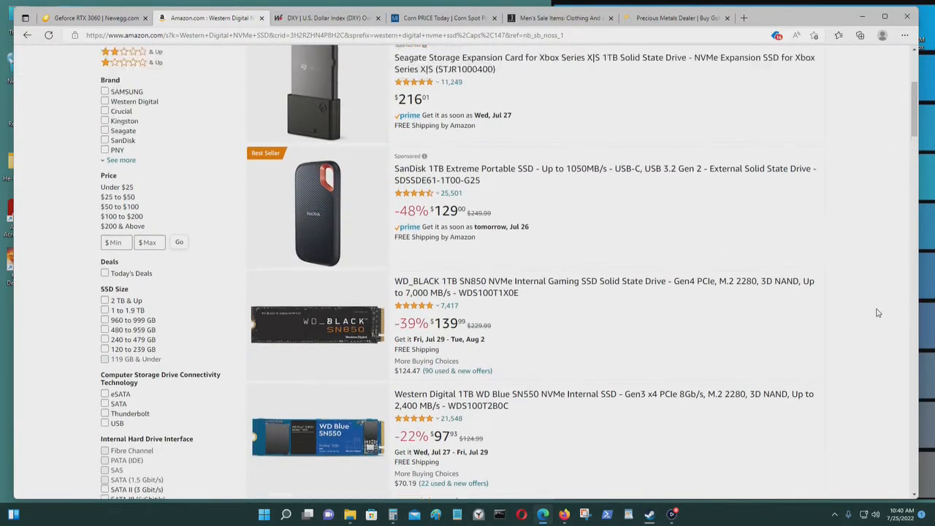
pyautogui.scroll(-3)
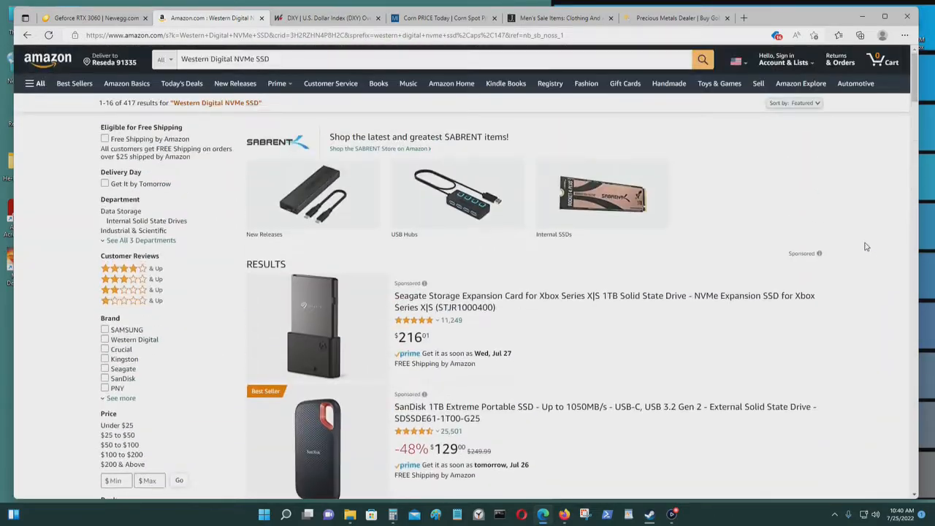
pyautogui.moveTo(47, 70)
pyautogui.write('A')
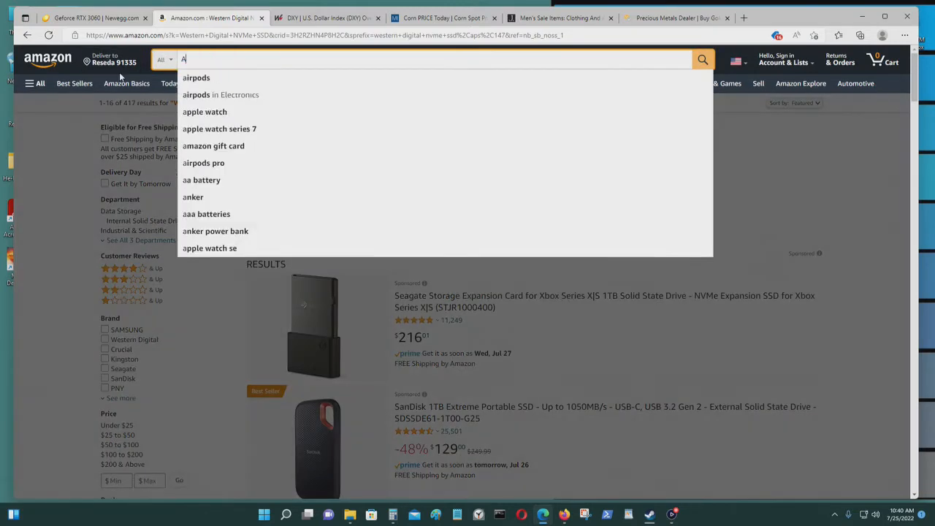
# Step: Search Amazon for 'Asus Socket 1700 motherboard' and browse prices from $119.99 to $649.99
pyautogui.write('sus Socket 1700 motherboard')
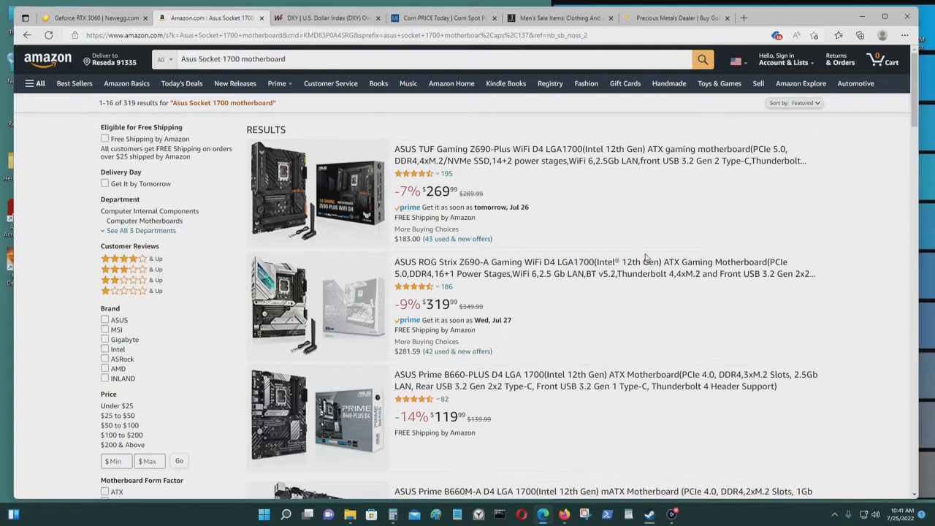
pyautogui.moveTo(788, 300)
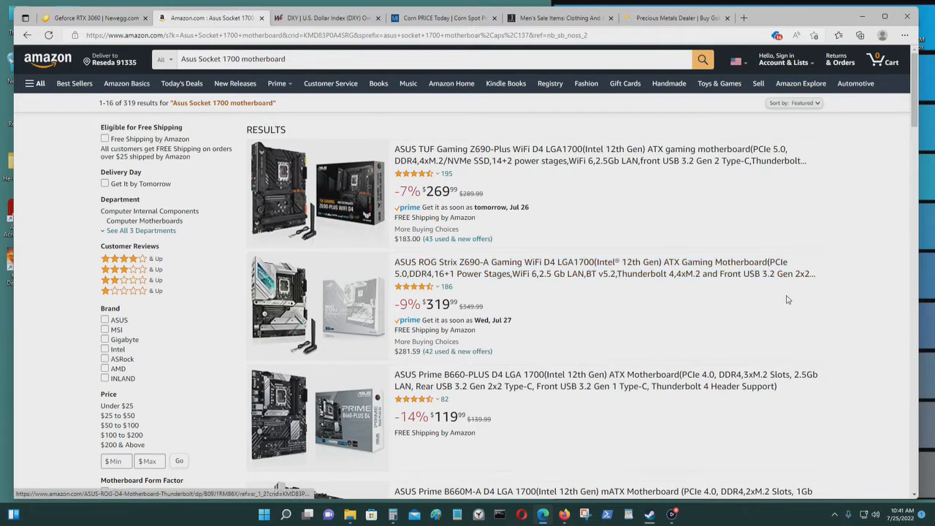
pyautogui.moveTo(728, 276)
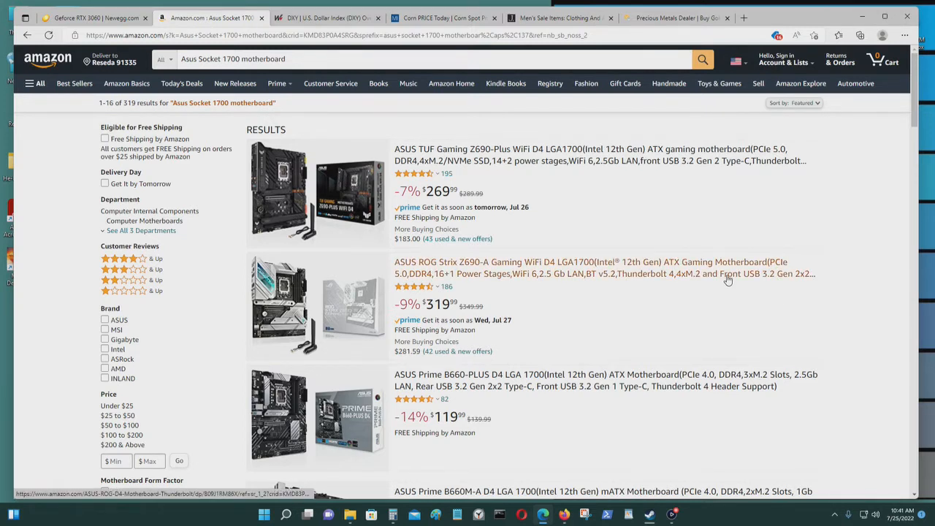
pyautogui.scroll(-3)
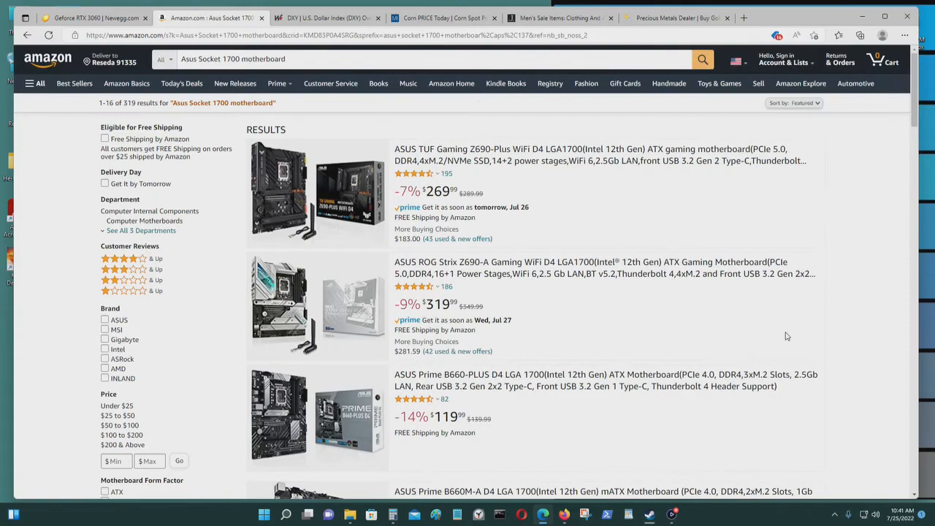
pyautogui.scroll(-3)
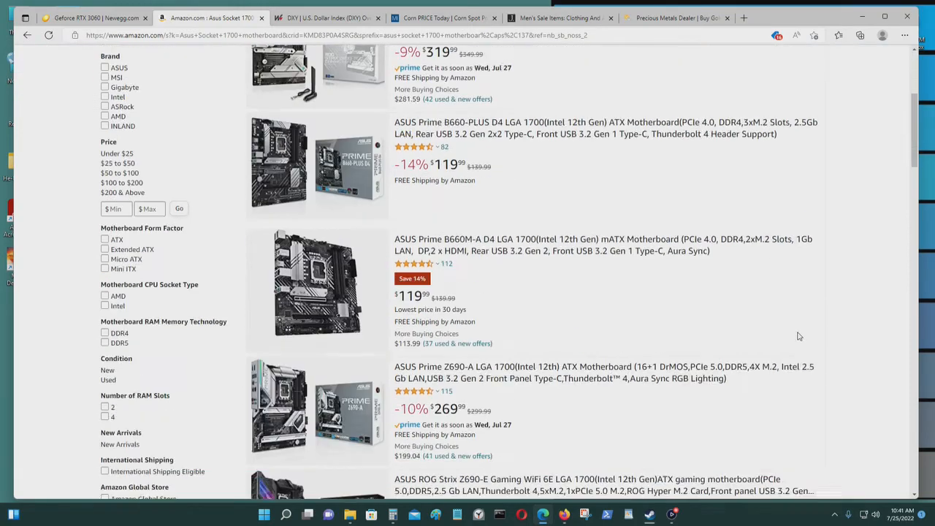
pyautogui.scroll(-3)
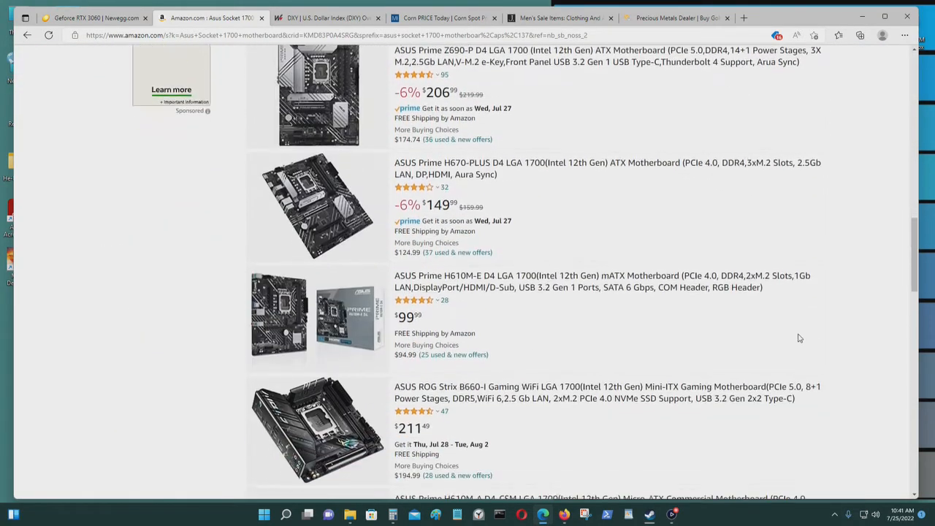
pyautogui.scroll(-3)
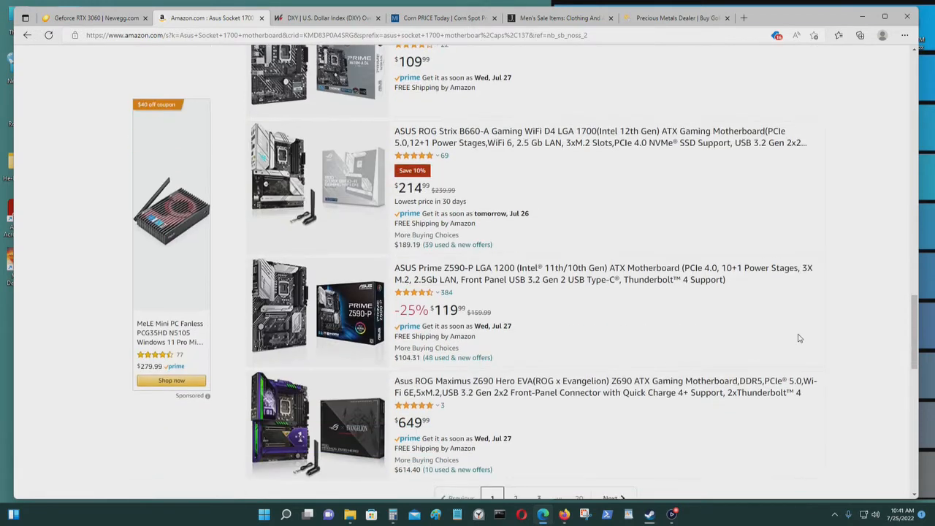
pyautogui.moveTo(432, 311)
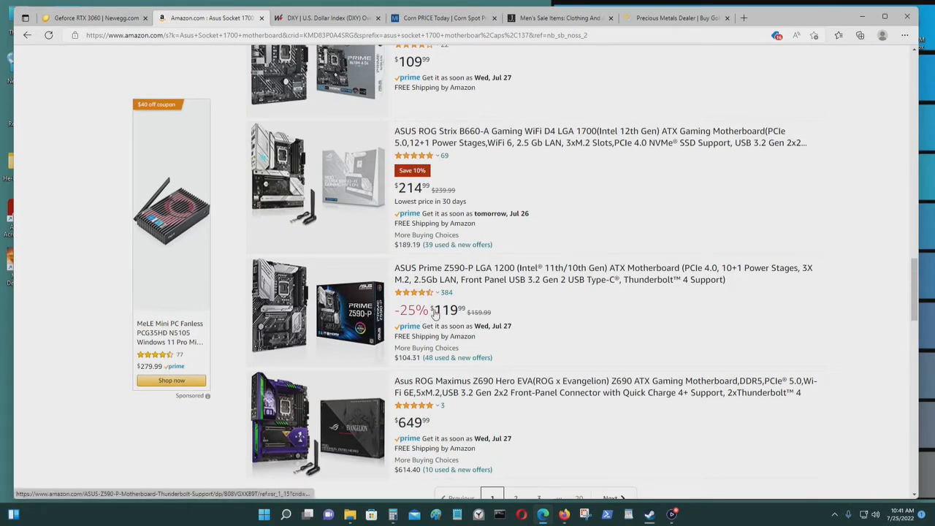
pyautogui.moveTo(678, 345)
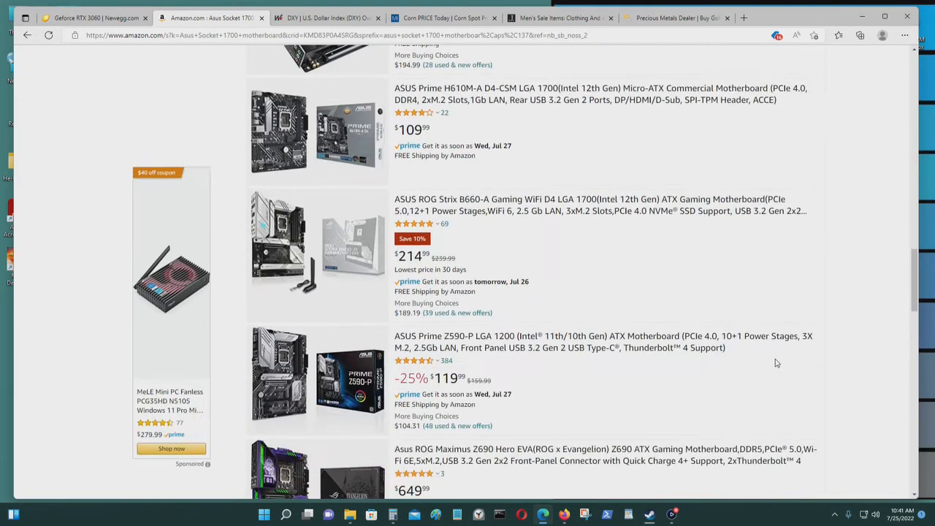
pyautogui.scroll(3)
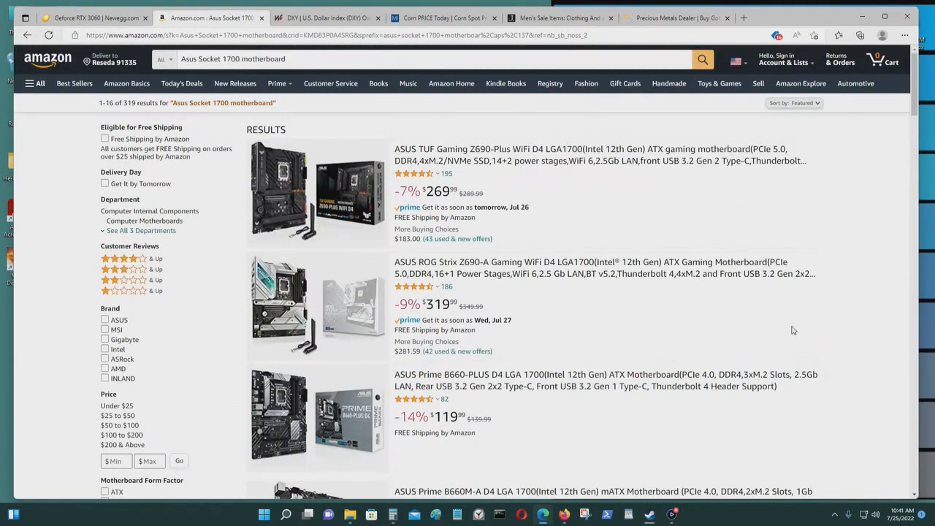
pyautogui.moveTo(625, 228)
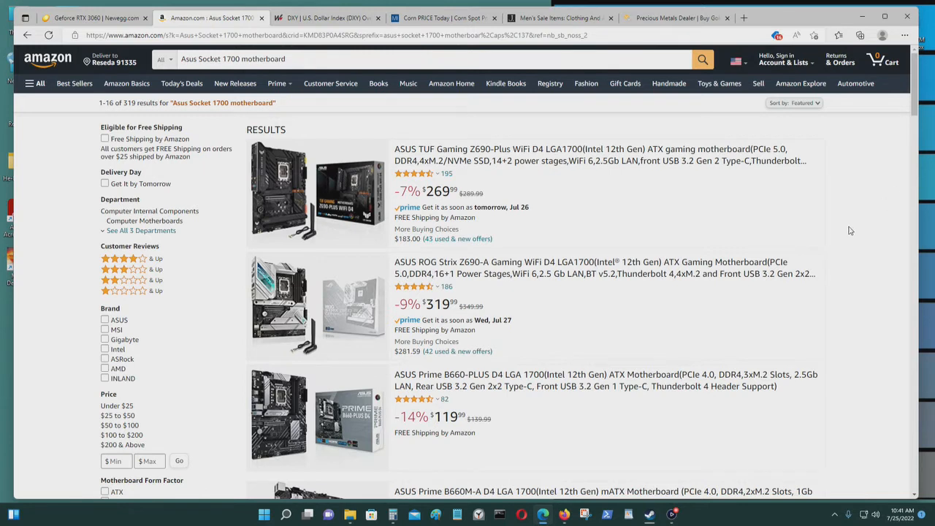
pyautogui.moveTo(868, 259)
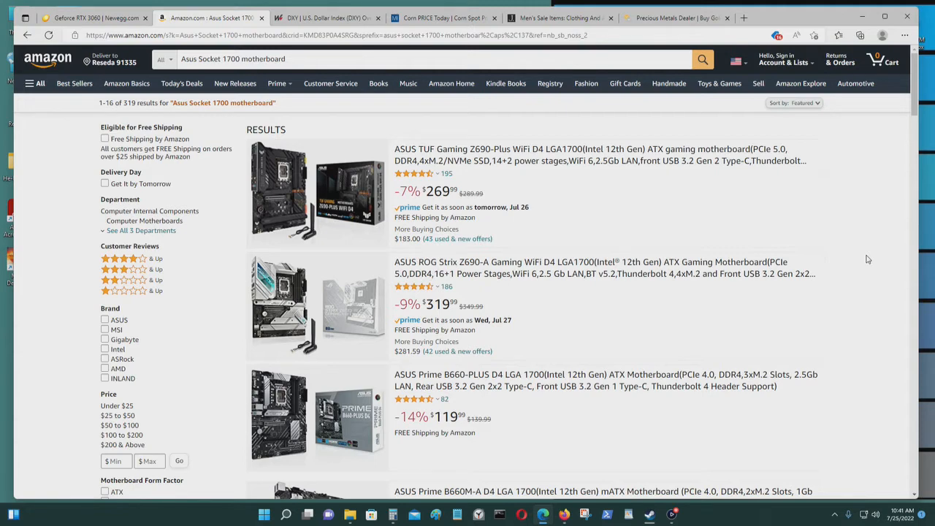
pyautogui.moveTo(784, 273)
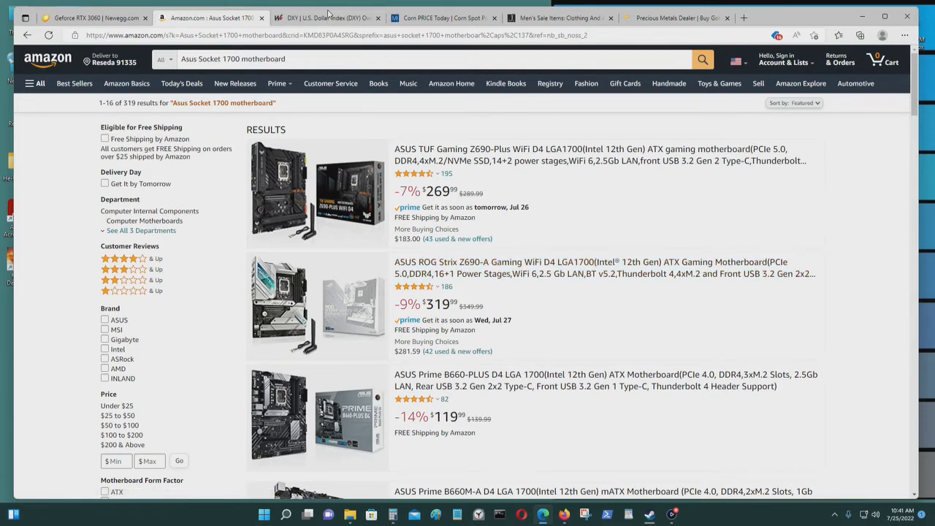
# Step: Switch to the MarketWatch U.S. Dollar Index page
pyautogui.click(325, 18)
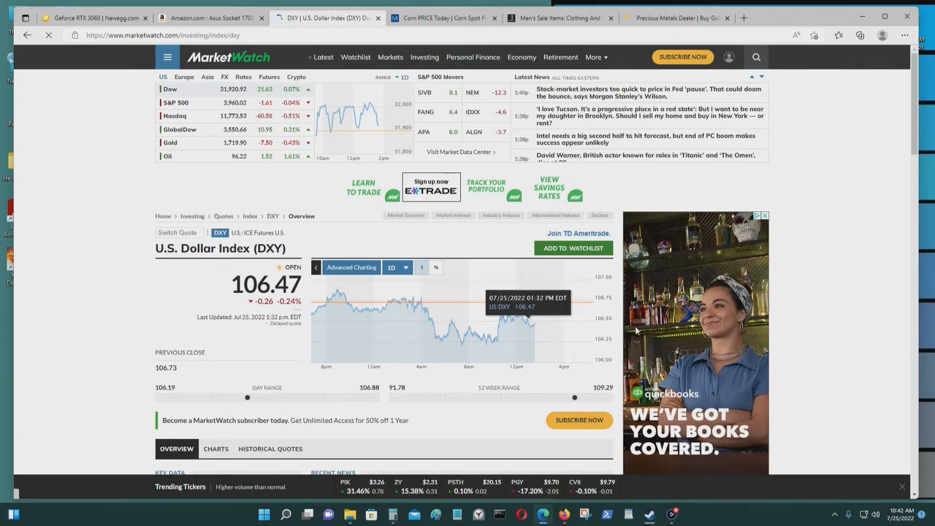
# Step: Show the Dollar Index chart year to date and close Calculator after computing about -0.0943
pyautogui.click(396, 266)
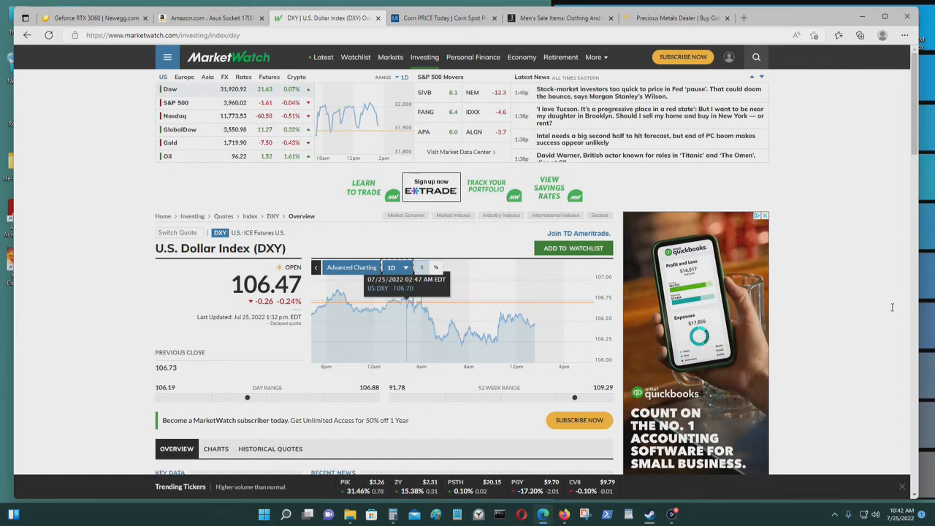
pyautogui.click(393, 268)
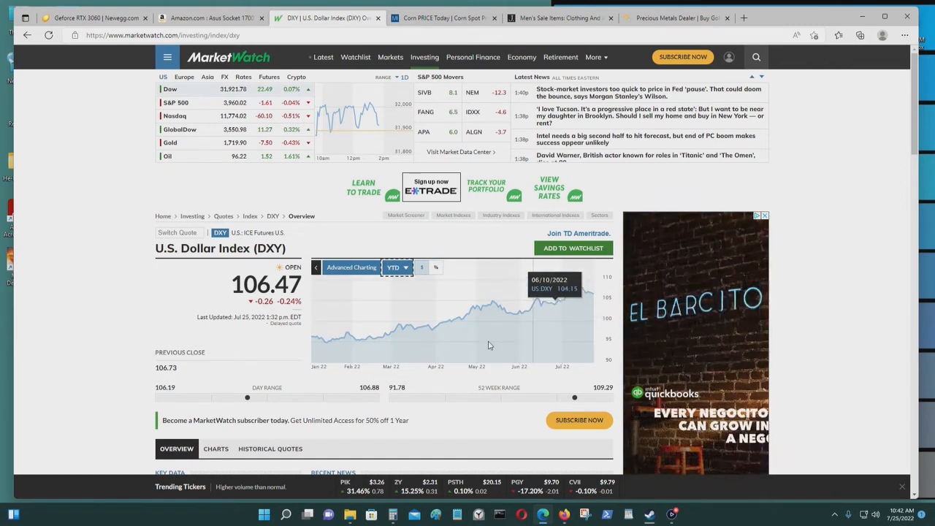
pyautogui.moveTo(353, 348)
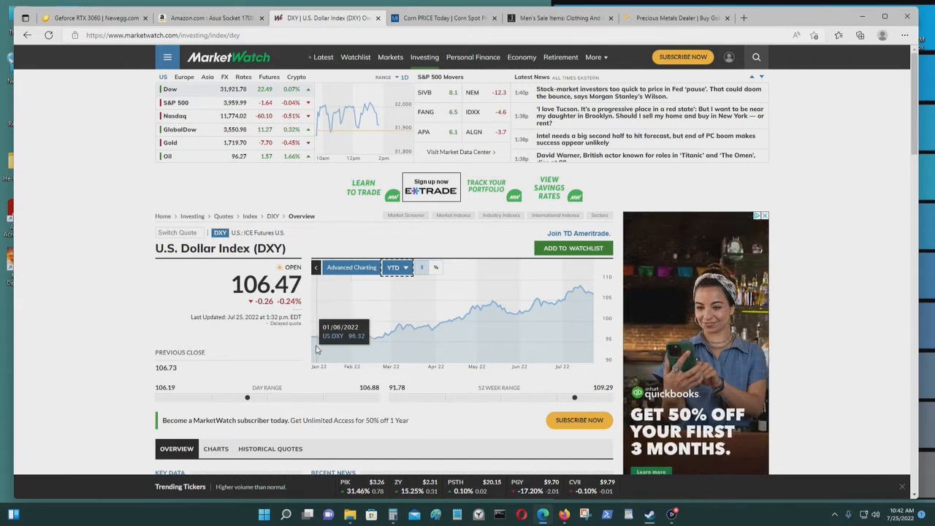
pyautogui.moveTo(319, 346)
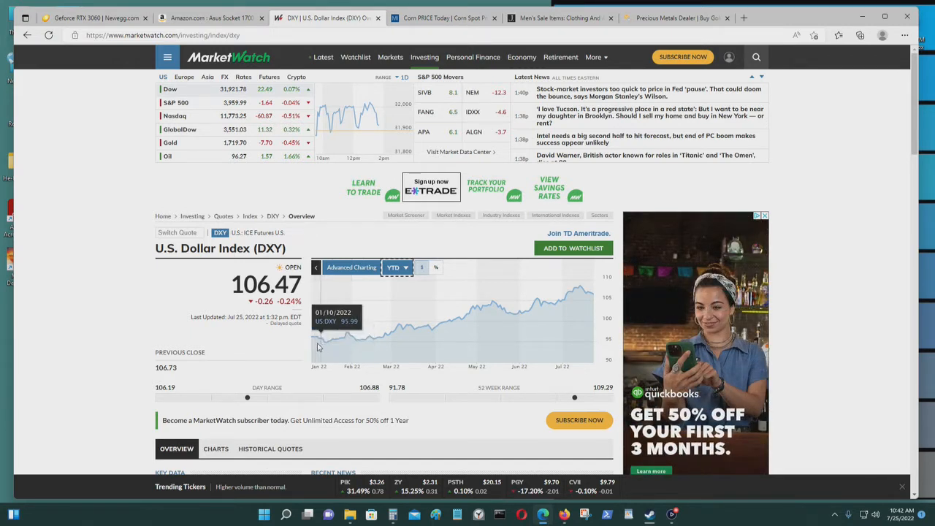
pyautogui.moveTo(308, 342)
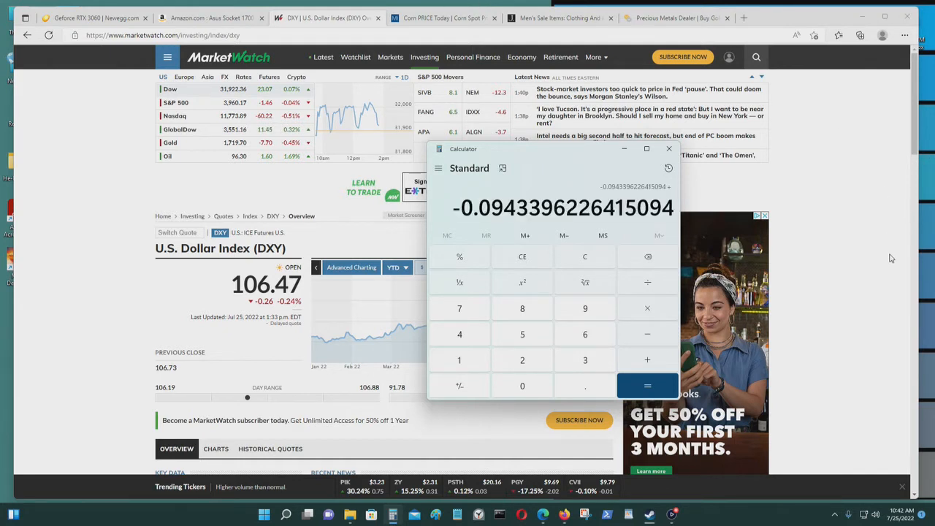
pyautogui.click(669, 149)
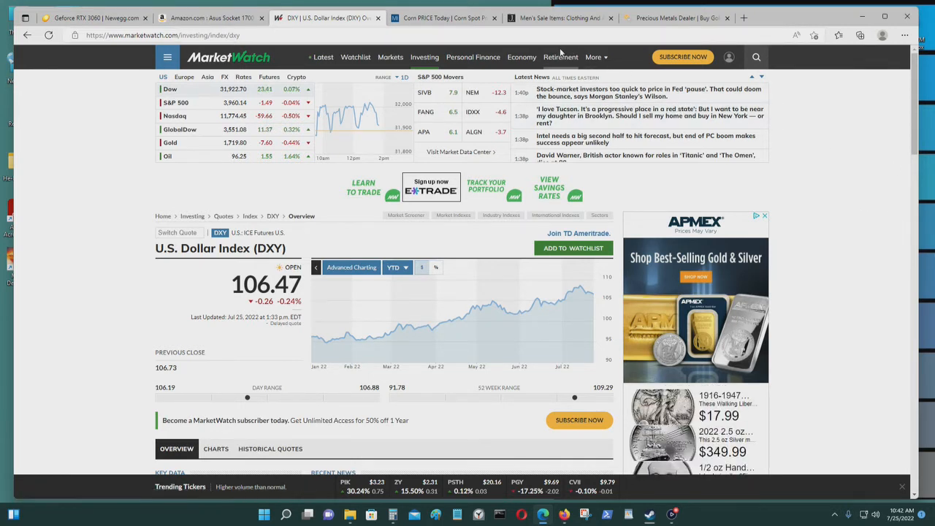
# Step: Switch to the J.Crew men's sale page and browse the first rows of discounted items
pyautogui.click(555, 17)
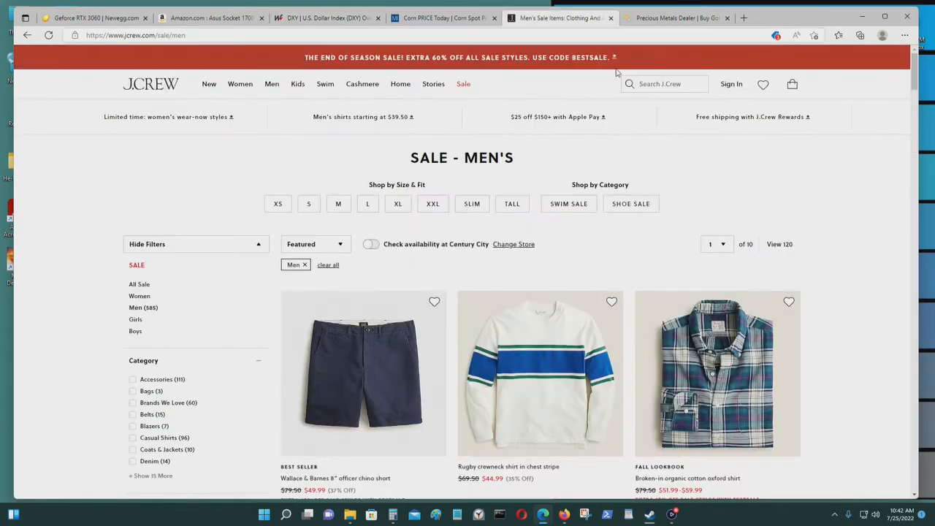
pyautogui.scroll(-3)
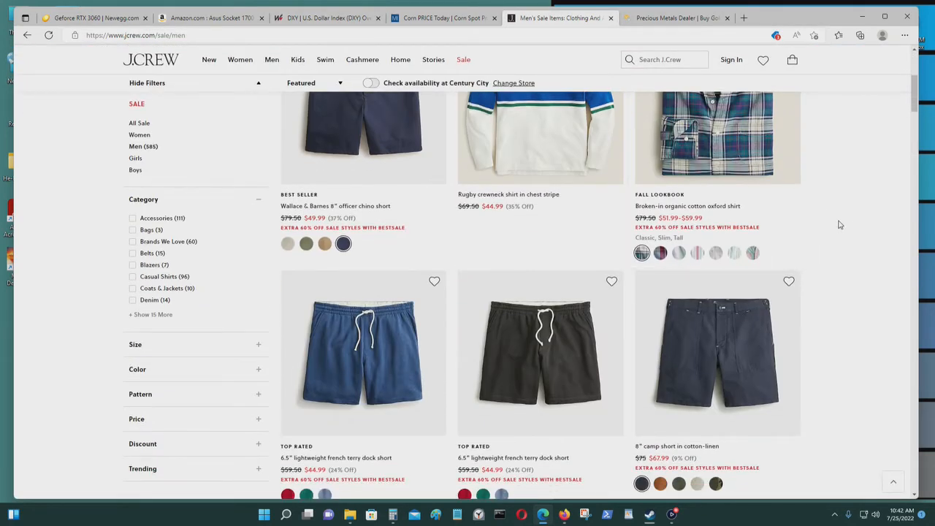
pyautogui.scroll(-3)
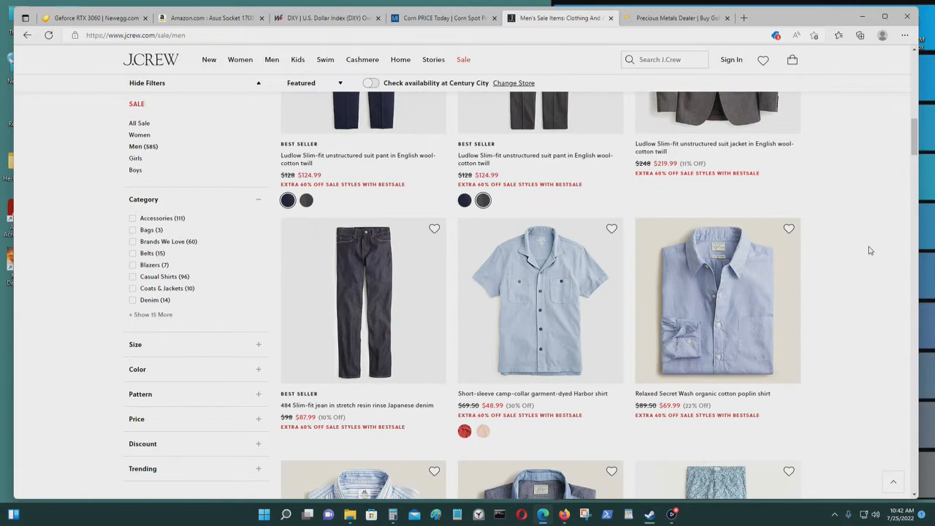
pyautogui.scroll(-3)
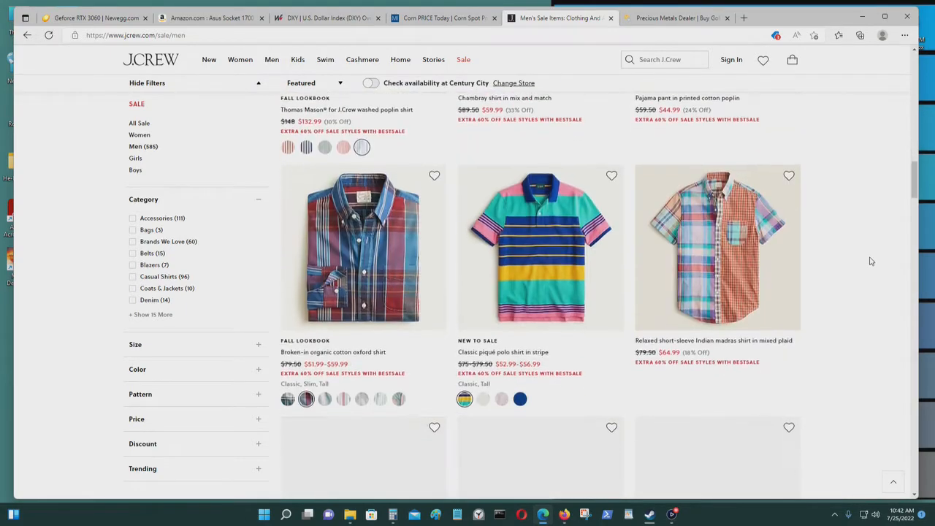
pyautogui.scroll(-3)
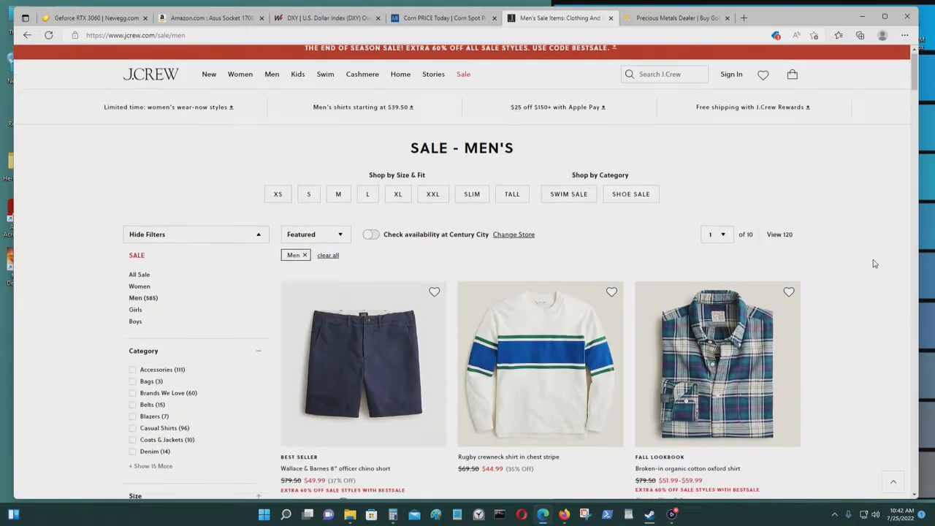
pyautogui.scroll(-3)
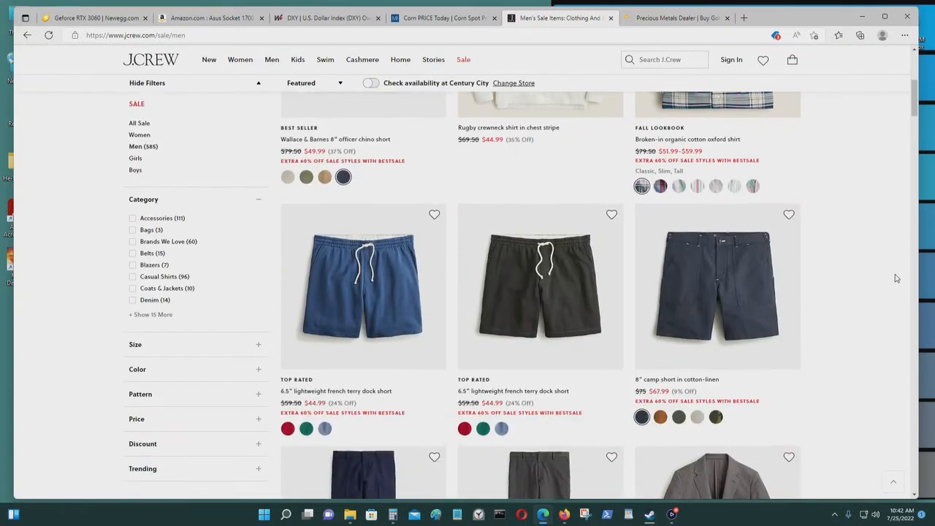
pyautogui.scroll(3)
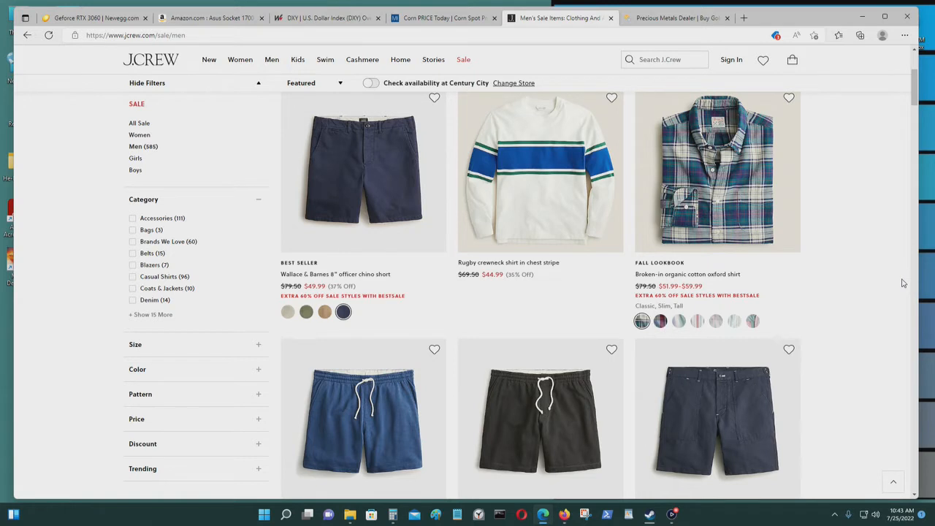
pyautogui.moveTo(934, 327)
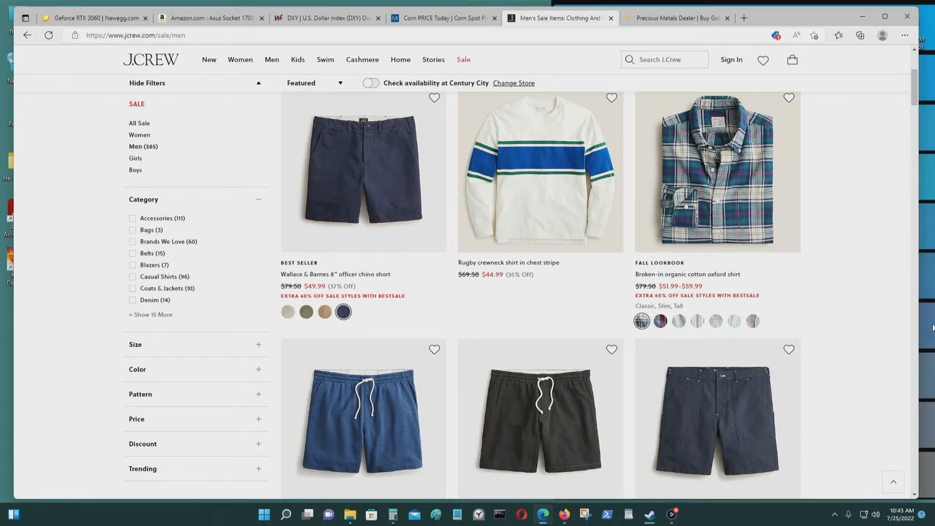
pyautogui.moveTo(895, 275)
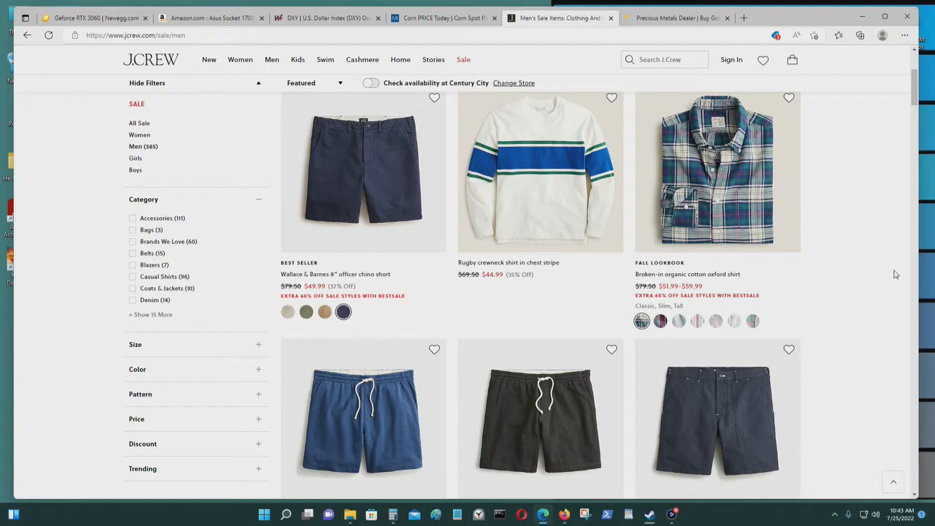
# Step: Browse further down the sale grid ($45–$65 shirts, shorts, belts), then move to the APMEX site
pyautogui.scroll(-3)
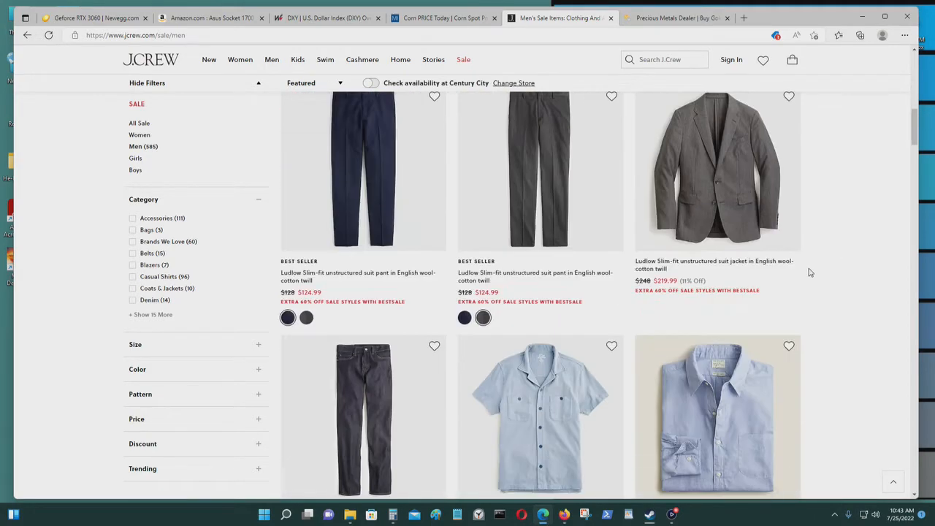
pyautogui.scroll(-3)
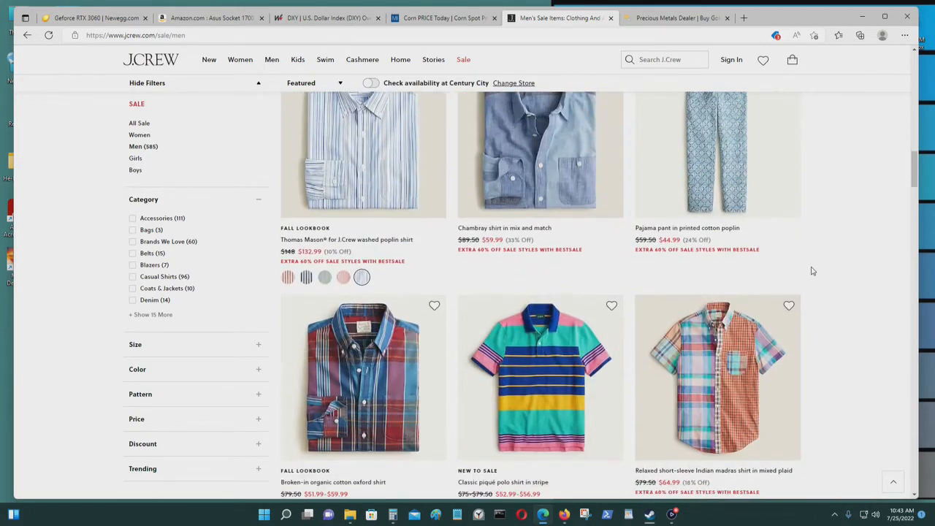
pyautogui.scroll(-3)
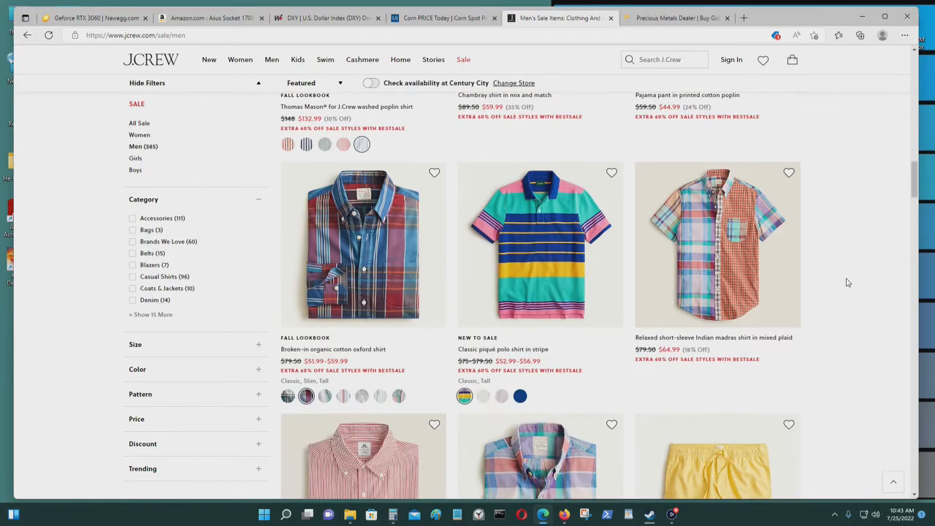
pyautogui.scroll(-3)
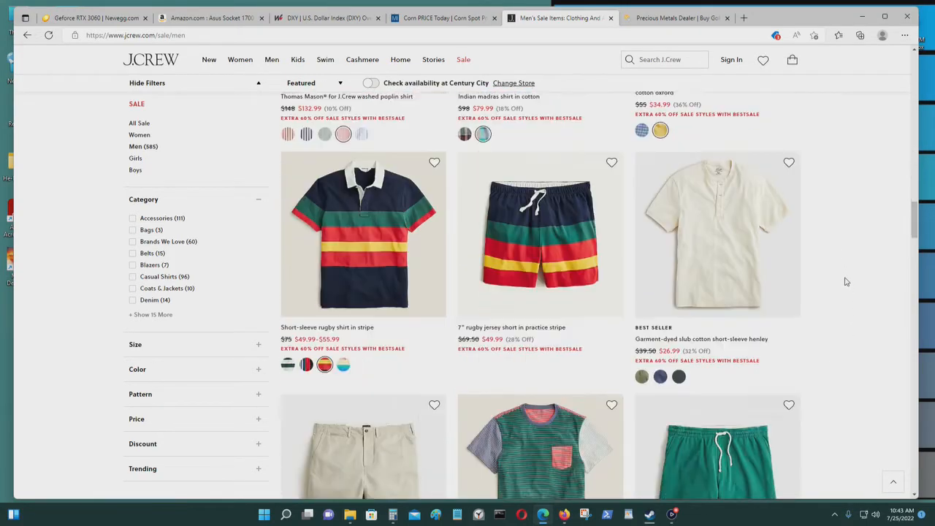
pyautogui.scroll(-3)
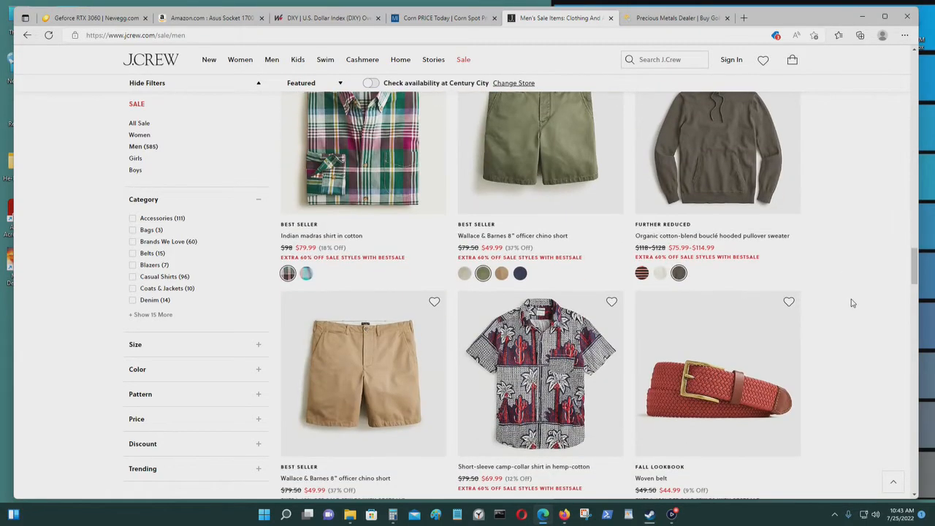
pyautogui.scroll(-3)
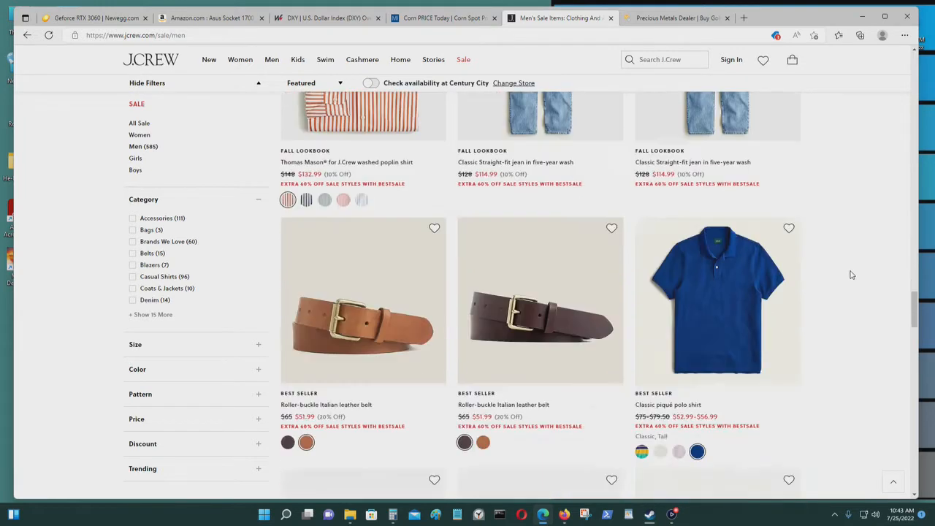
pyautogui.scroll(-3)
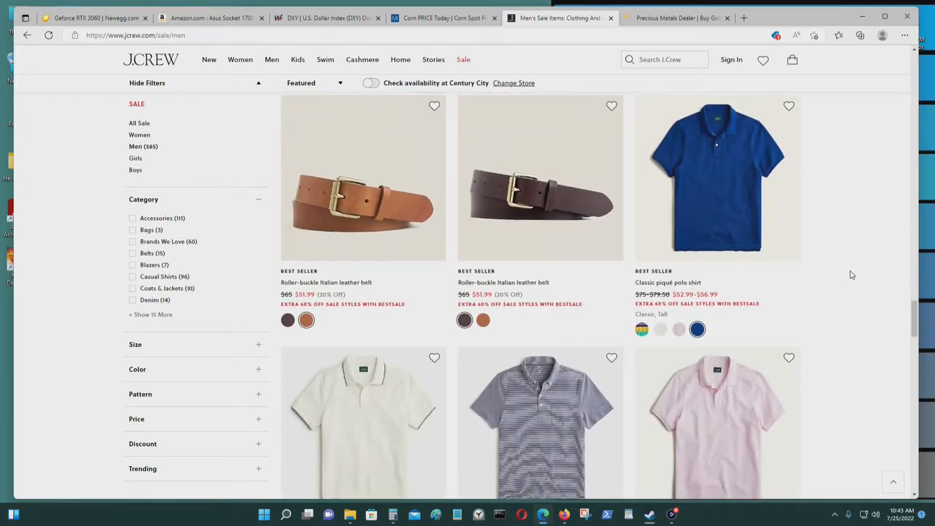
pyautogui.scroll(-3)
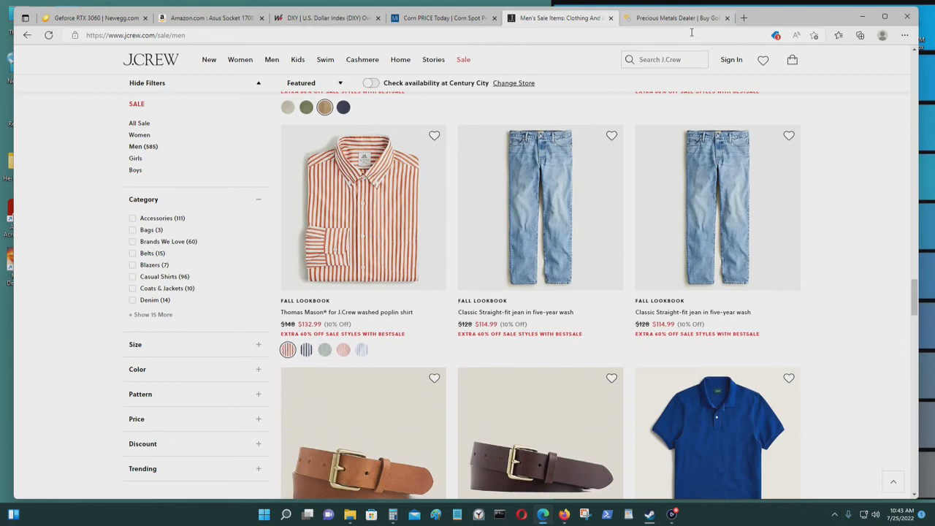
pyautogui.click(675, 17)
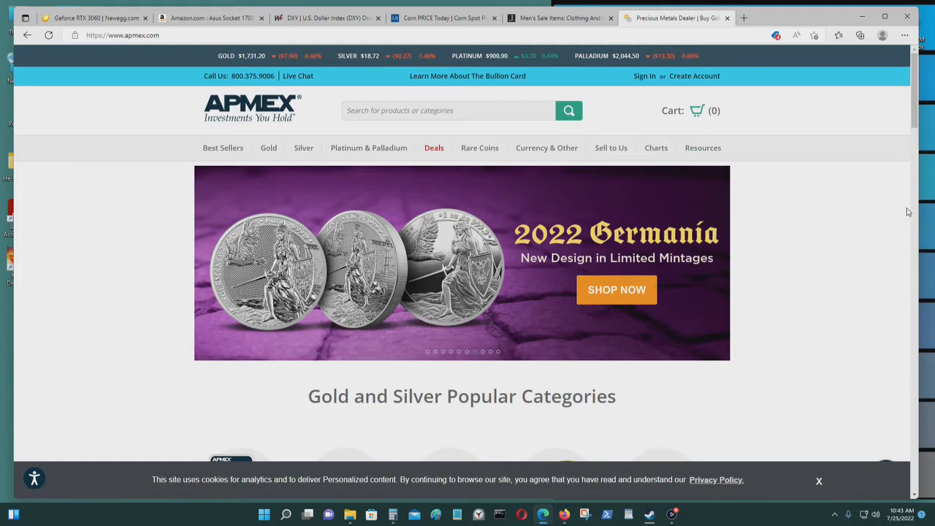
pyautogui.moveTo(892, 184)
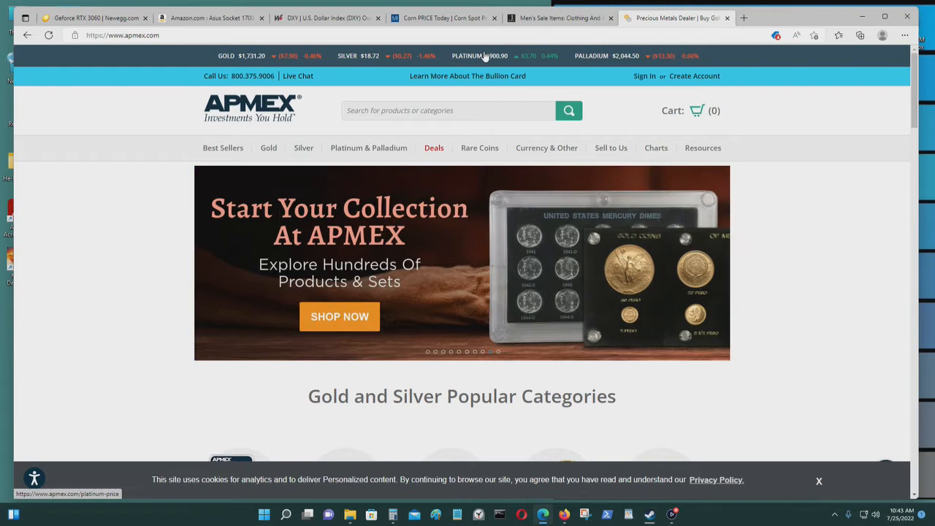
pyautogui.moveTo(841, 242)
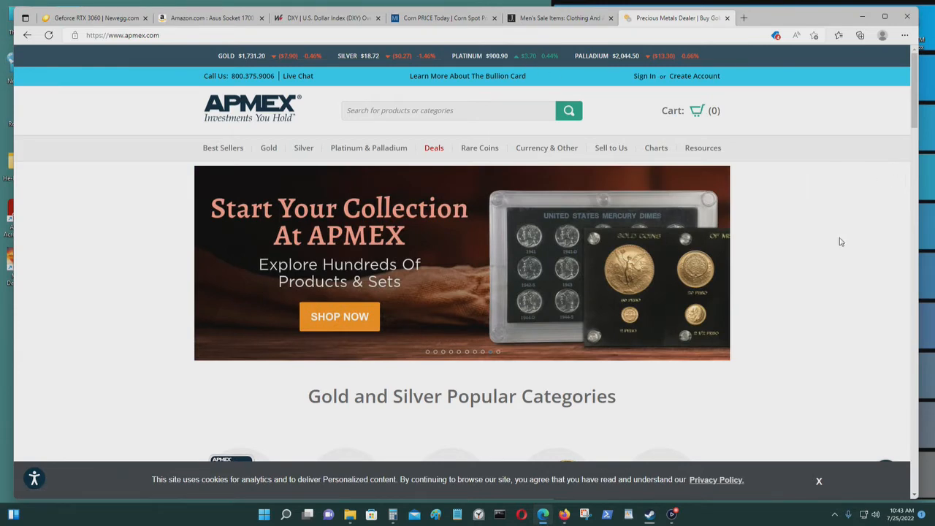
pyautogui.moveTo(831, 227)
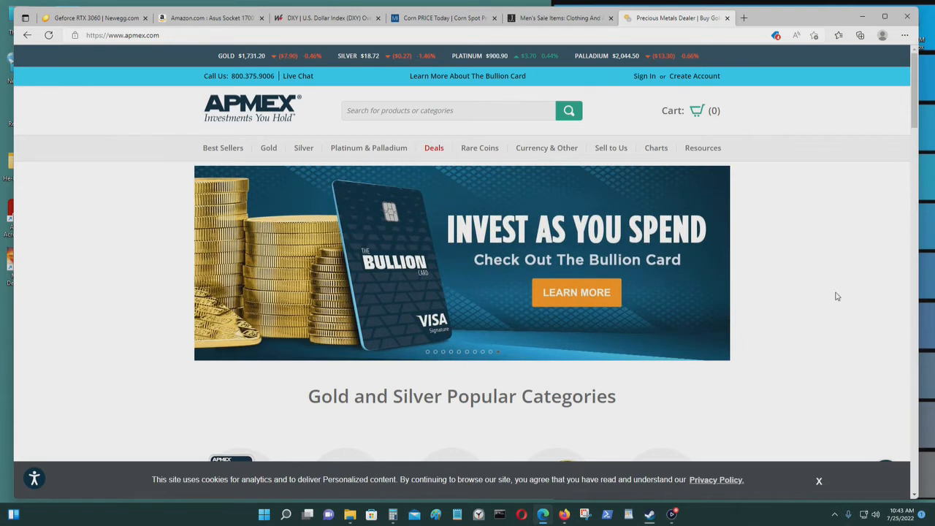
pyautogui.moveTo(812, 292)
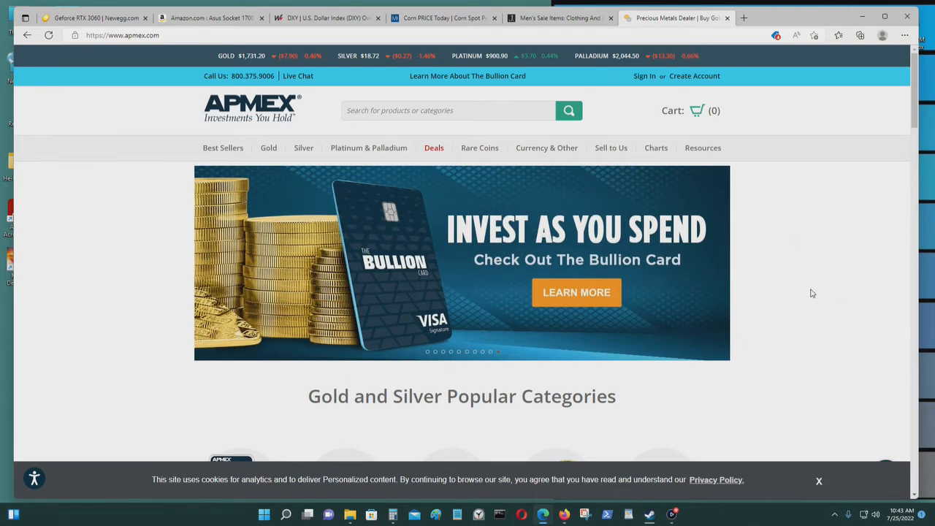
pyautogui.moveTo(260, 62)
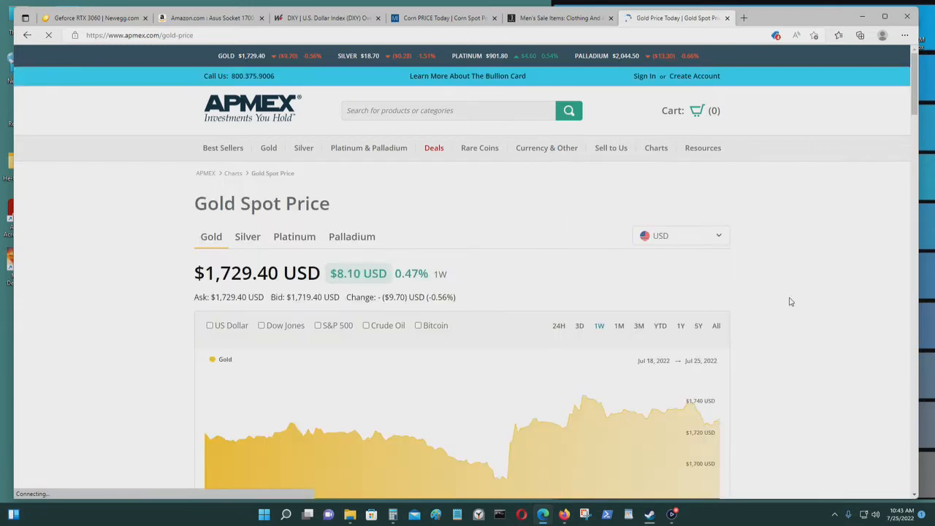
# Step: Set the gold chart to one year, then return to it after computing about -0.1545 from the peak
pyautogui.scroll(-3)
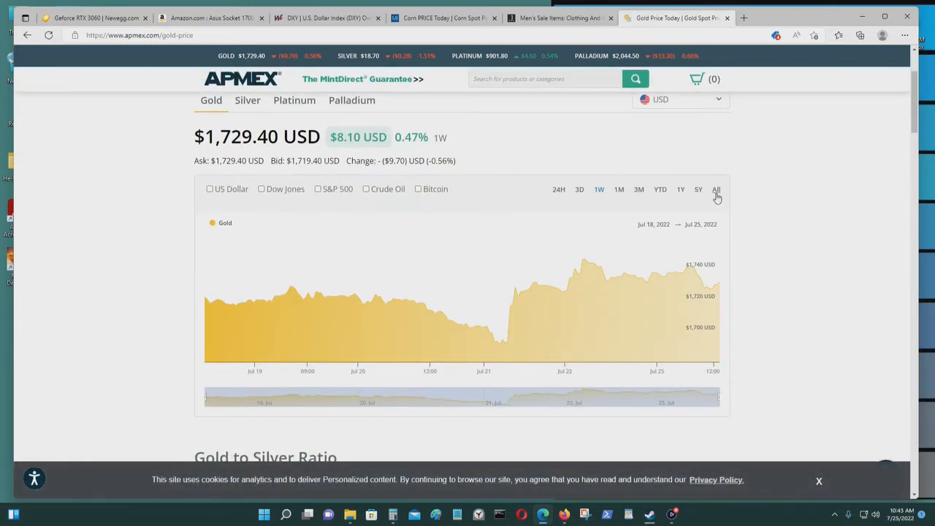
pyautogui.click(716, 189)
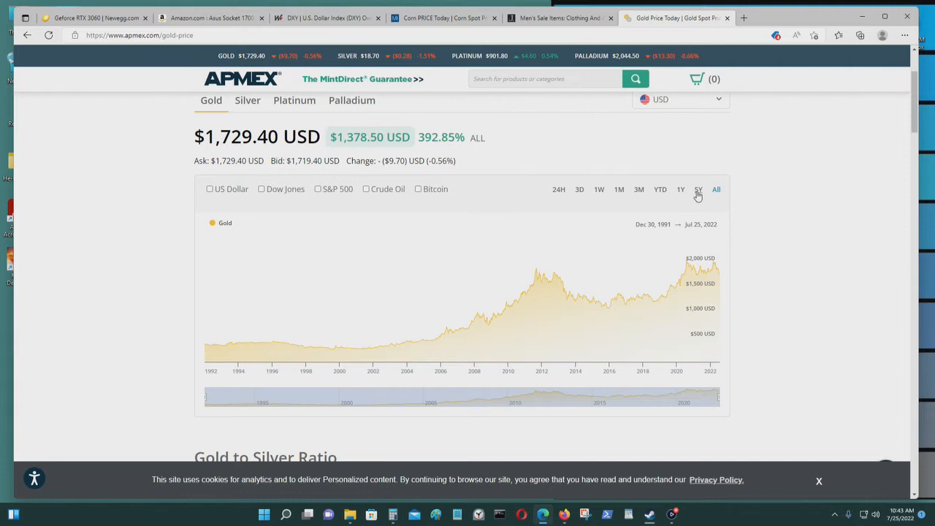
pyautogui.click(681, 190)
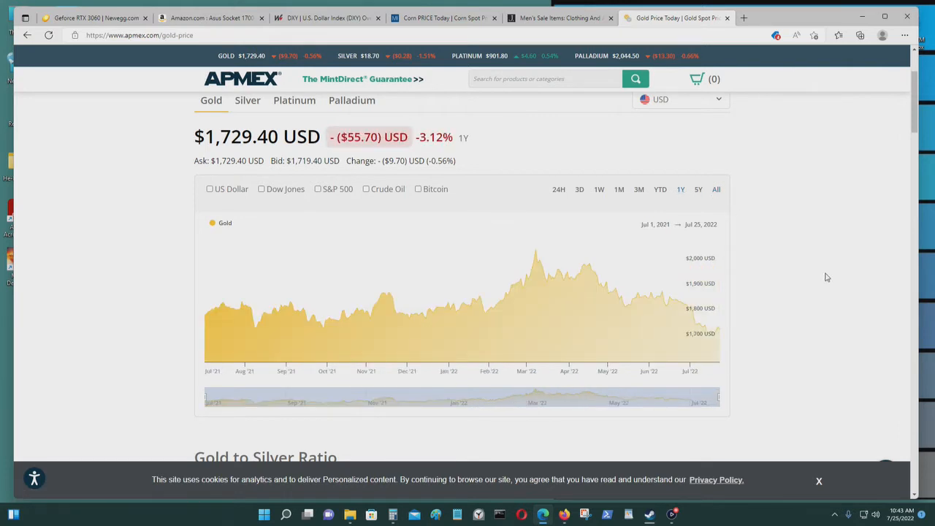
pyautogui.moveTo(536, 316)
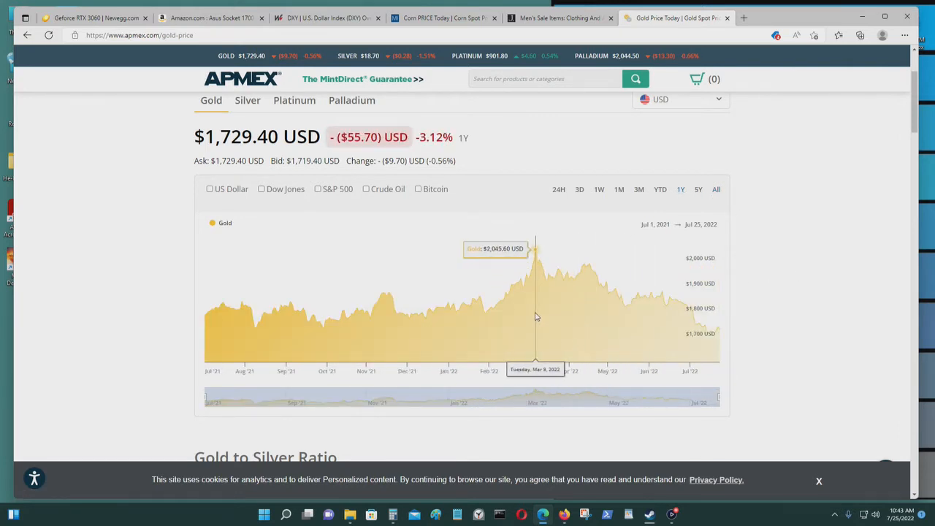
pyautogui.moveTo(536, 309)
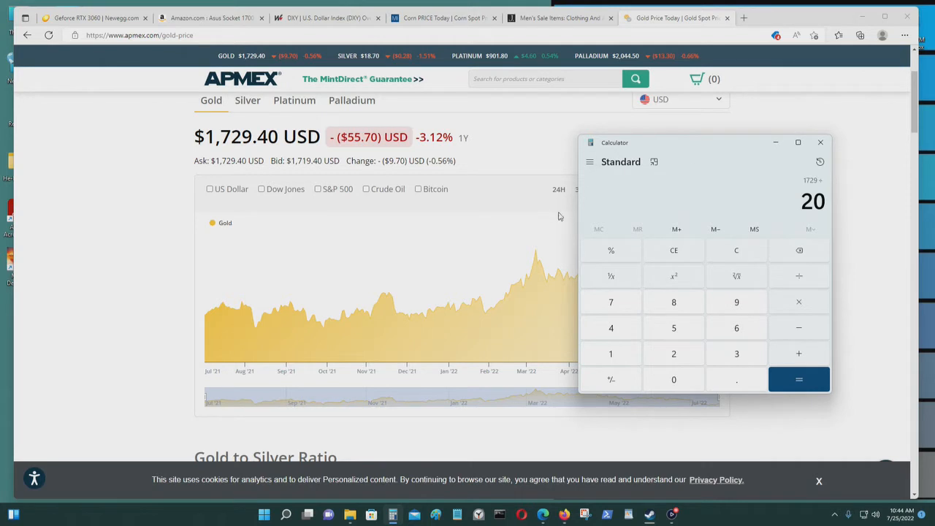
pyautogui.moveTo(701, 144)
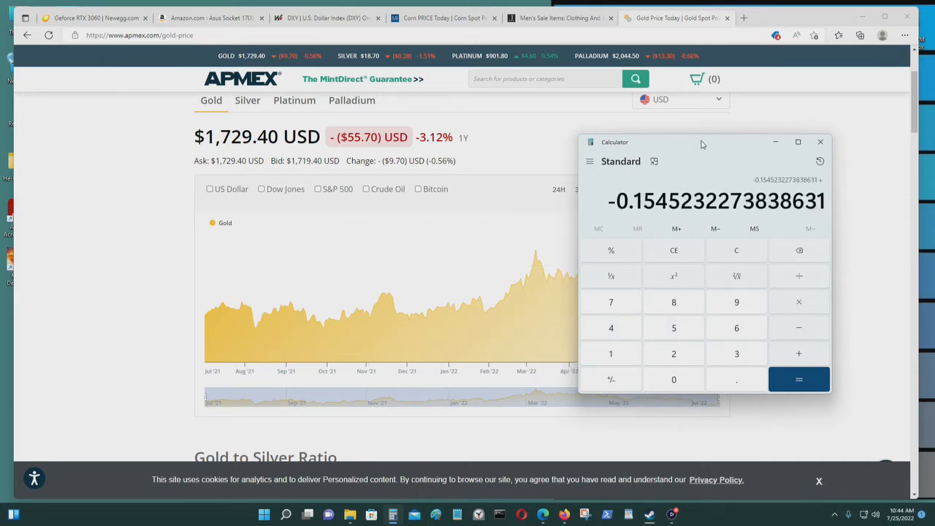
pyautogui.moveTo(773, 272)
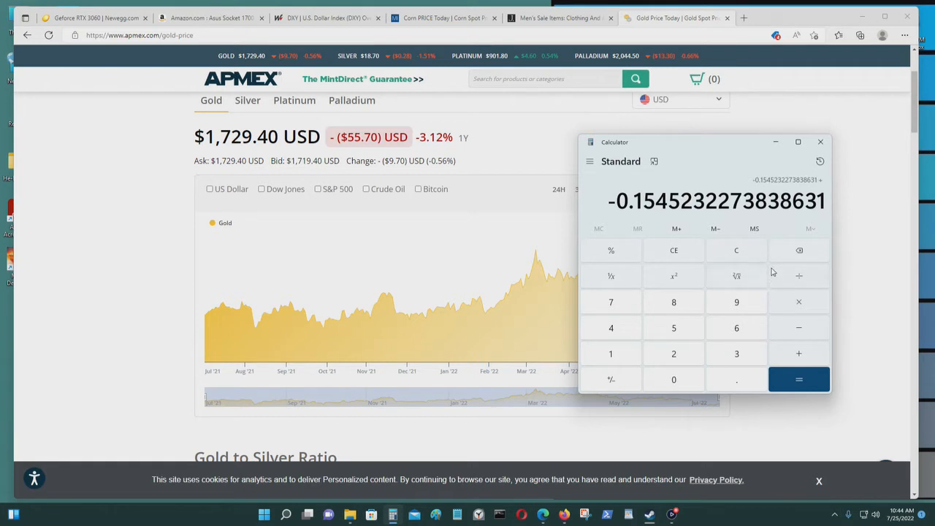
pyautogui.click(736, 250)
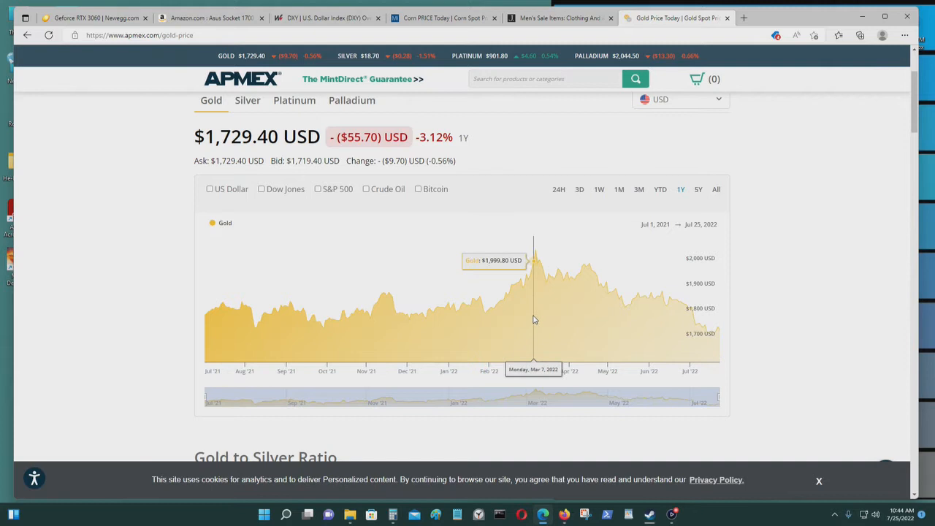
pyautogui.moveTo(539, 305)
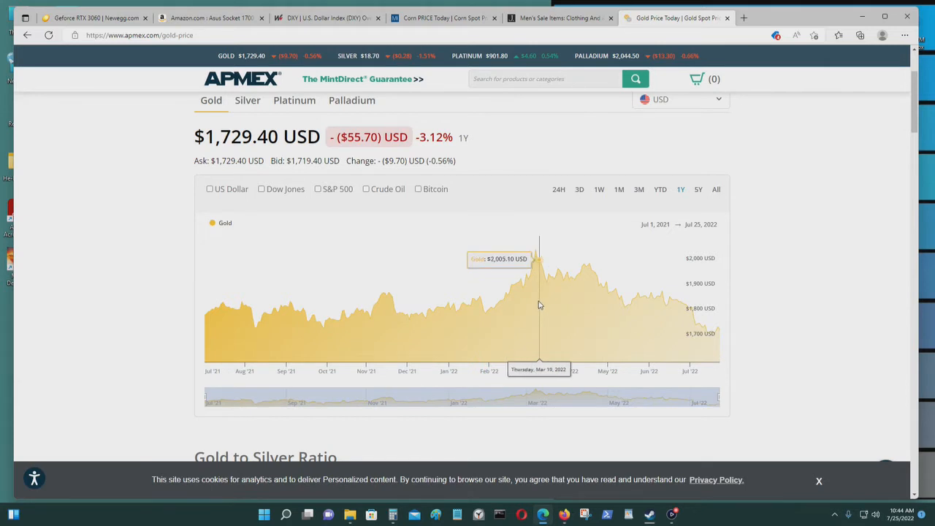
pyautogui.moveTo(884, 271)
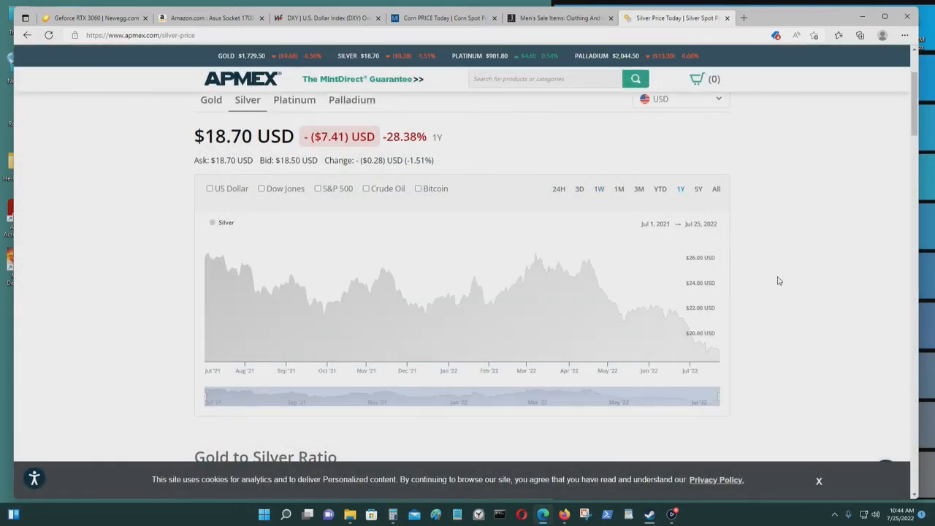
pyautogui.moveTo(532, 313)
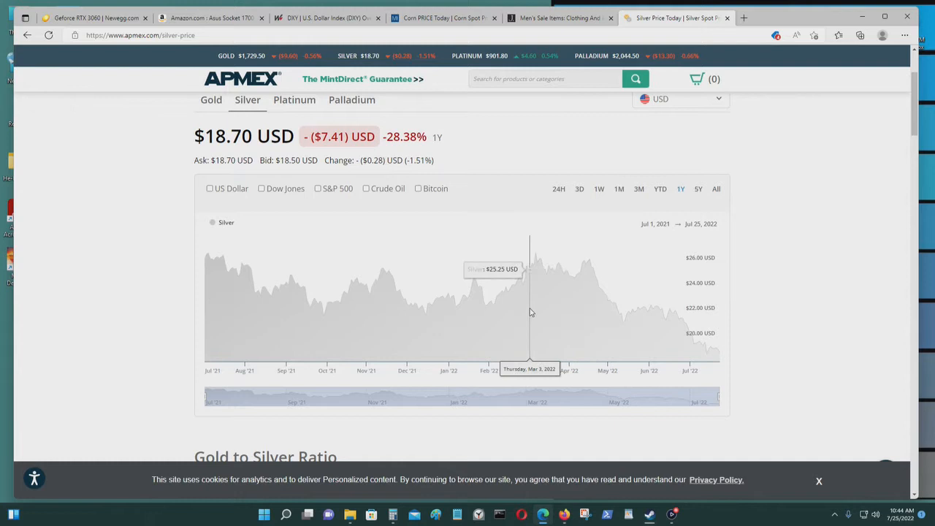
pyautogui.moveTo(517, 278)
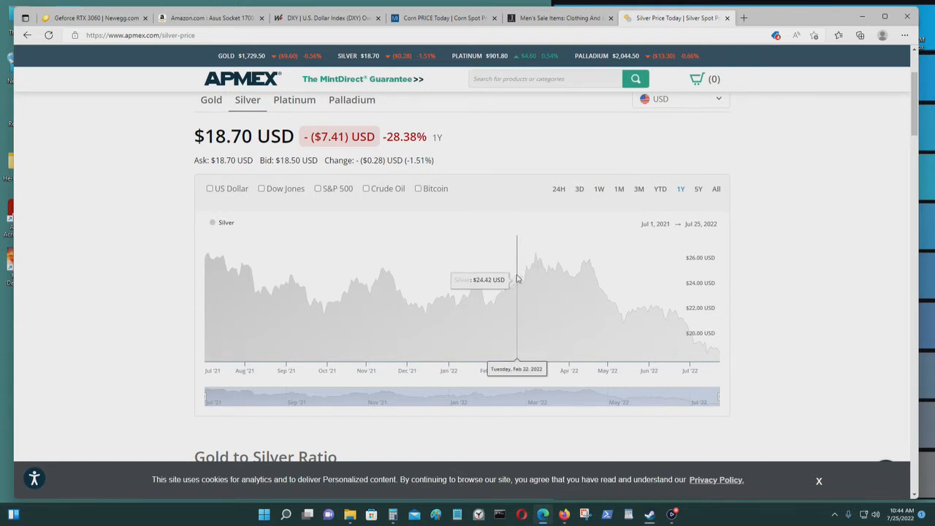
pyautogui.moveTo(536, 257)
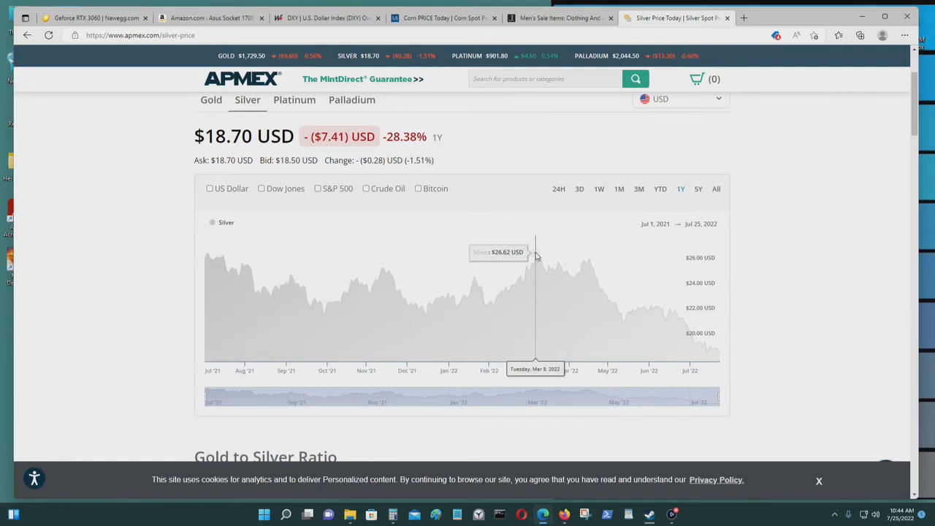
pyautogui.moveTo(539, 251)
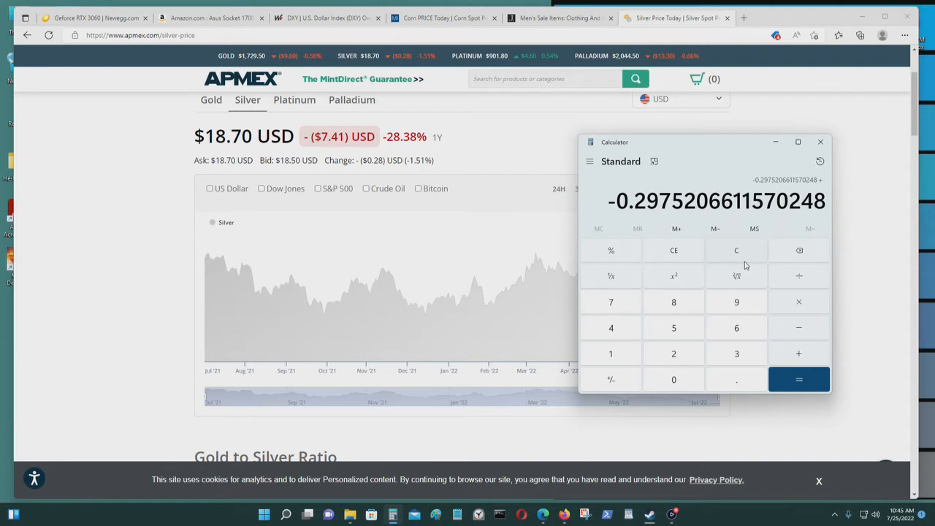
pyautogui.moveTo(873, 266)
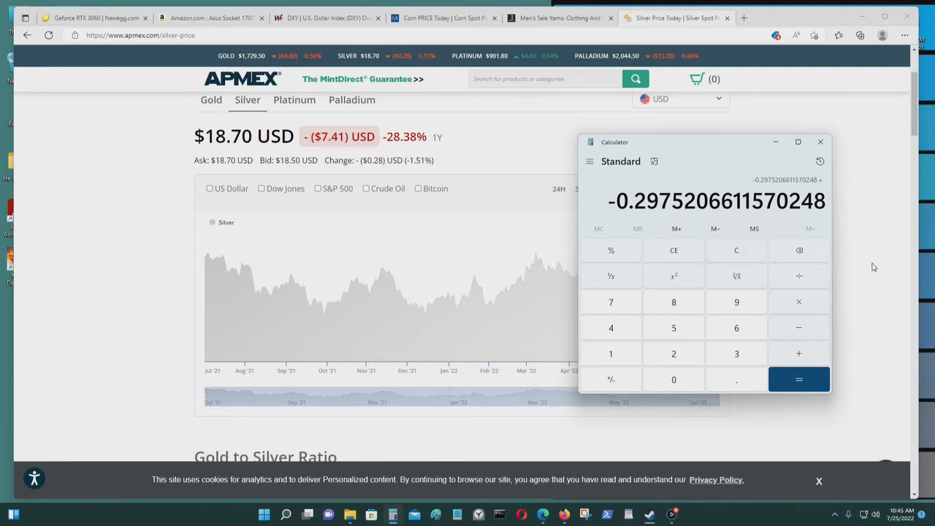
# Step: Return to the silver price chart after computing about -0.2975 from its $26.62 peak
pyautogui.click(820, 142)
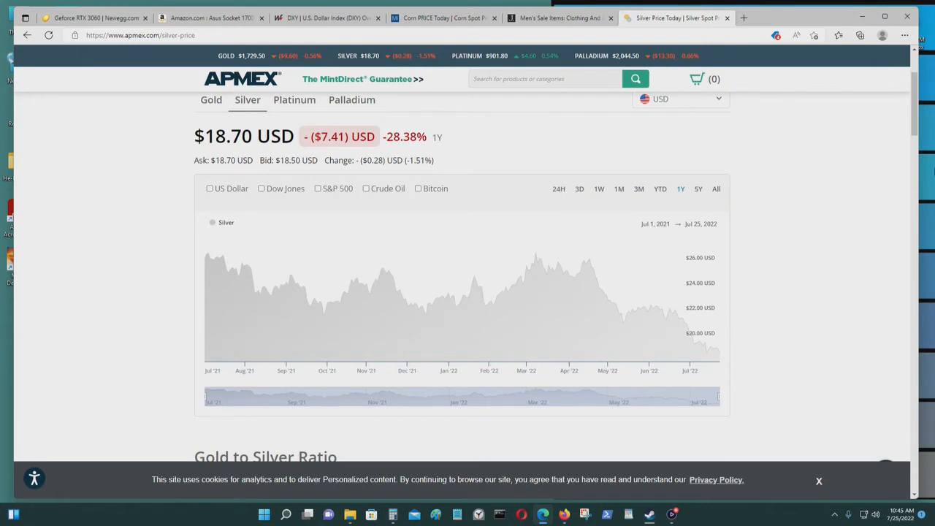
pyautogui.moveTo(894, 246)
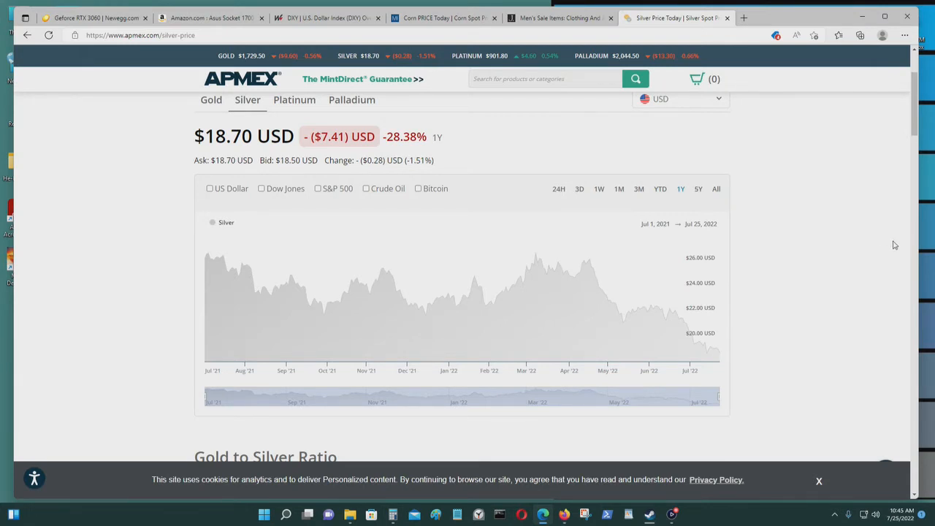
pyautogui.moveTo(853, 226)
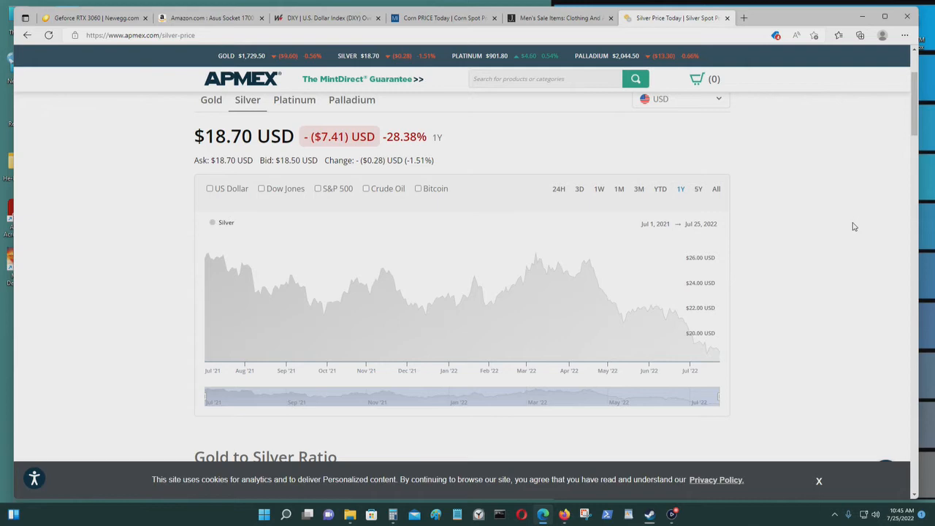
pyautogui.moveTo(798, 325)
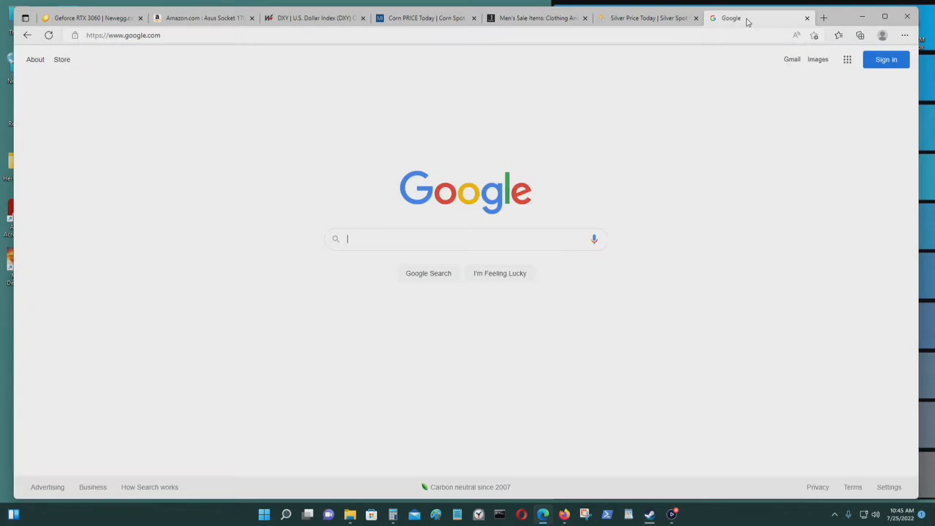
# Step: Search Google for 'old navy' in a new tab and open oldnavy.gap.com
pyautogui.write('old nav')
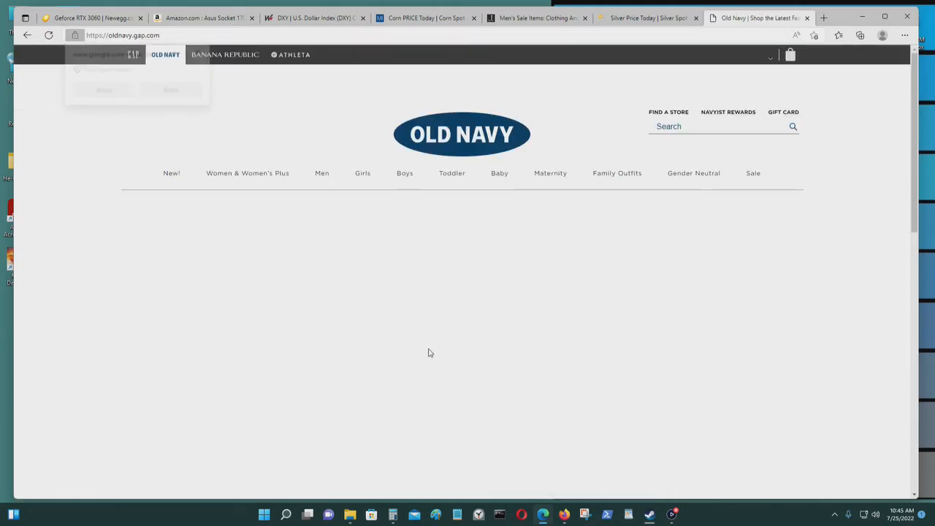
pyautogui.moveTo(321, 173)
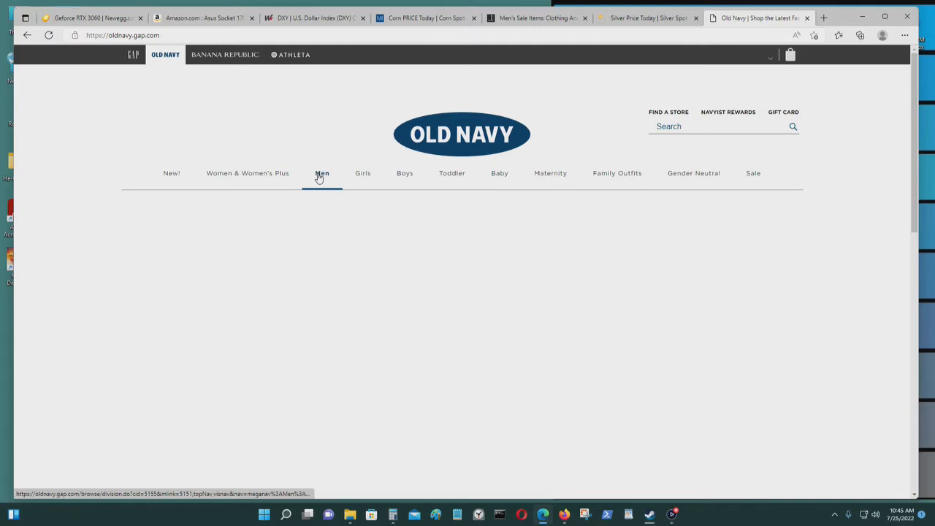
# Step: Browse the men's casual and button-up shirts, roughly $14–$35, then return to the RTX 3060 results
pyautogui.click(322, 172)
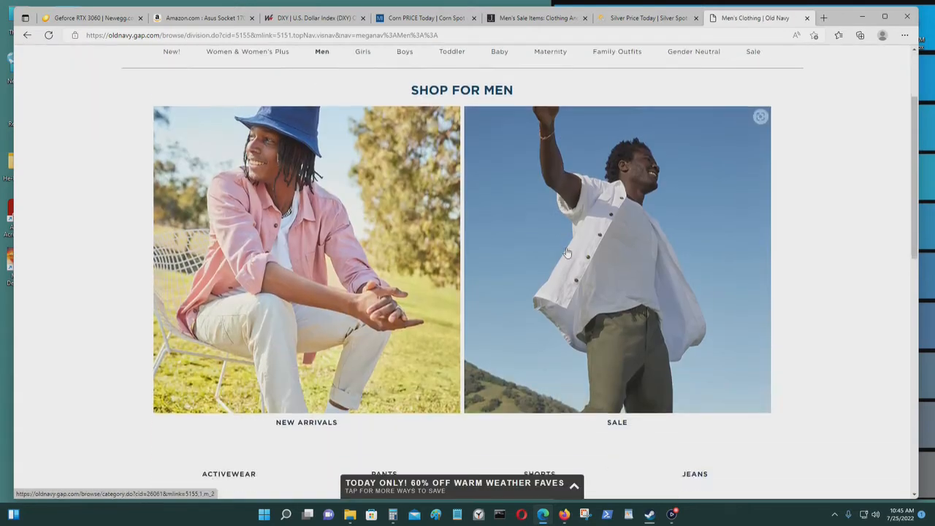
pyautogui.scroll(-3)
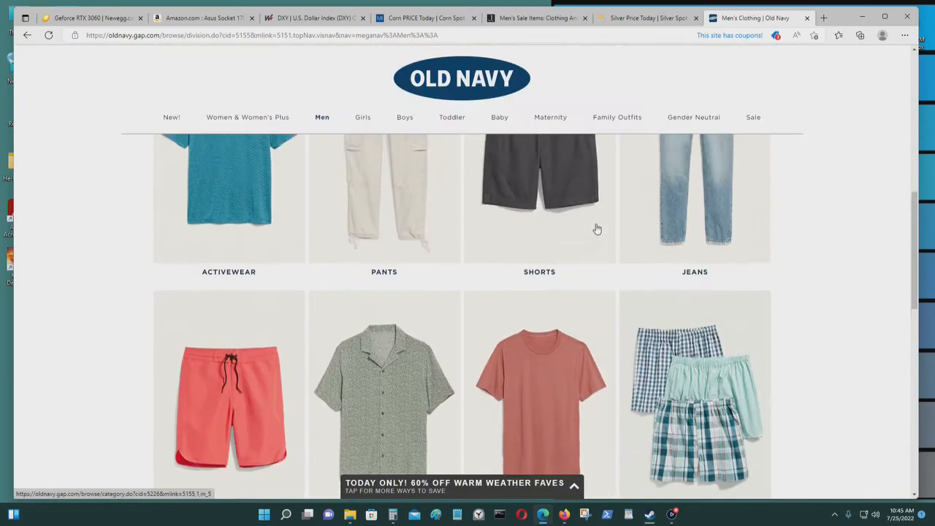
pyautogui.scroll(-3)
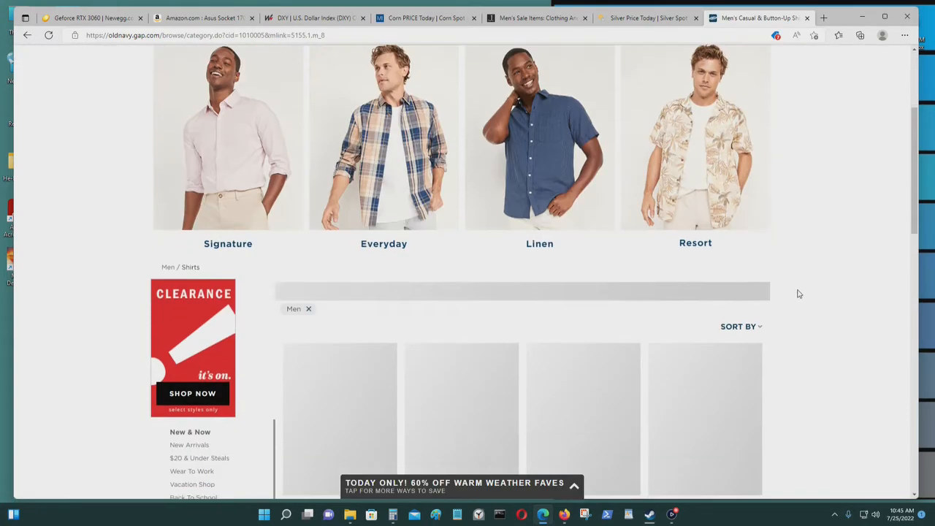
pyautogui.scroll(-3)
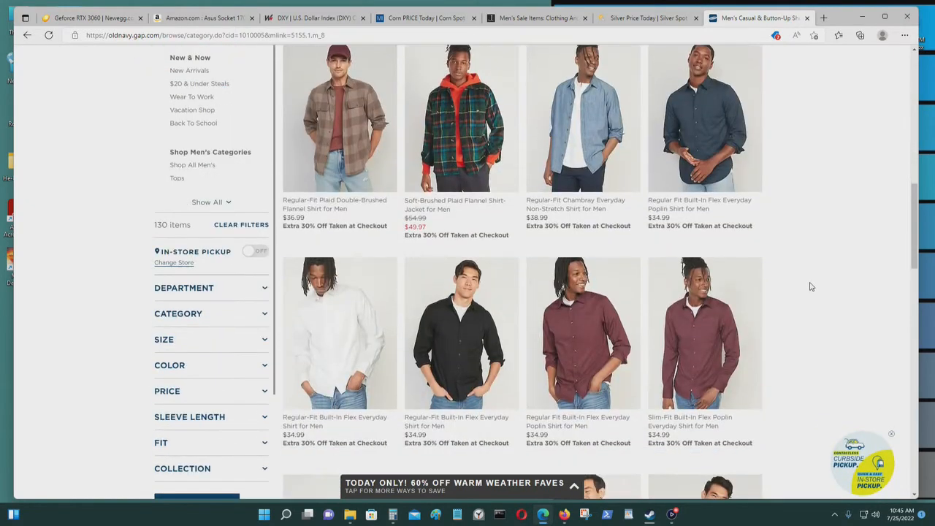
pyautogui.scroll(-3)
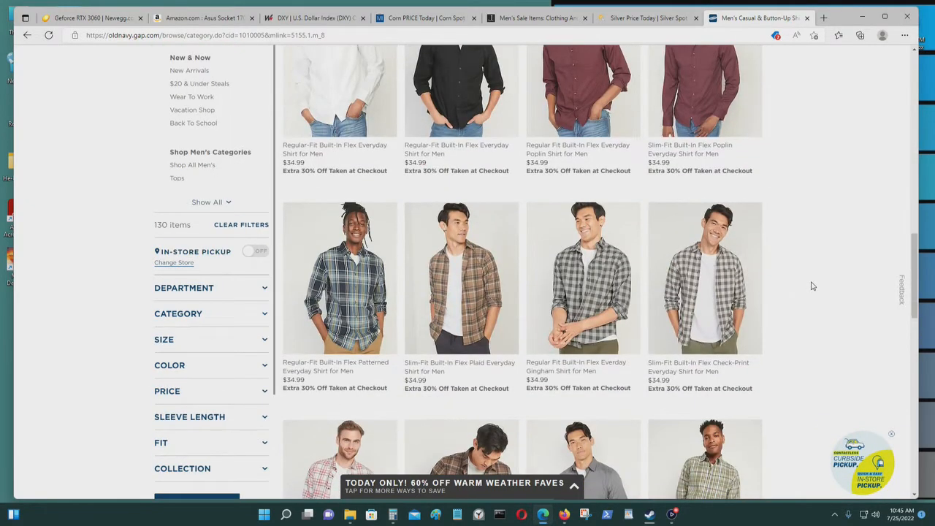
pyautogui.scroll(-3)
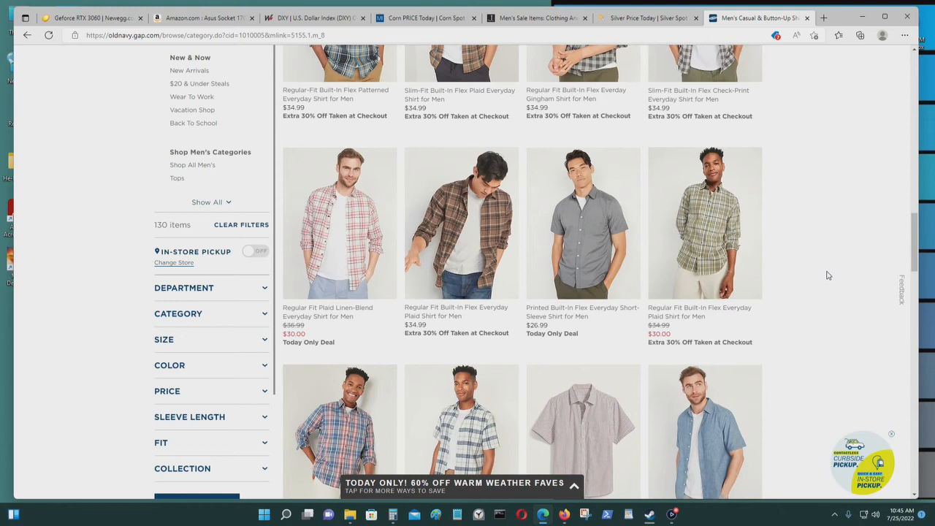
pyautogui.scroll(-3)
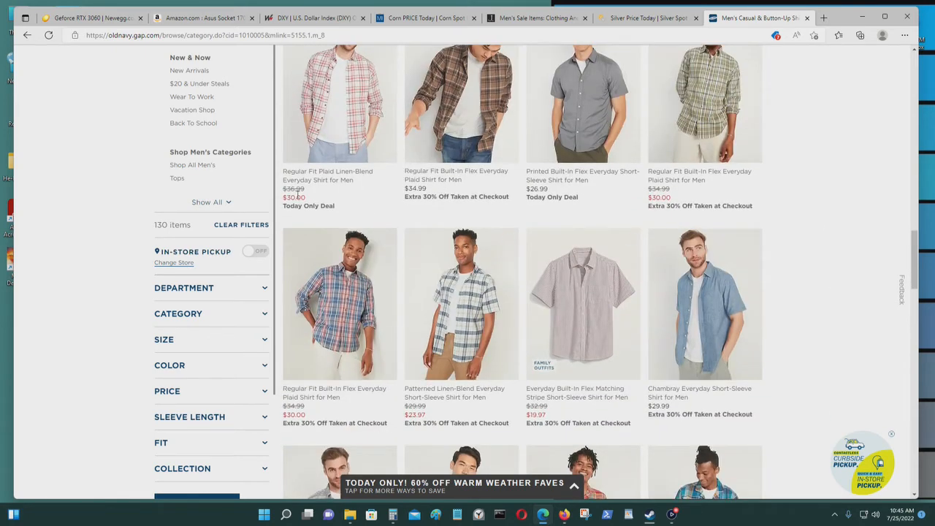
pyautogui.scroll(-3)
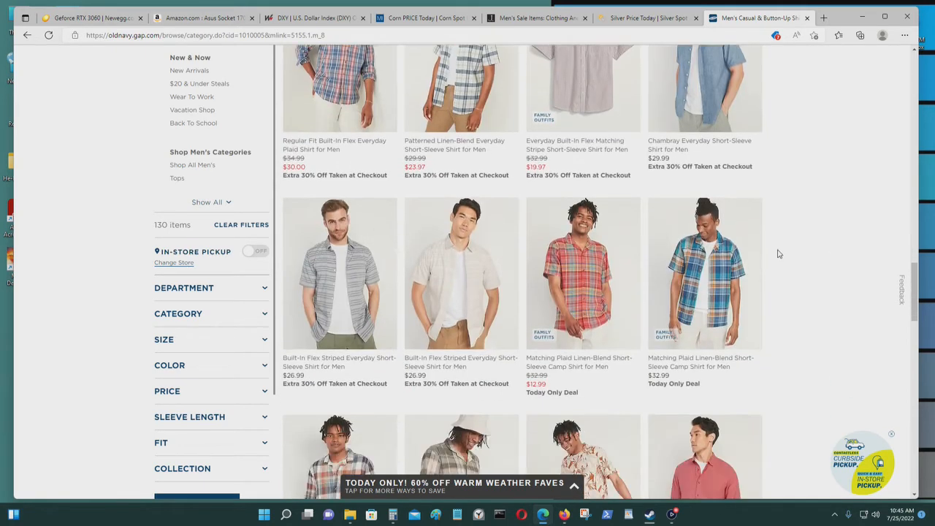
pyautogui.scroll(-3)
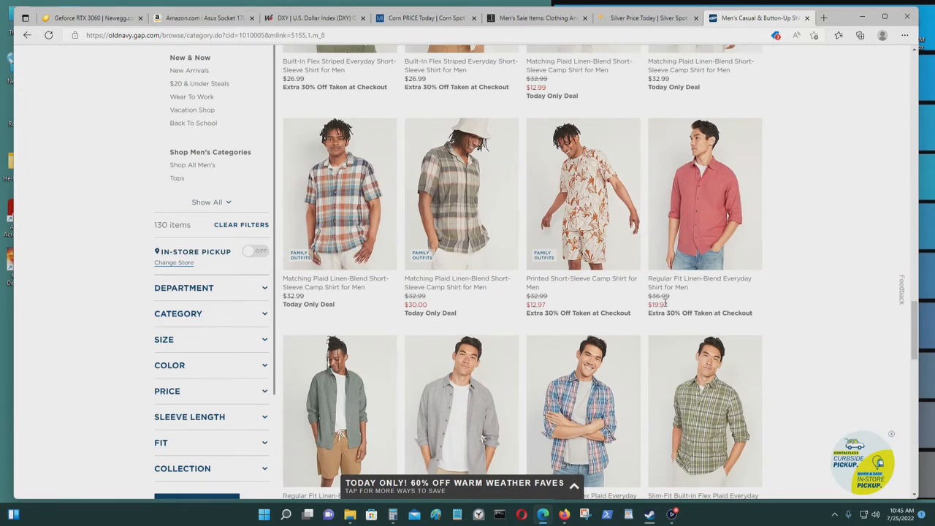
pyautogui.scroll(-3)
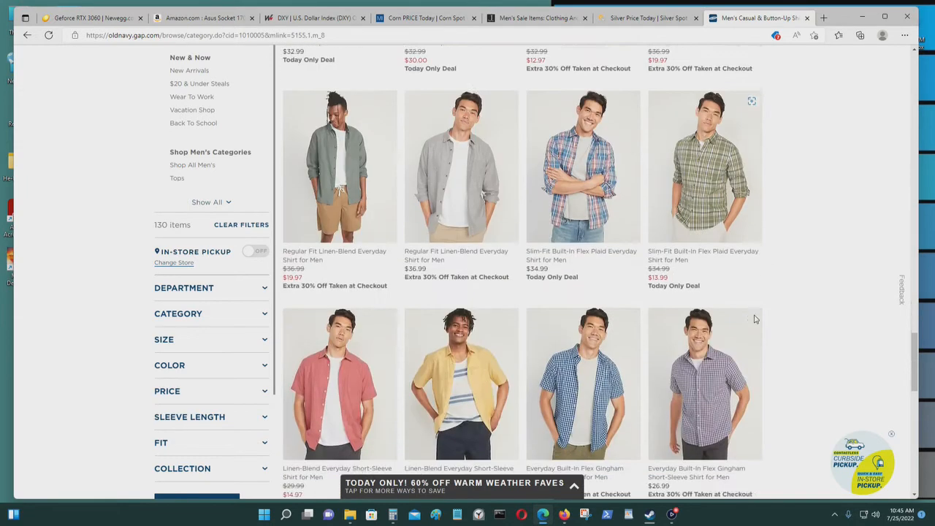
pyautogui.scroll(-3)
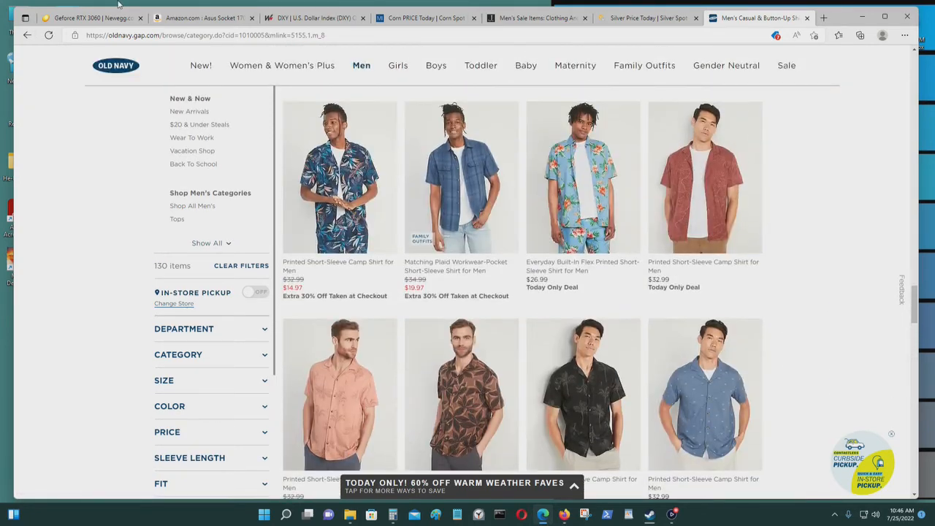
pyautogui.click(87, 17)
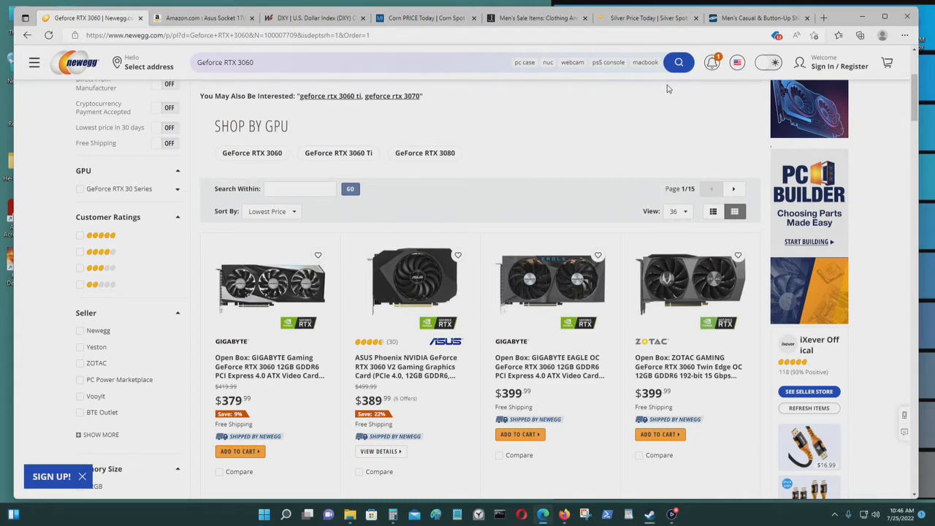
pyautogui.moveTo(821, 149)
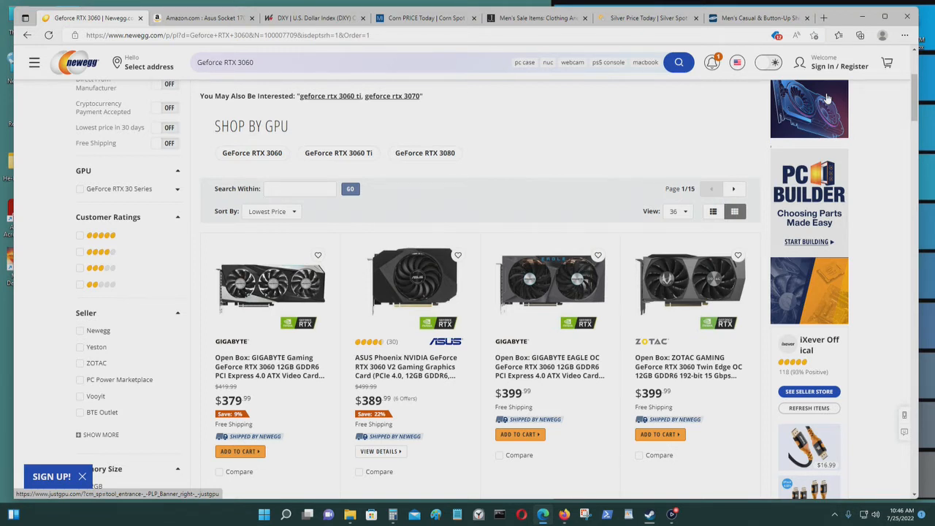
pyautogui.moveTo(598, 136)
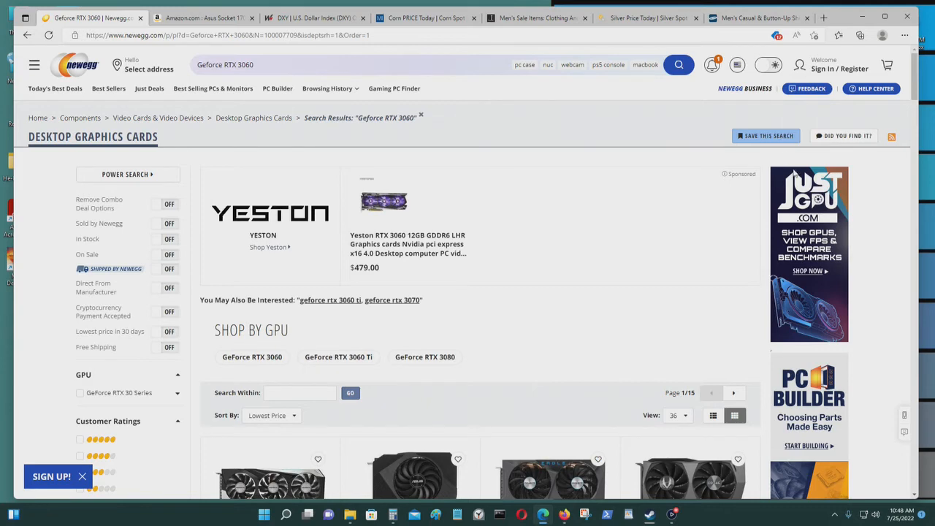
# Step: Scroll the lowest-price RTX 3060 results, from the $379 open-box Gigabyte up to $399
pyautogui.scroll(-3)
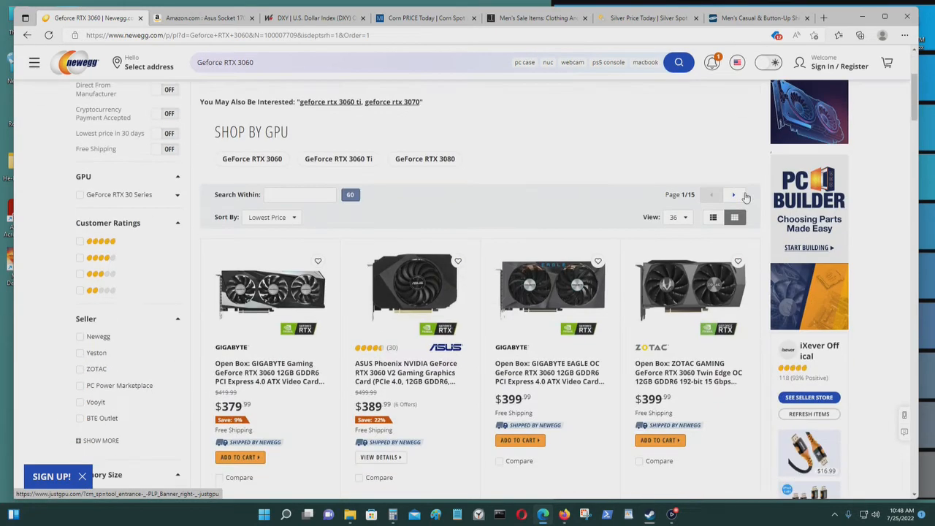
pyautogui.scroll(-3)
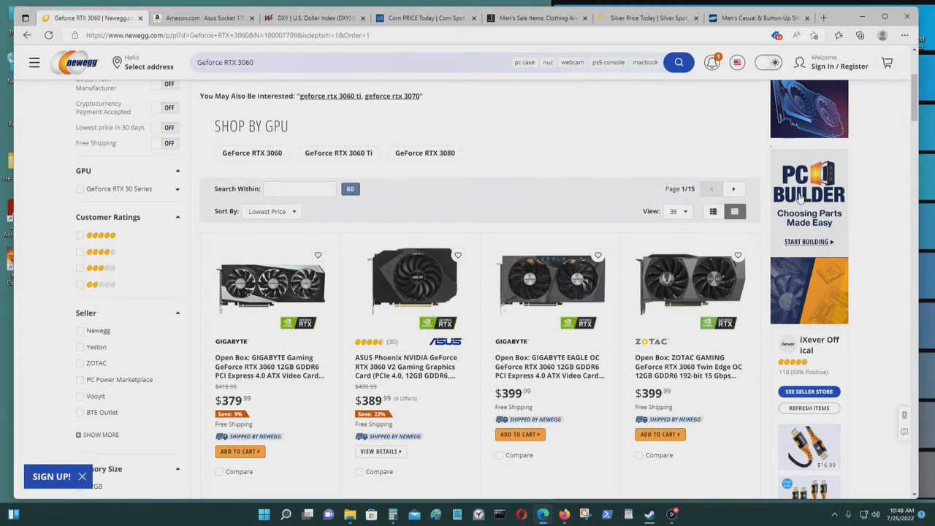
pyautogui.scroll(-3)
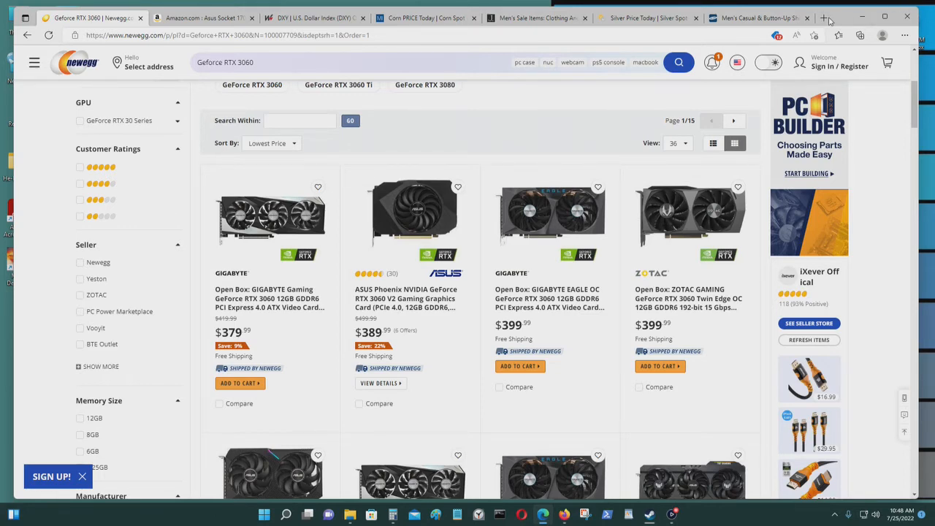
# Step: Search Google for 'price of oil' in a new tab and go to the OilPrice.com crude prices result
pyautogui.click(830, 16)
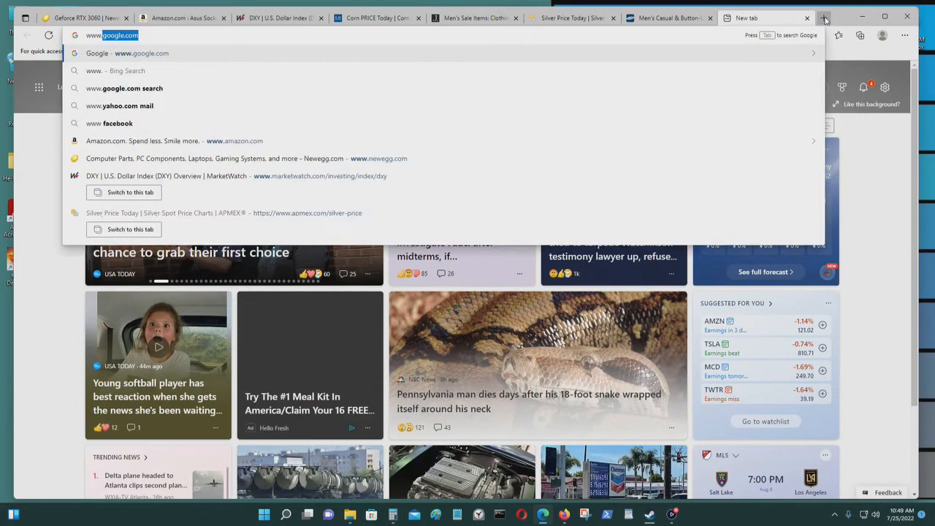
pyautogui.write('price of oil')
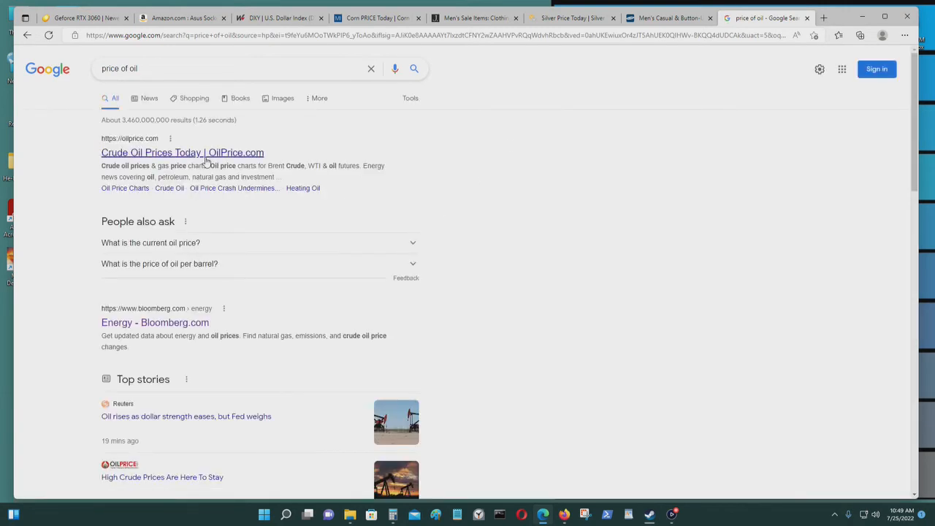
pyautogui.click(183, 153)
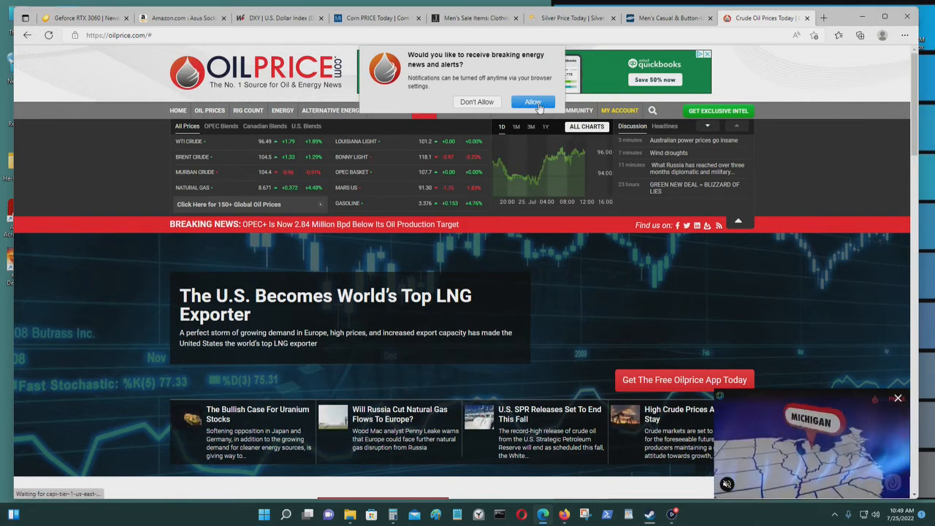
# Step: Dismiss the news alerts prompt and view WTI crude at $96.24 with its one-year chart
pyautogui.click(532, 102)
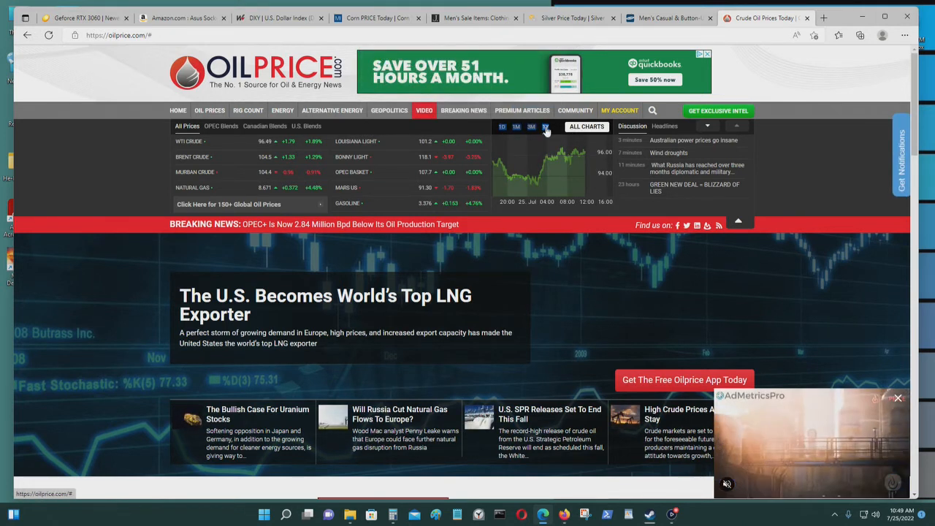
pyautogui.scroll(-3)
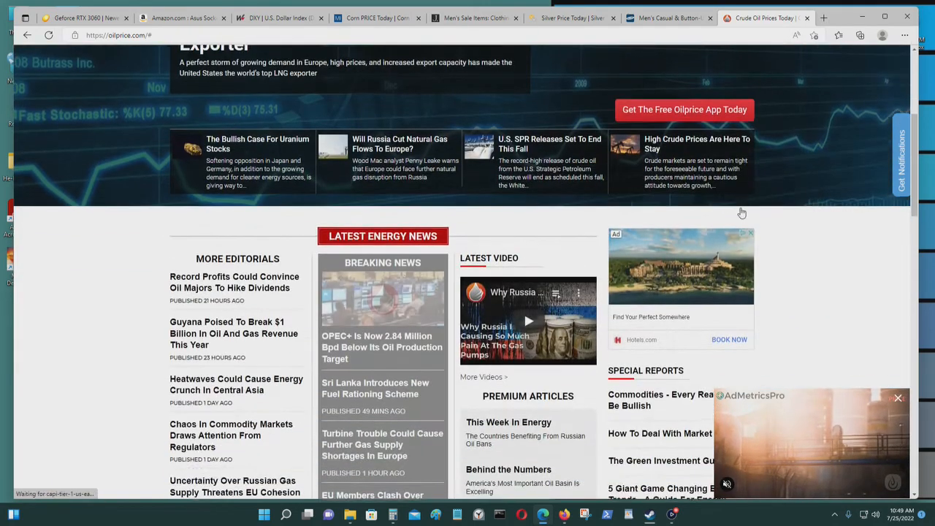
pyautogui.scroll(3)
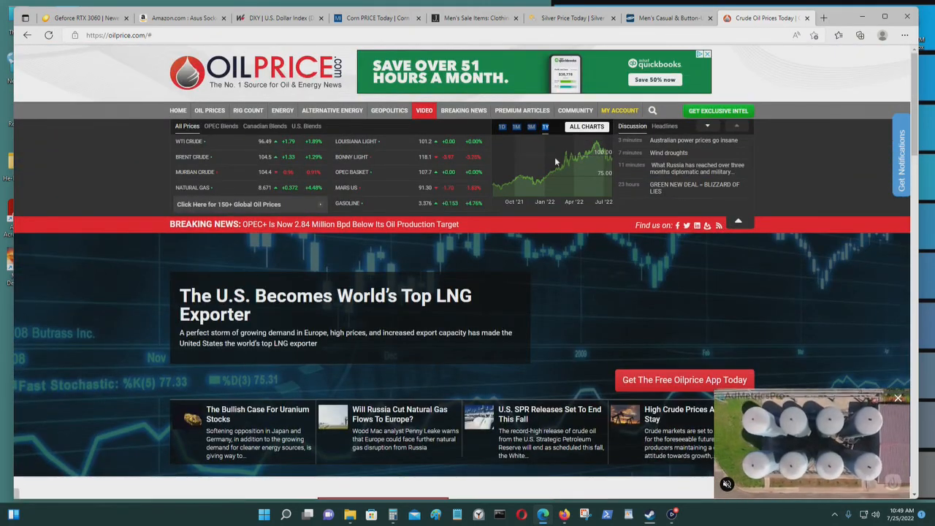
pyautogui.moveTo(599, 149)
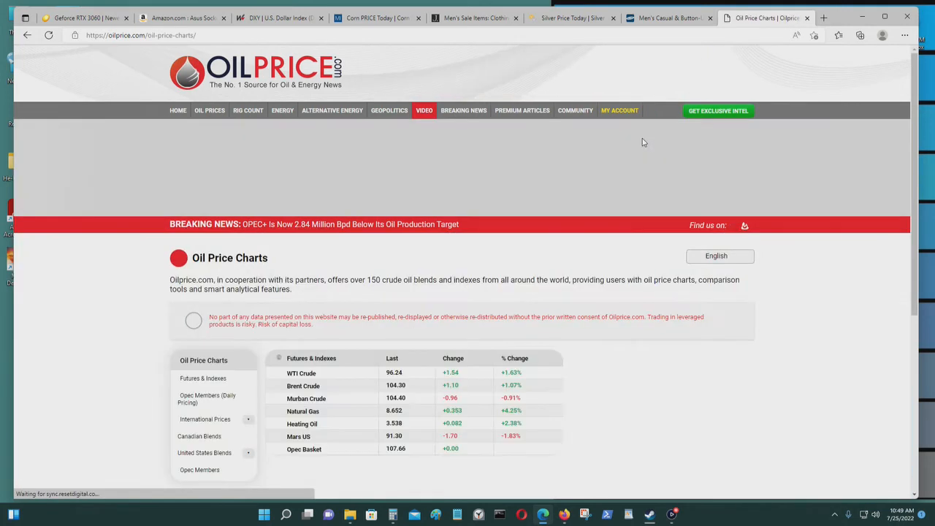
pyautogui.scroll(-3)
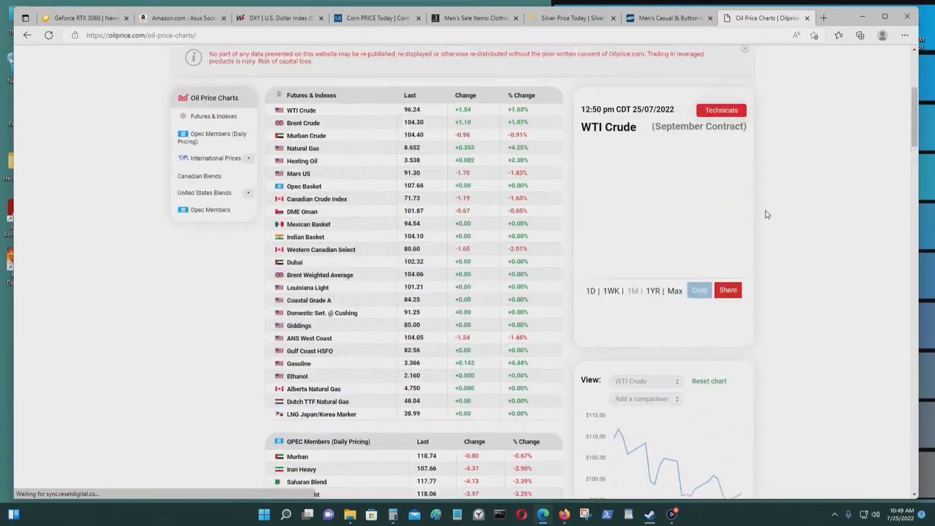
pyautogui.scroll(-3)
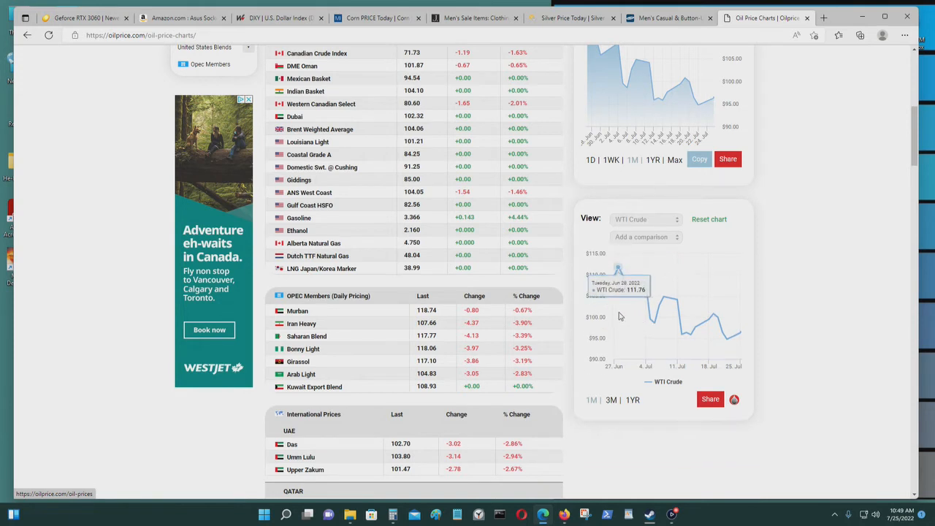
pyautogui.moveTo(613, 314)
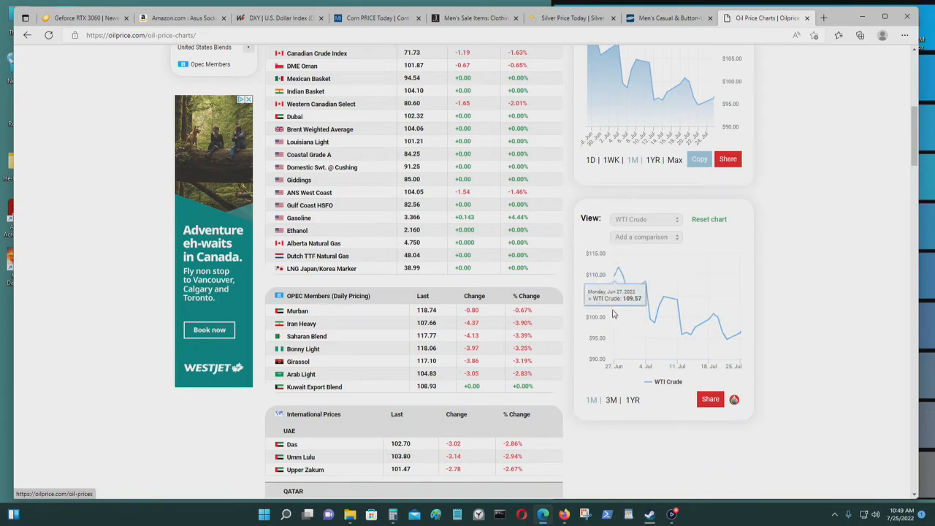
pyautogui.moveTo(623, 301)
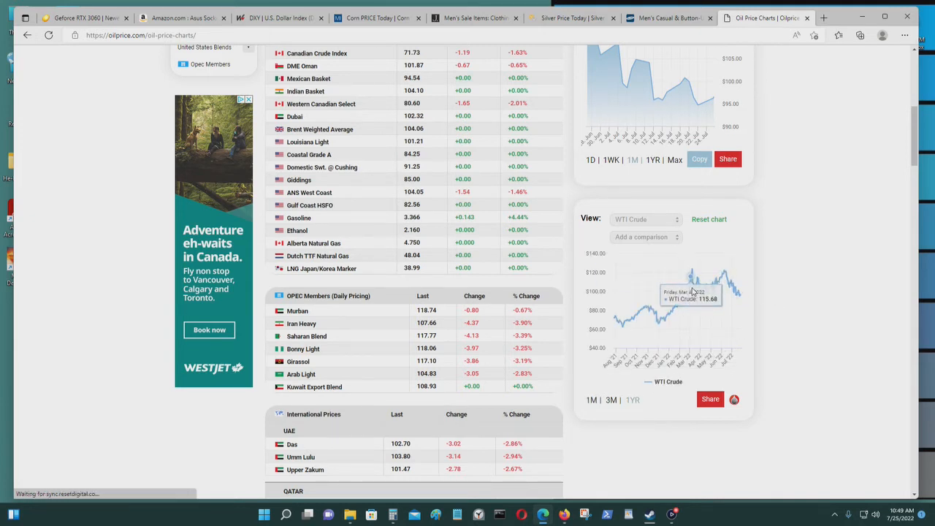
pyautogui.moveTo(691, 280)
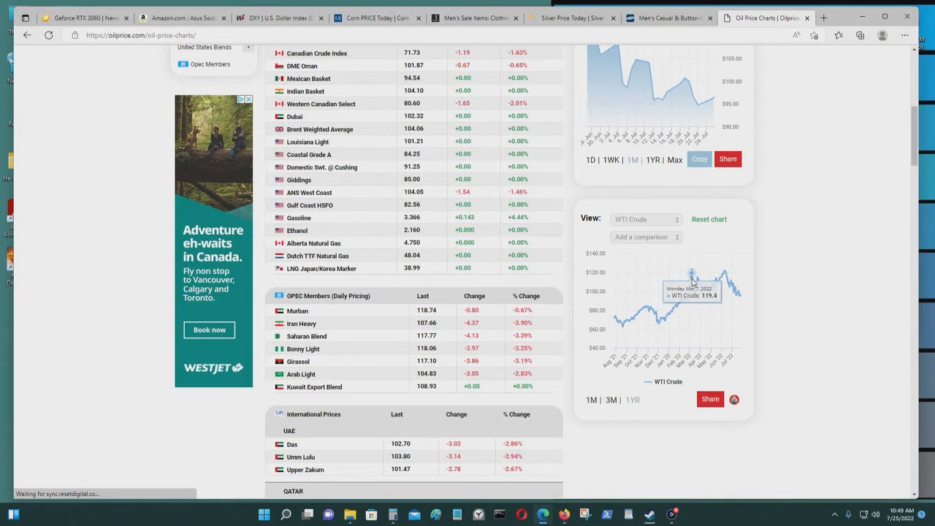
pyautogui.moveTo(694, 276)
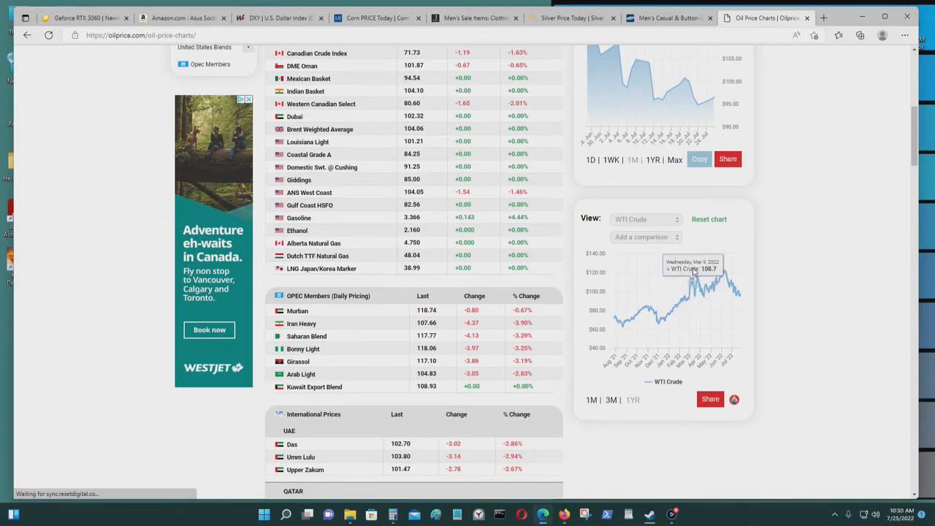
pyautogui.moveTo(692, 261)
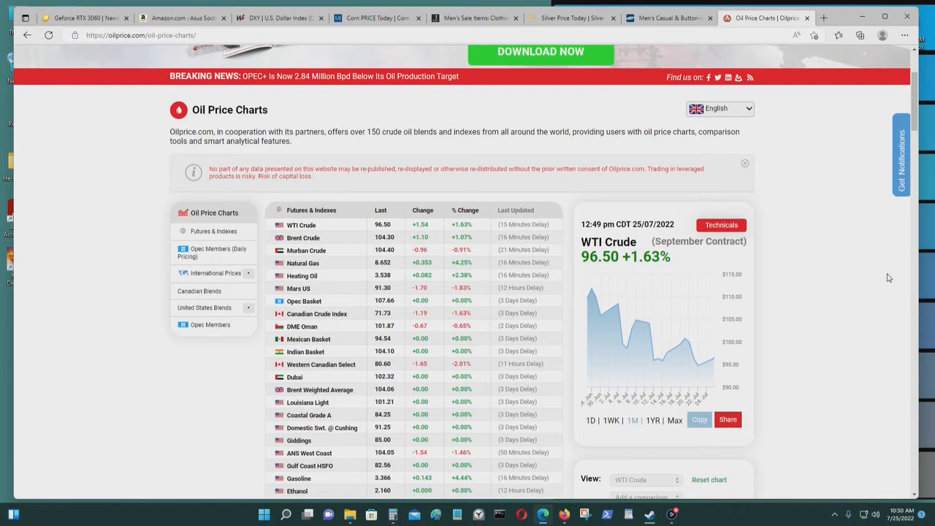
# Step: Work out WTI's change from its one-year high in Calculator, about -0.2283, then close it
pyautogui.scroll(-3)
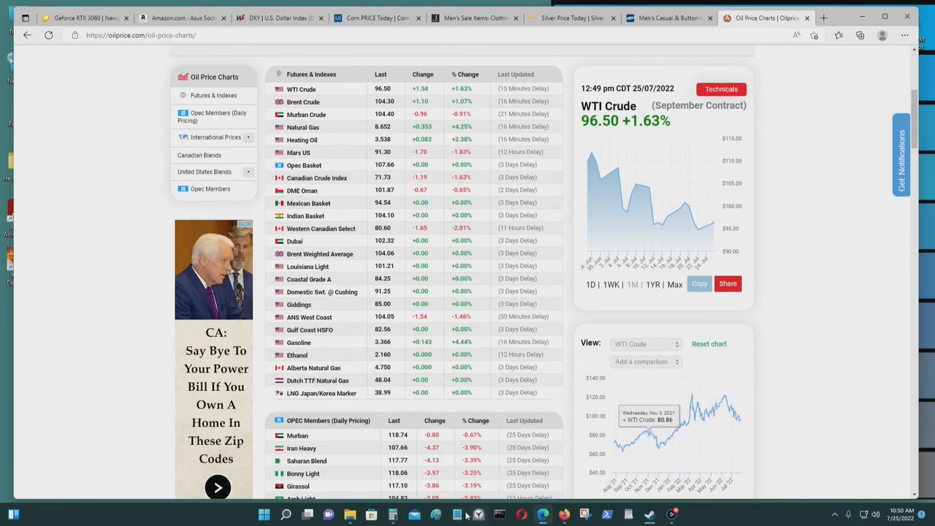
pyautogui.click(476, 514)
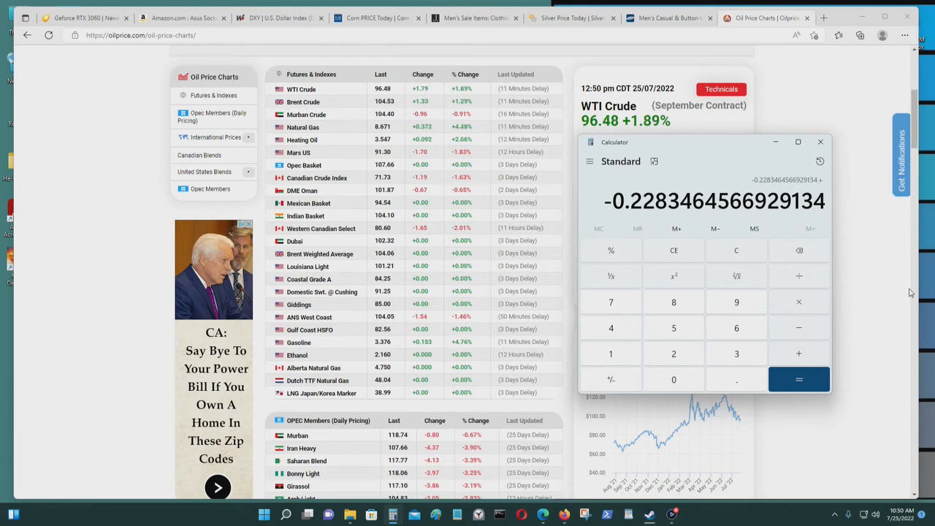
pyautogui.click(819, 142)
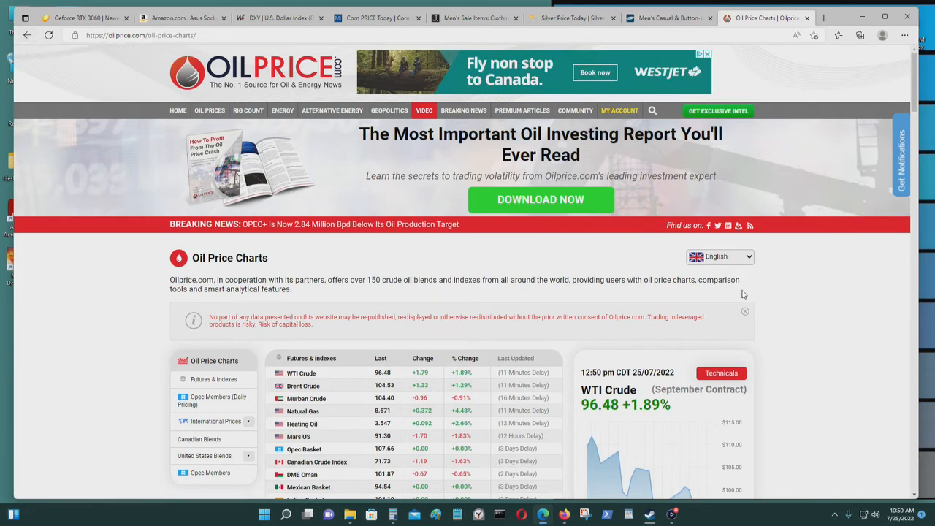
pyautogui.moveTo(763, 274)
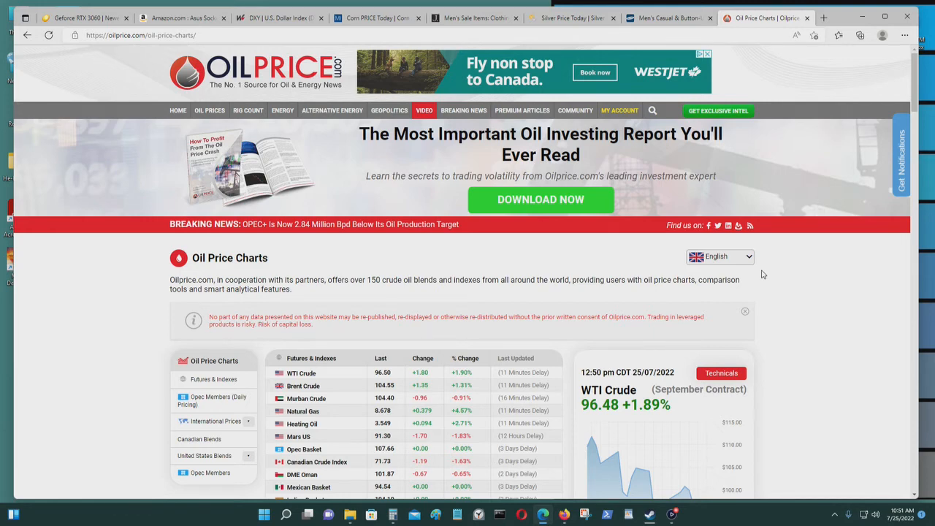
pyautogui.scroll(-3)
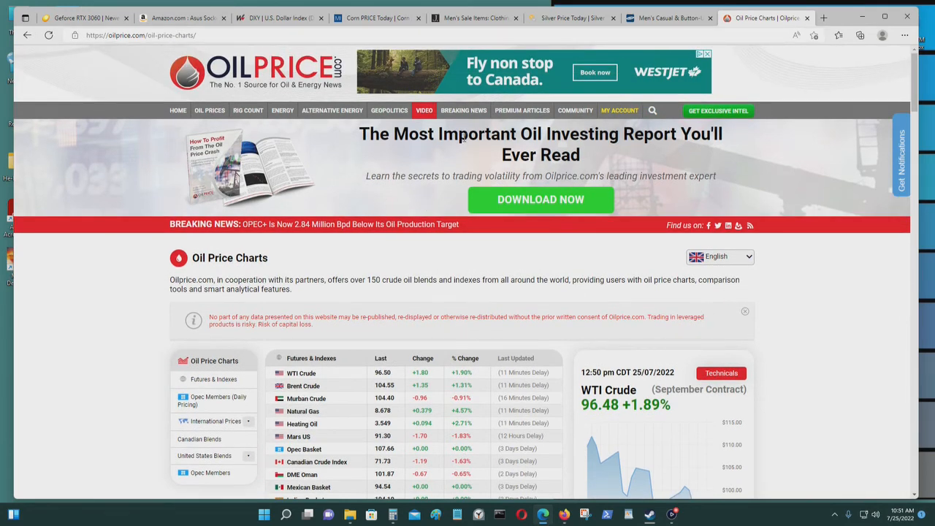
# Step: Return to the Newegg RTX 3060 results and review the cheapest cards from $379
pyautogui.click(80, 16)
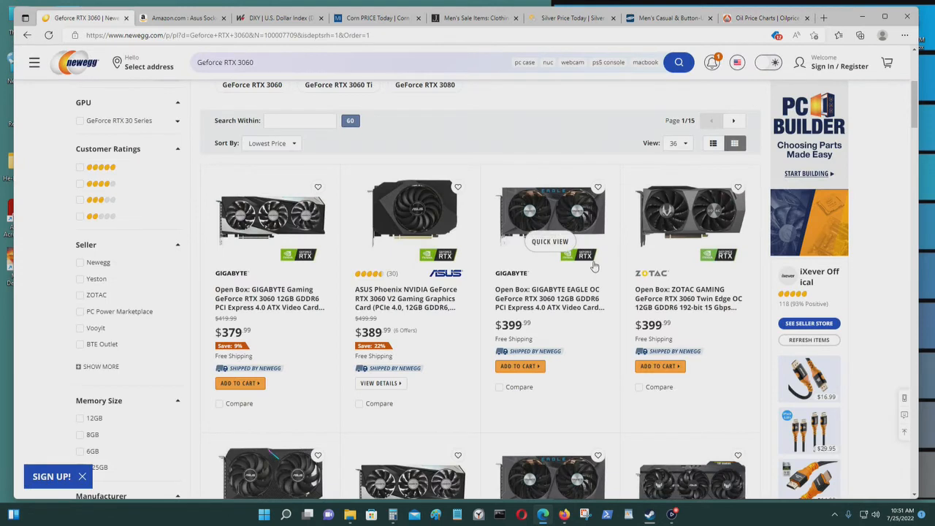
pyautogui.moveTo(815, 59)
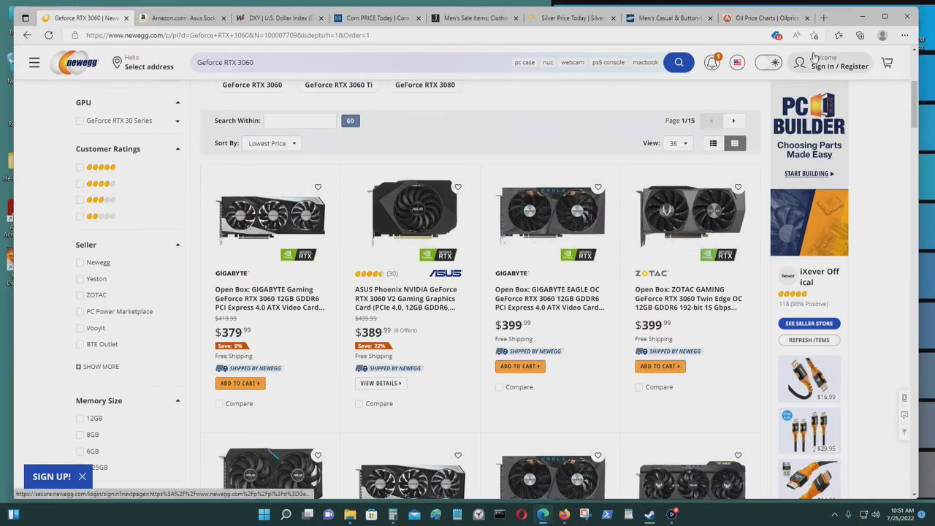
pyautogui.moveTo(815, 59)
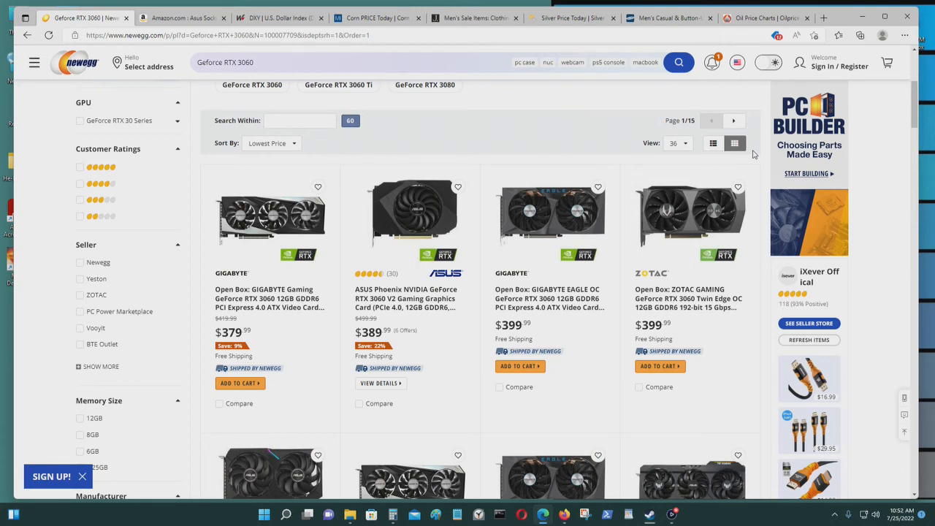
pyautogui.scroll(-3)
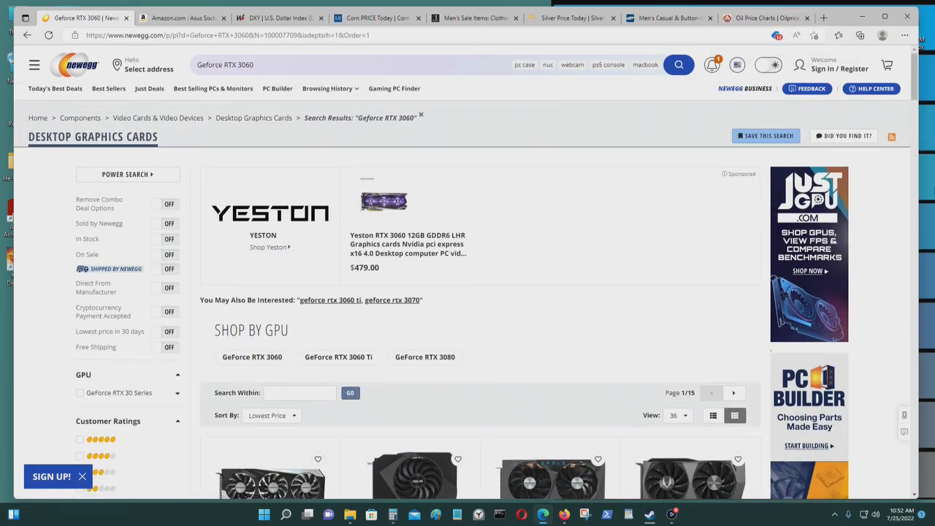
pyautogui.moveTo(932, 189)
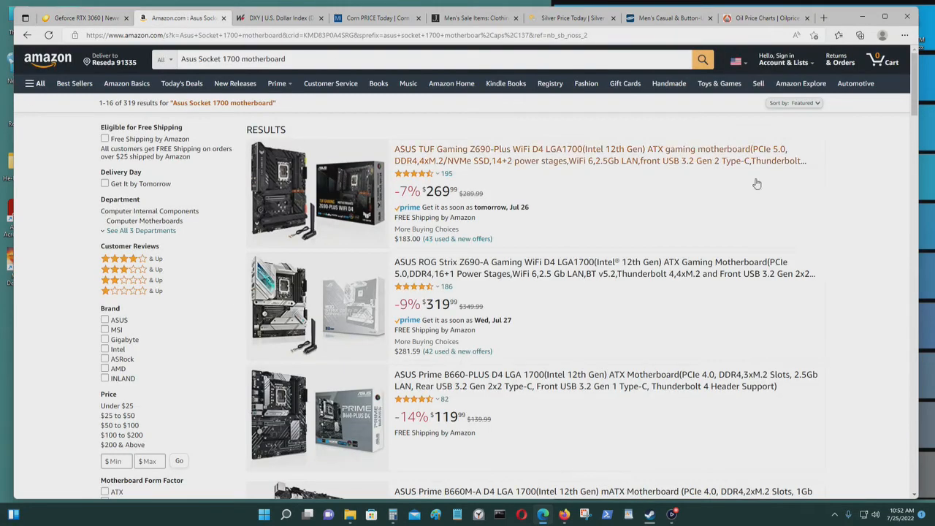
# Step: Browse the Asus Socket 1700 motherboards, $99.99 to $319.99, then go to the Dollar Index page
pyautogui.scroll(-3)
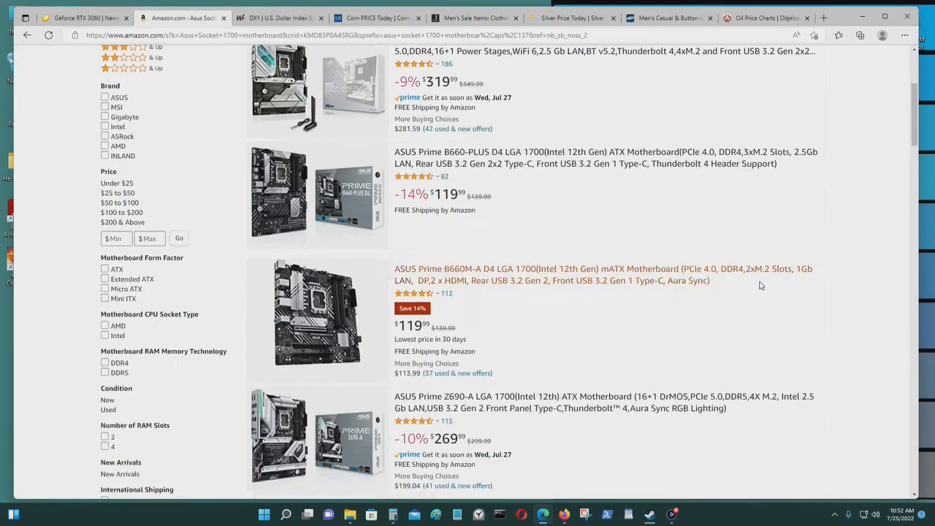
pyautogui.scroll(-3)
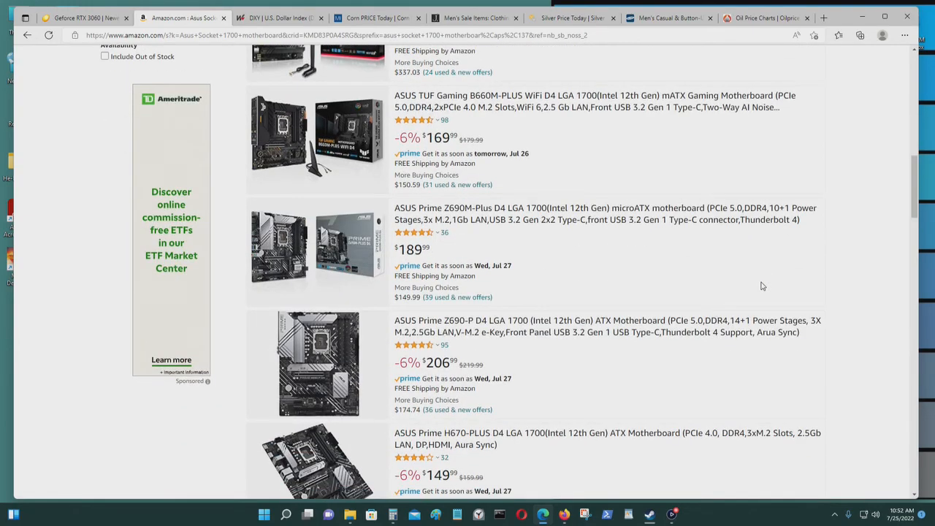
pyautogui.scroll(-3)
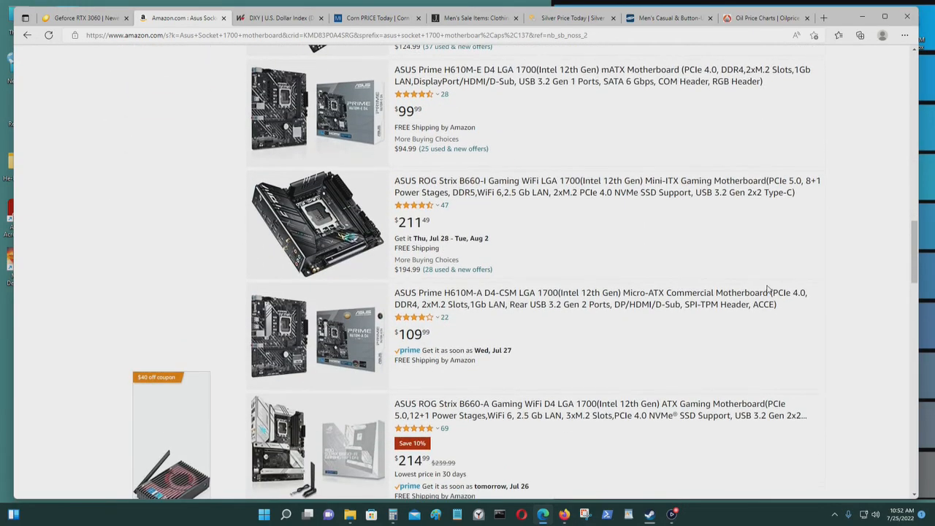
pyautogui.scroll(3)
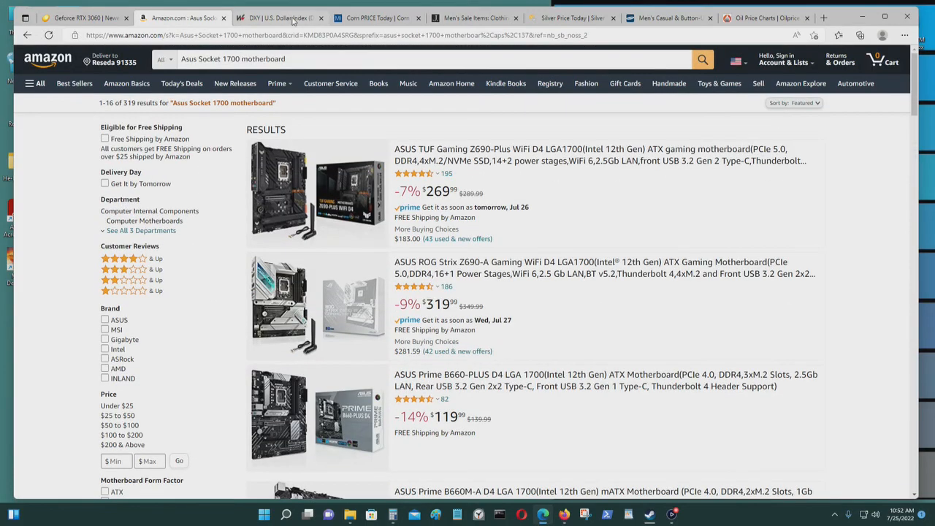
pyautogui.click(269, 18)
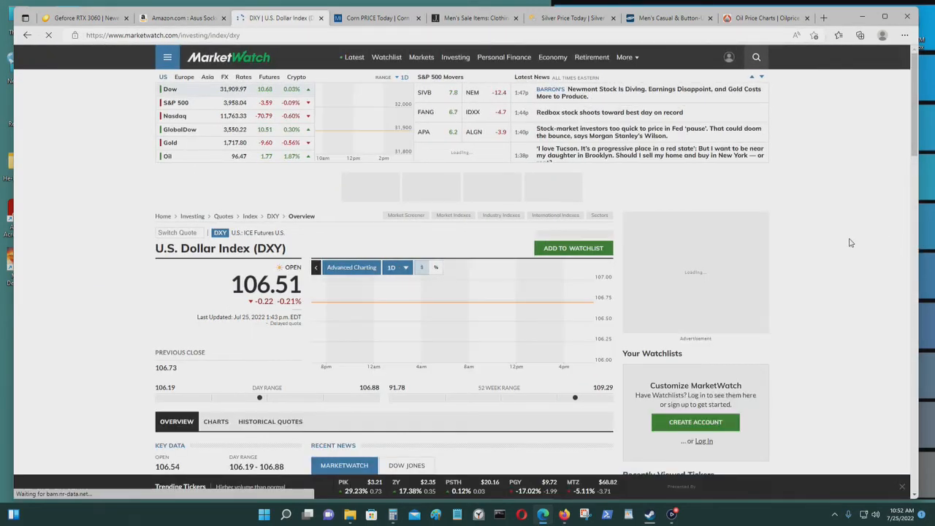
# Step: Revisit APMEX silver at $18.70, Old Navy shirts and WTI crude at $96.43, then the Dollar Index
pyautogui.click(371, 18)
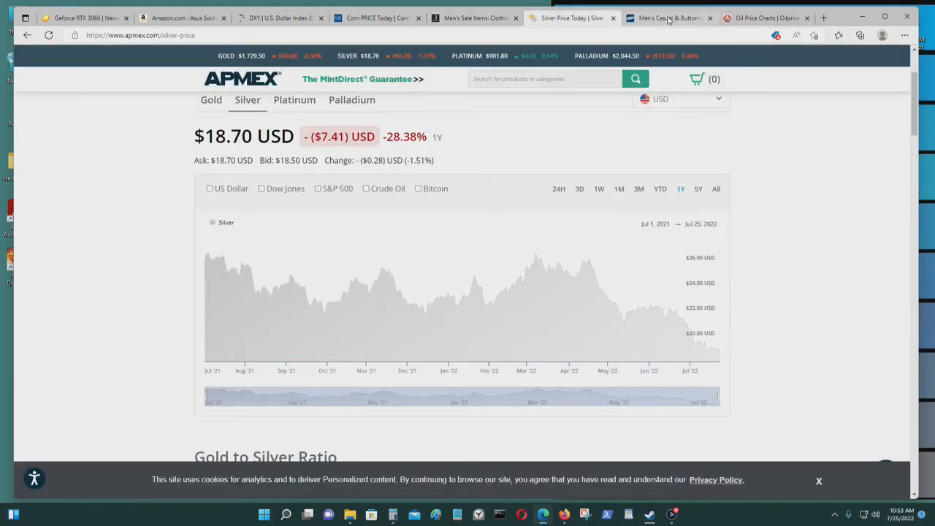
pyautogui.click(666, 17)
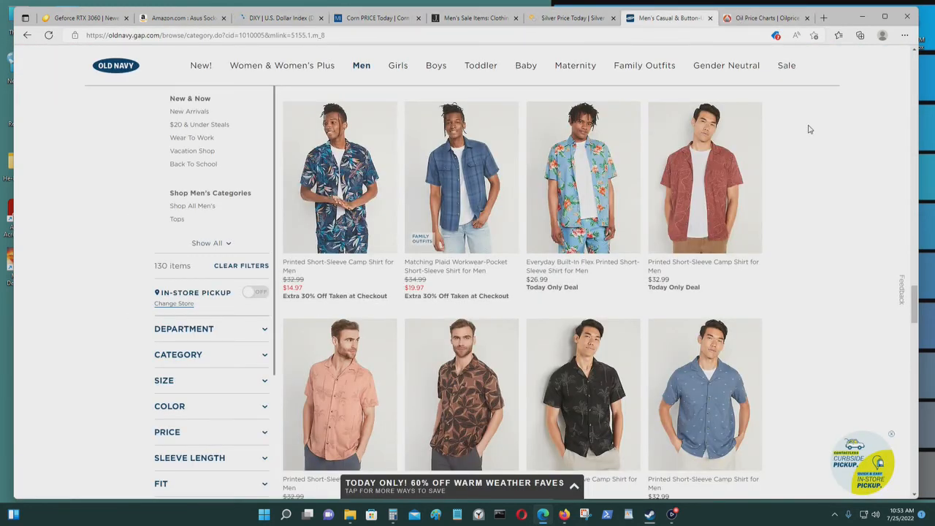
pyautogui.click(760, 17)
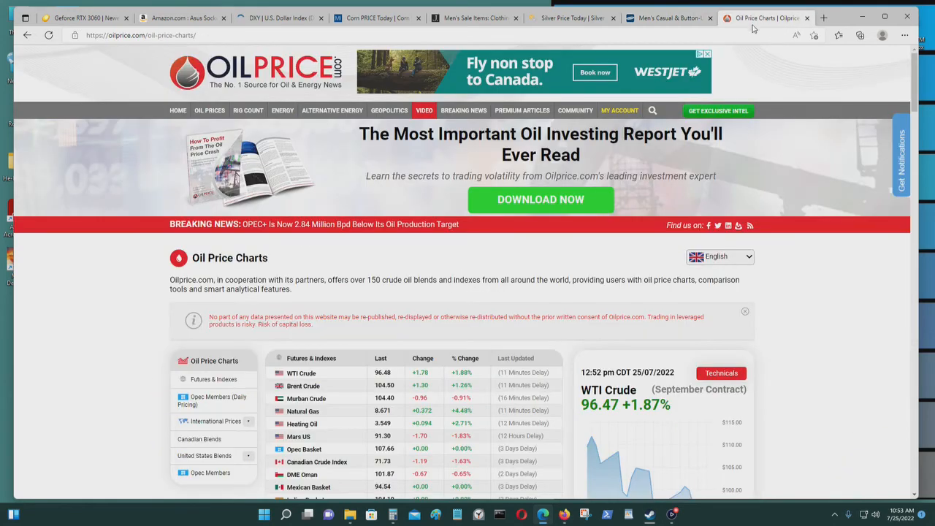
pyautogui.moveTo(830, 266)
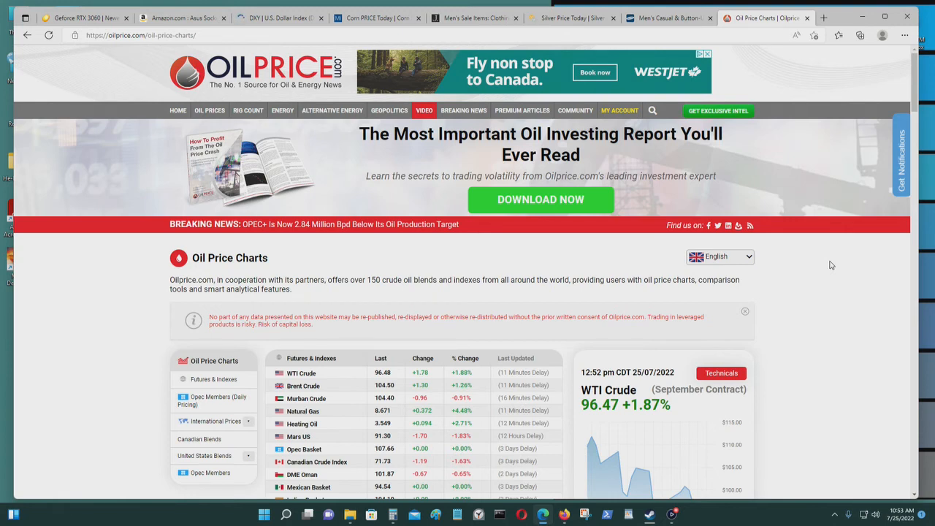
pyautogui.moveTo(746, 239)
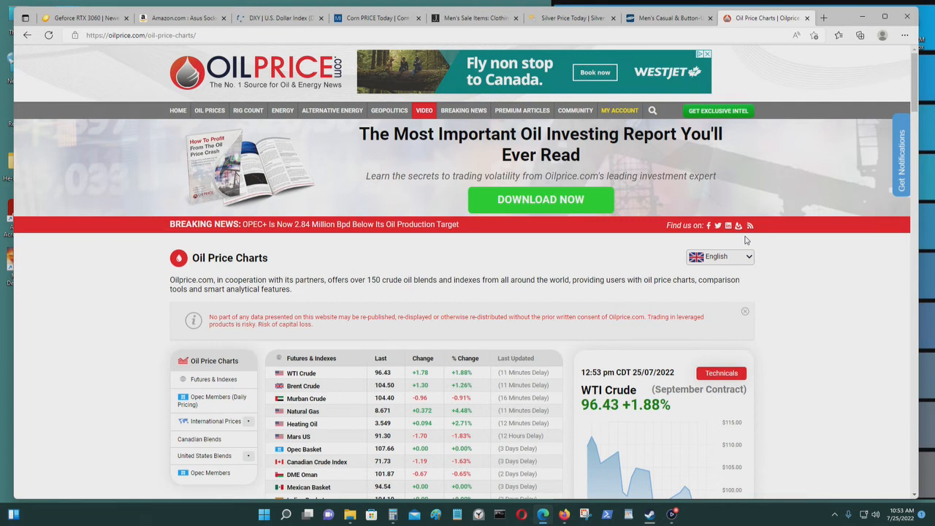
pyautogui.click(276, 18)
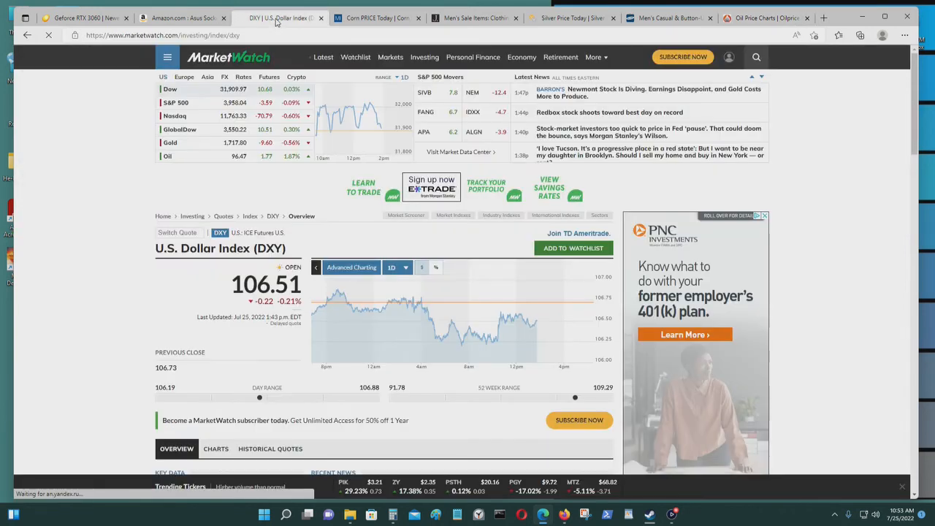
pyautogui.moveTo(329, 306)
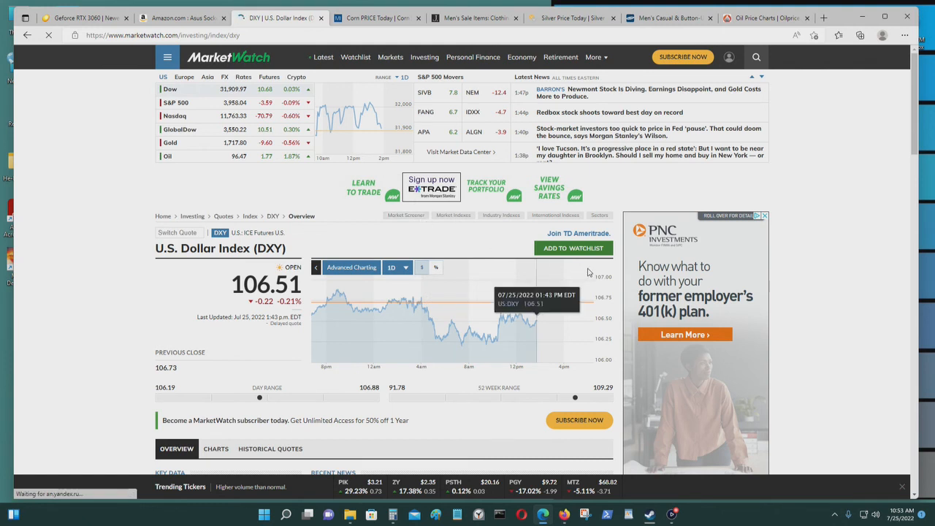
pyautogui.moveTo(575, 266)
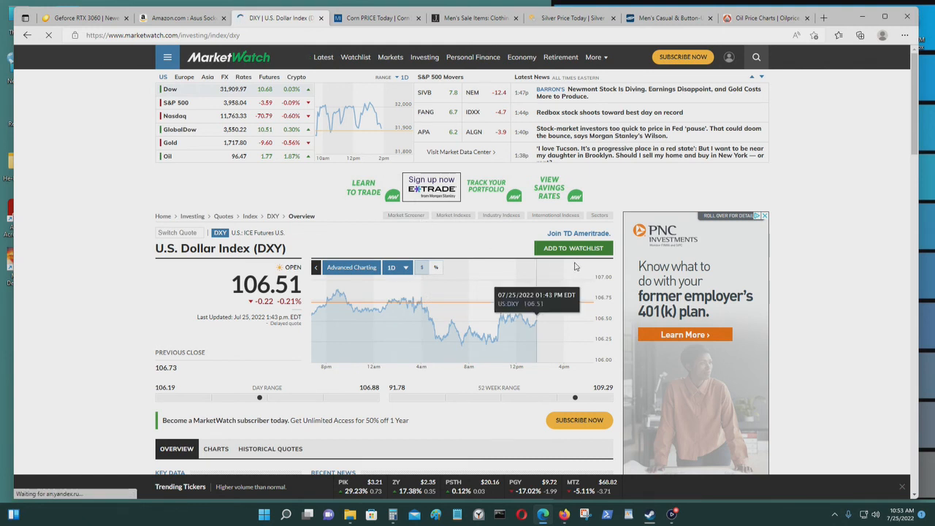
pyautogui.moveTo(316, 245)
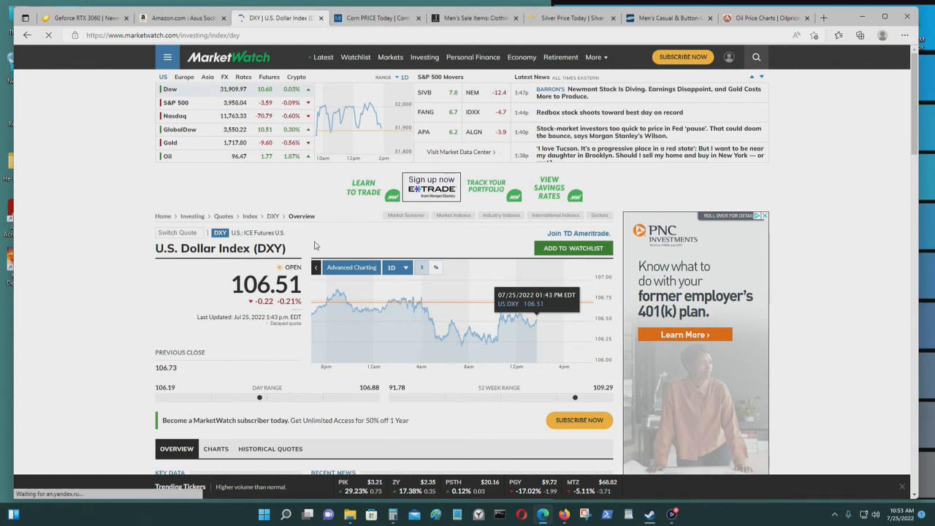
pyautogui.moveTo(216, 325)
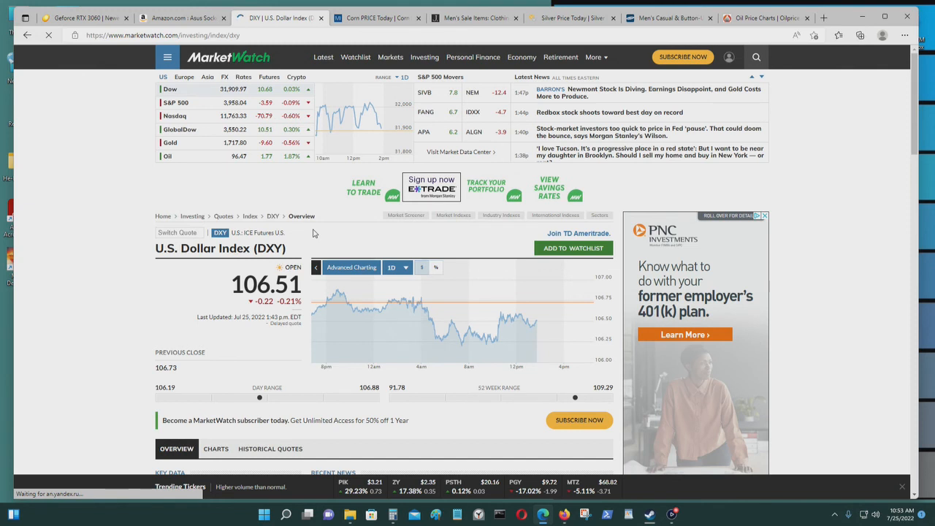
pyautogui.moveTo(304, 316)
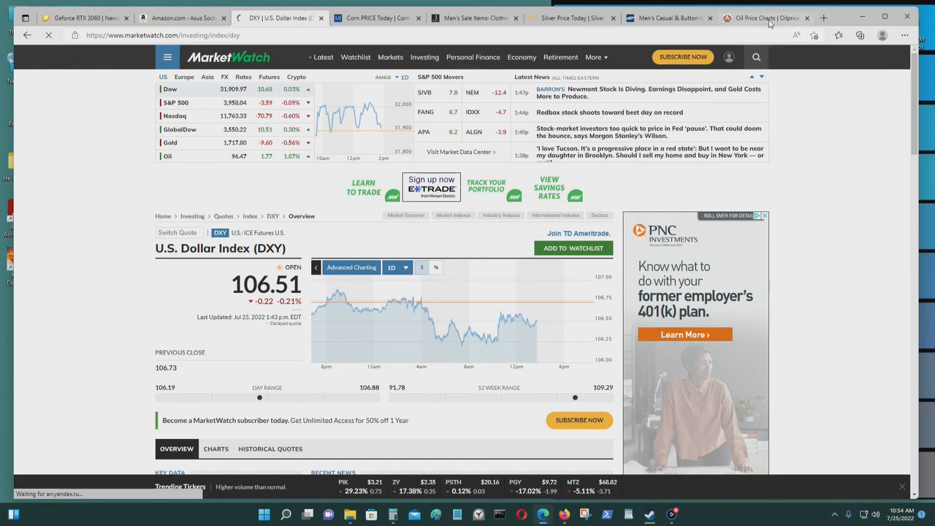
pyautogui.moveTo(763, 16)
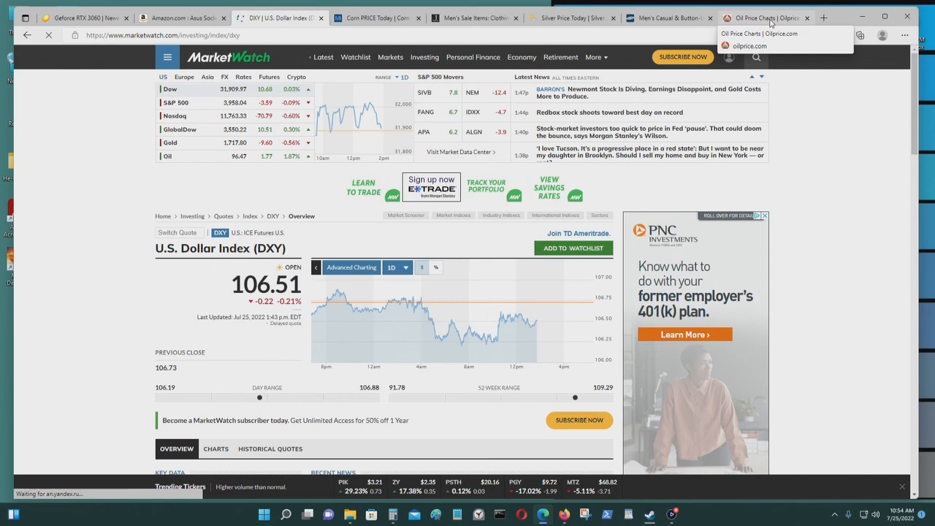
# Step: After checking the Dollar Index at 106.51, return to the Newegg RTX 3060 results
pyautogui.click(82, 14)
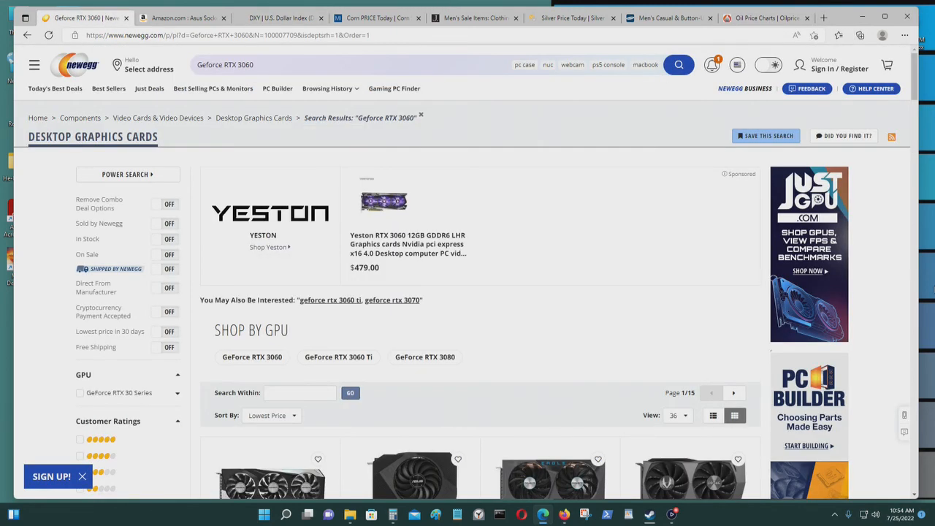
# Step: Scroll down to the cheapest RTX 3060 cards, the $379.99 open-box Gigabyte up to $399
pyautogui.scroll(-3)
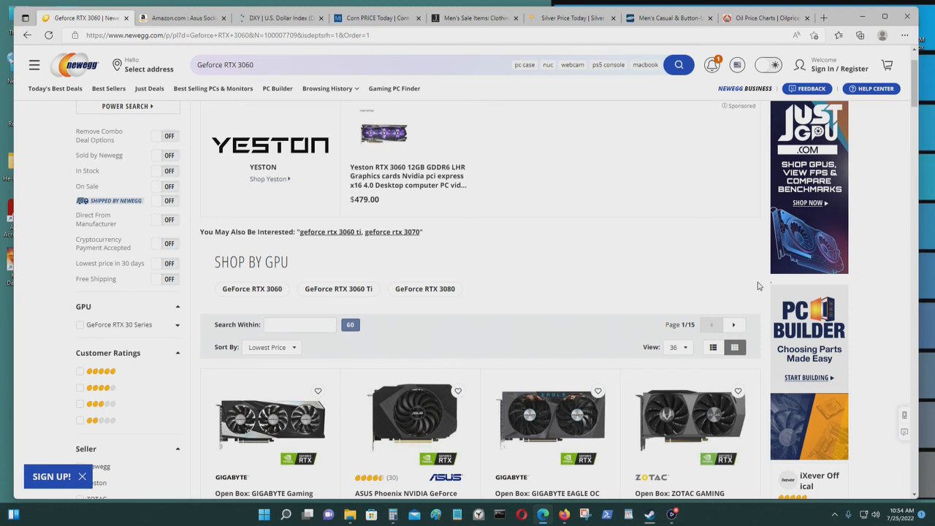
pyautogui.scroll(-3)
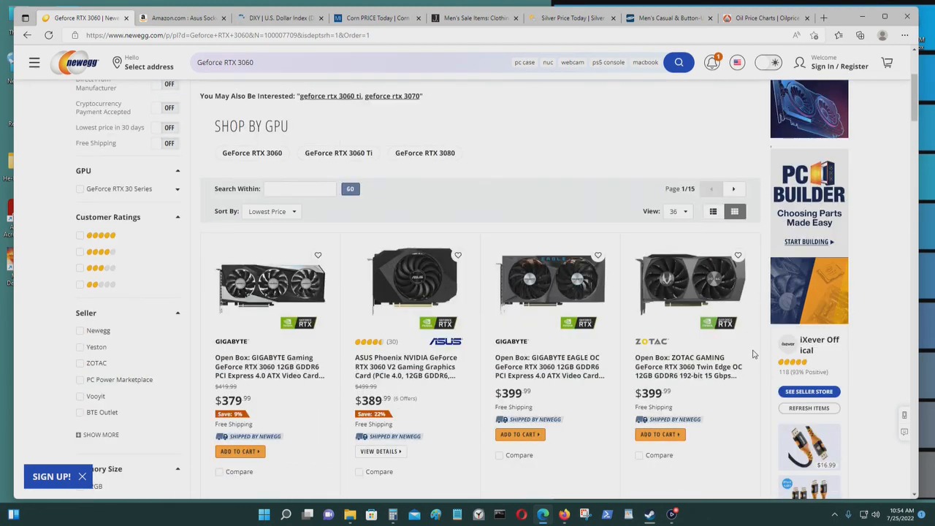
pyautogui.moveTo(764, 352)
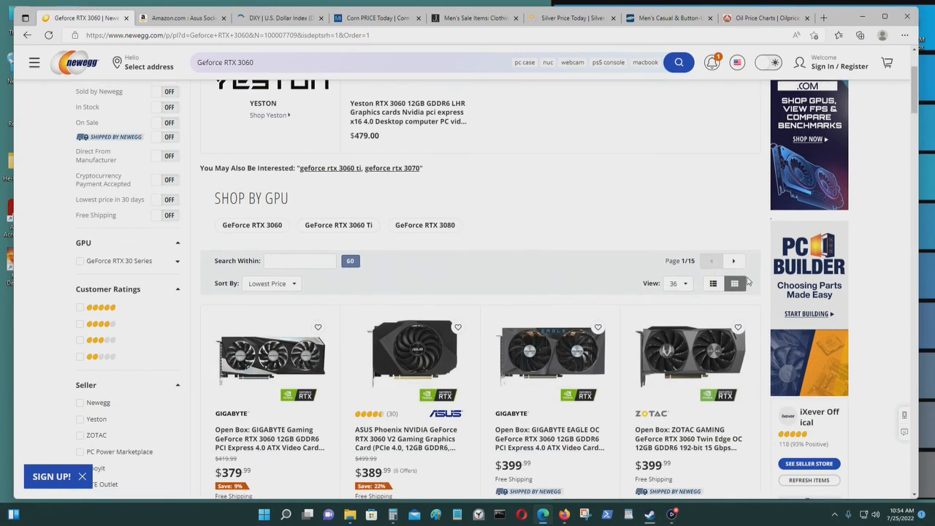
pyautogui.scroll(-3)
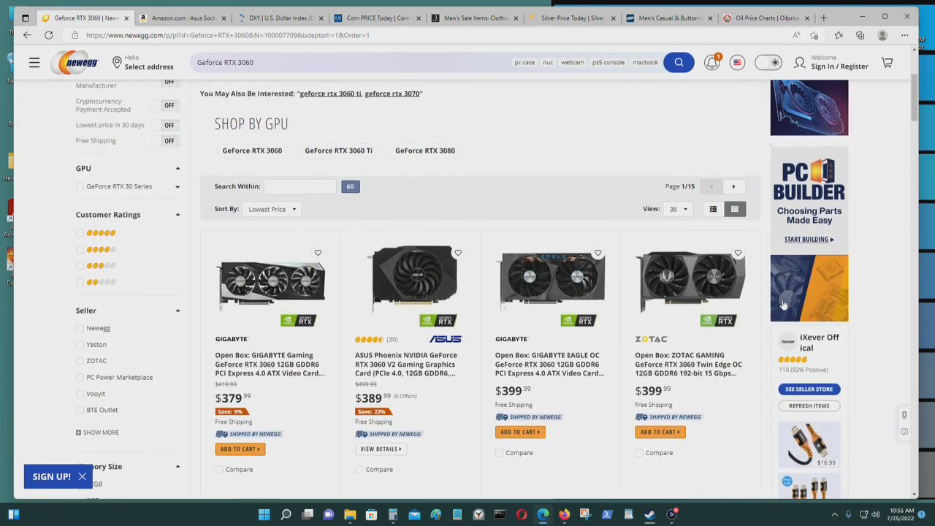